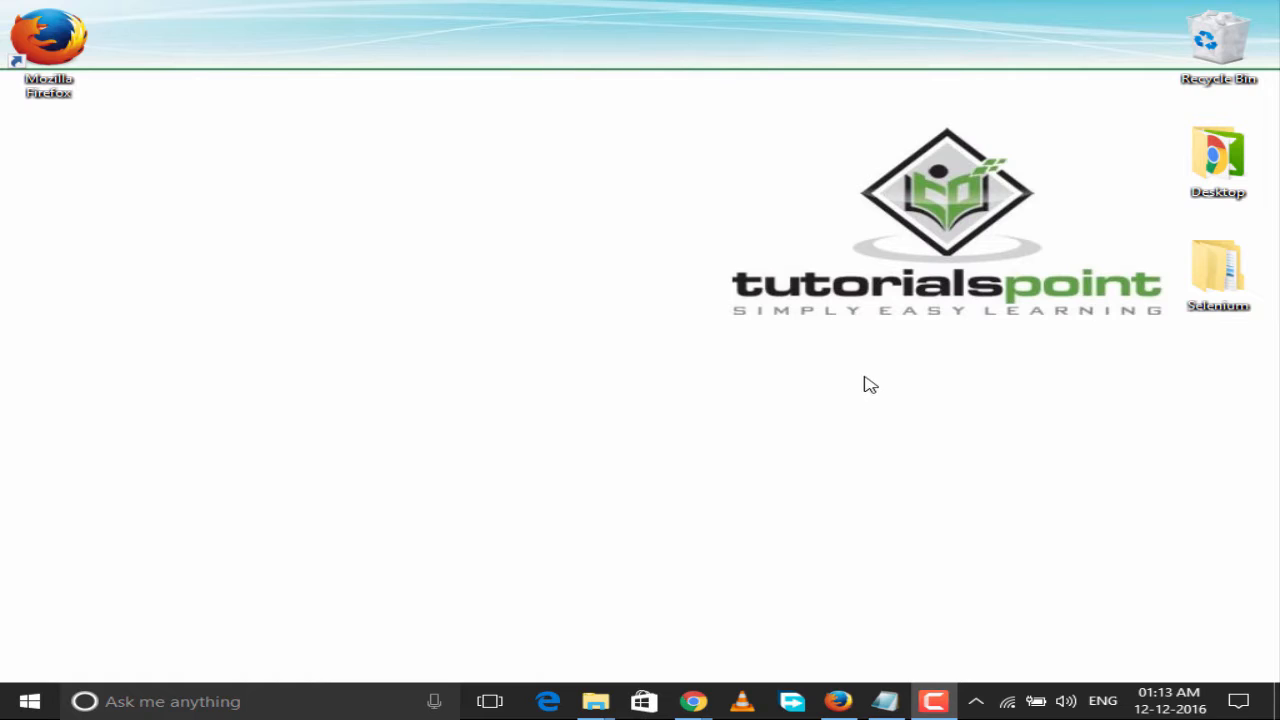
mouse_move(808, 303)
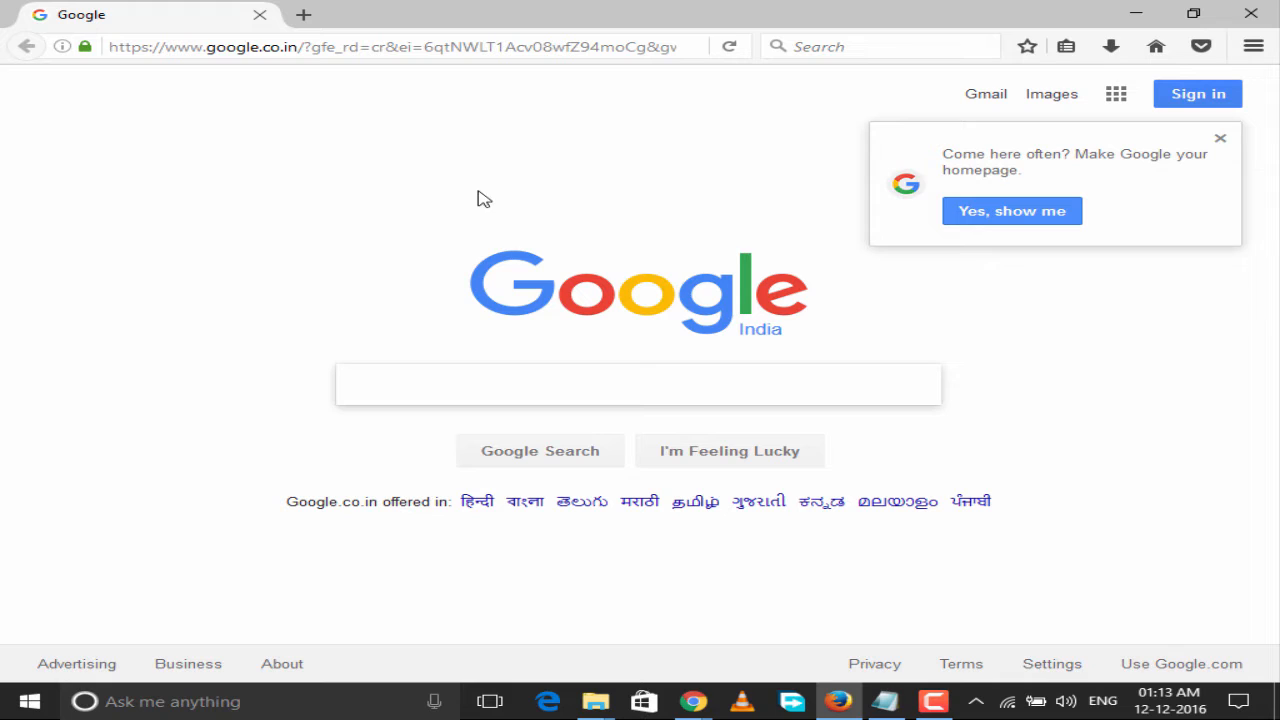
Step: Dismiss the 'Make Google your homepage' suggestion on the Google India page
click(1220, 138)
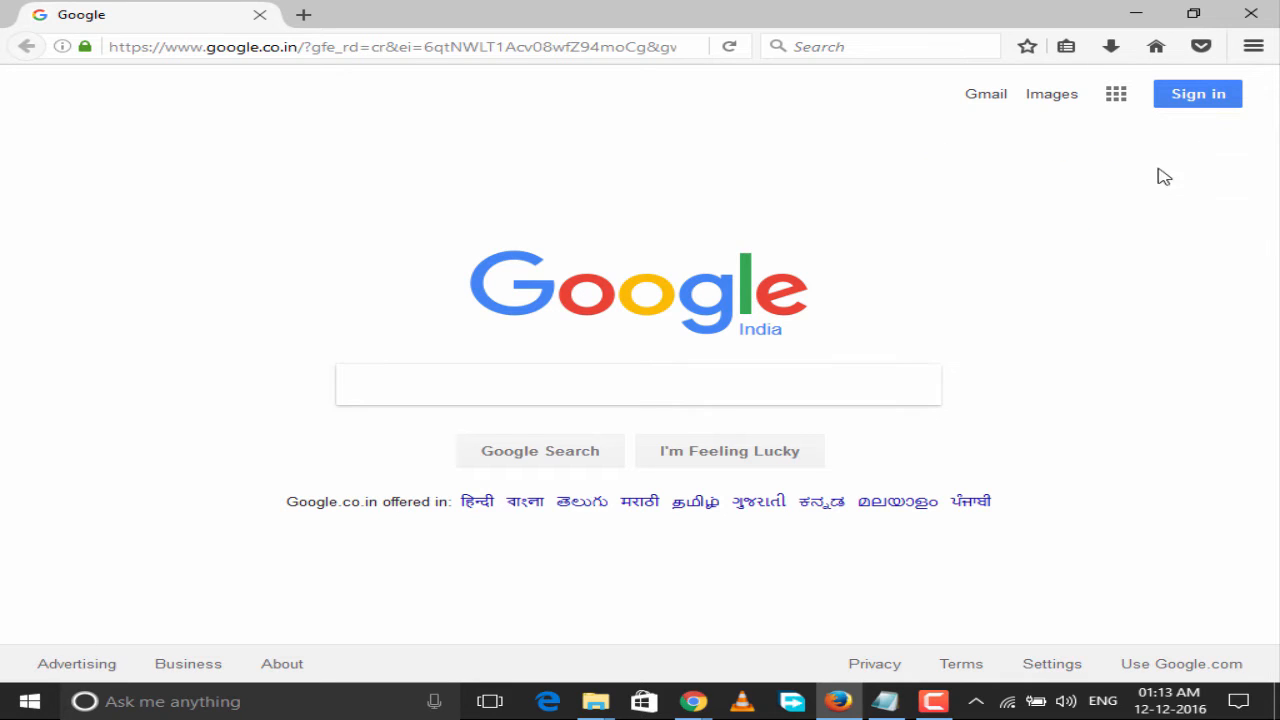
mouse_move(1075, 262)
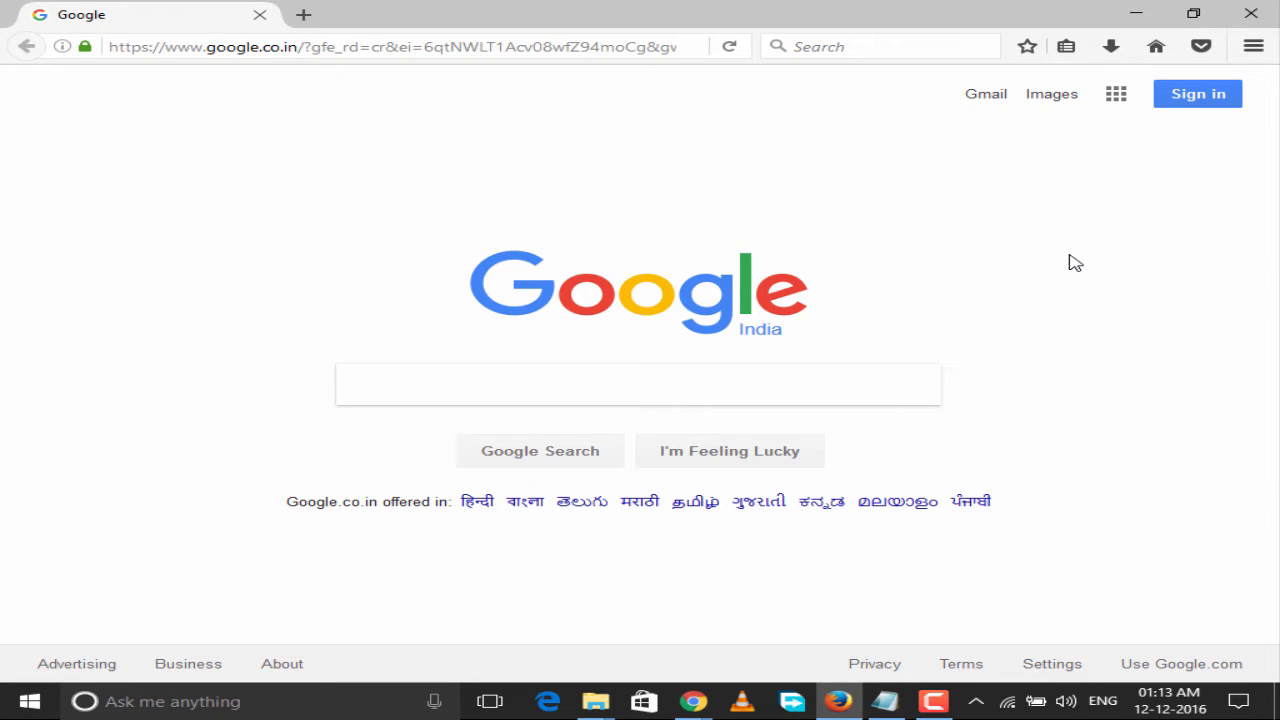
mouse_move(1058, 302)
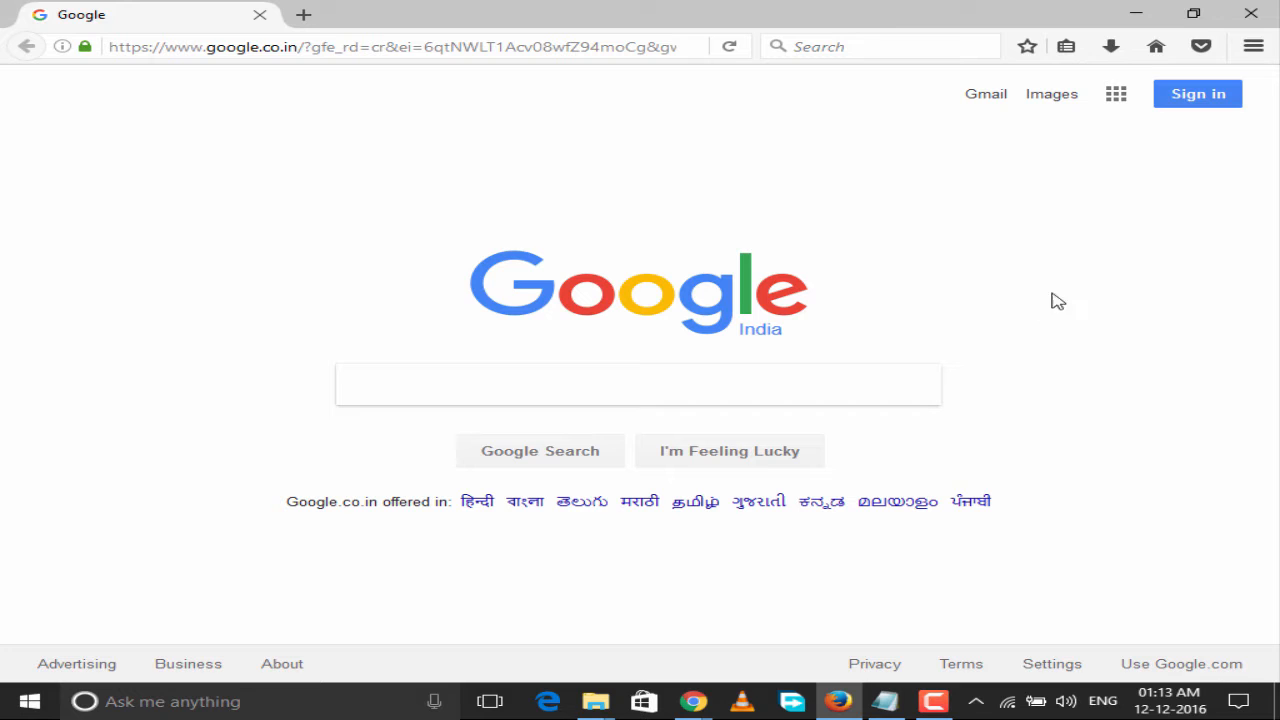
mouse_move(941, 533)
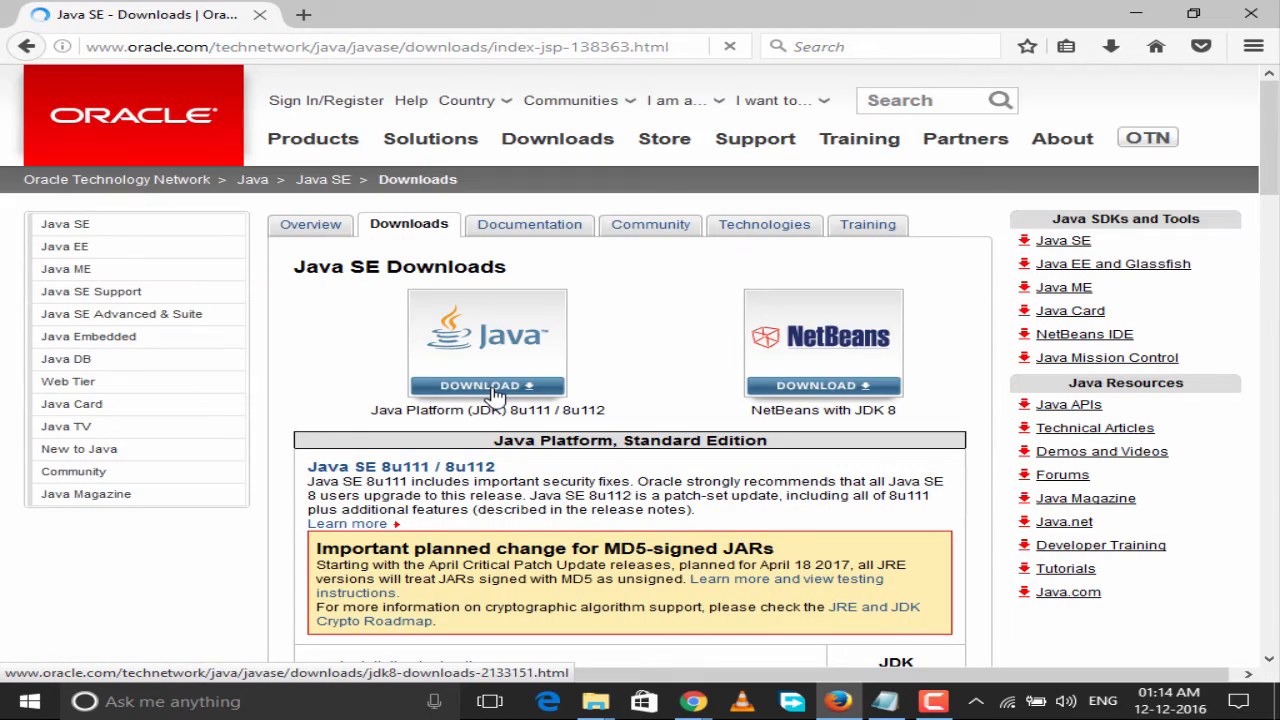
Step: Accept the Oracle Binary Code License Agreement on the JDK 8u111 downloads page
click(486, 385)
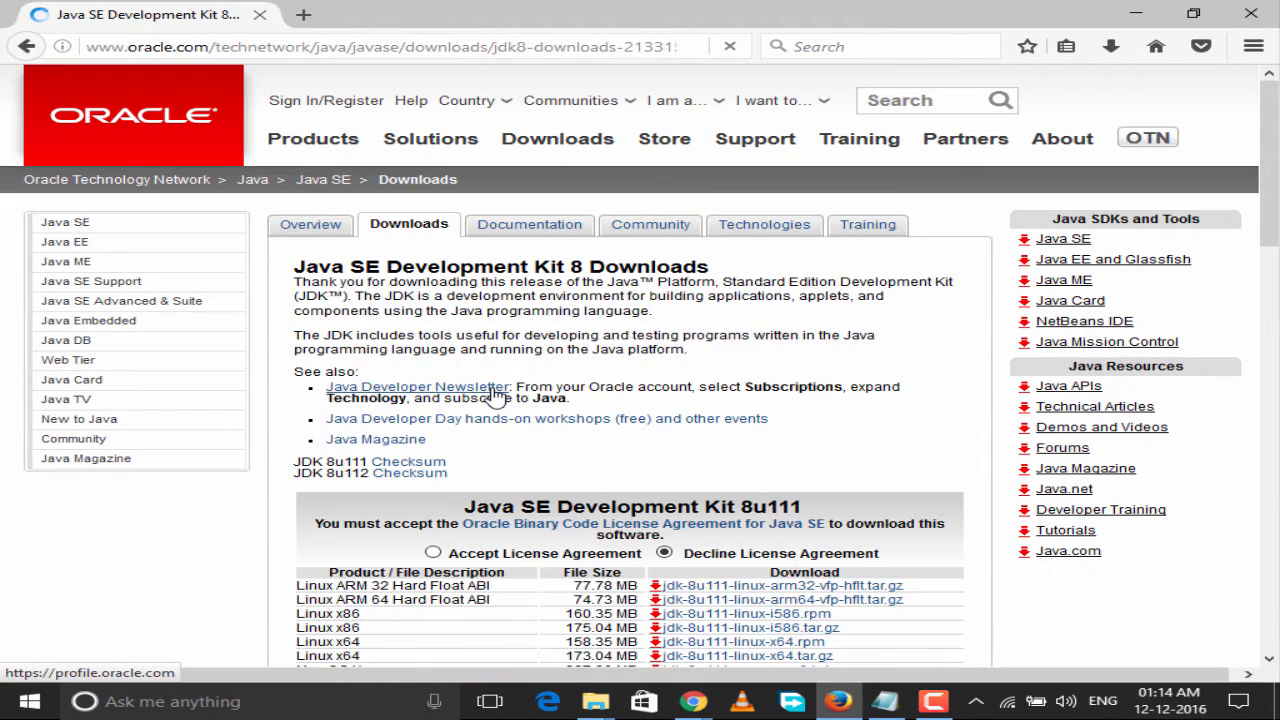
scroll(down, 3)
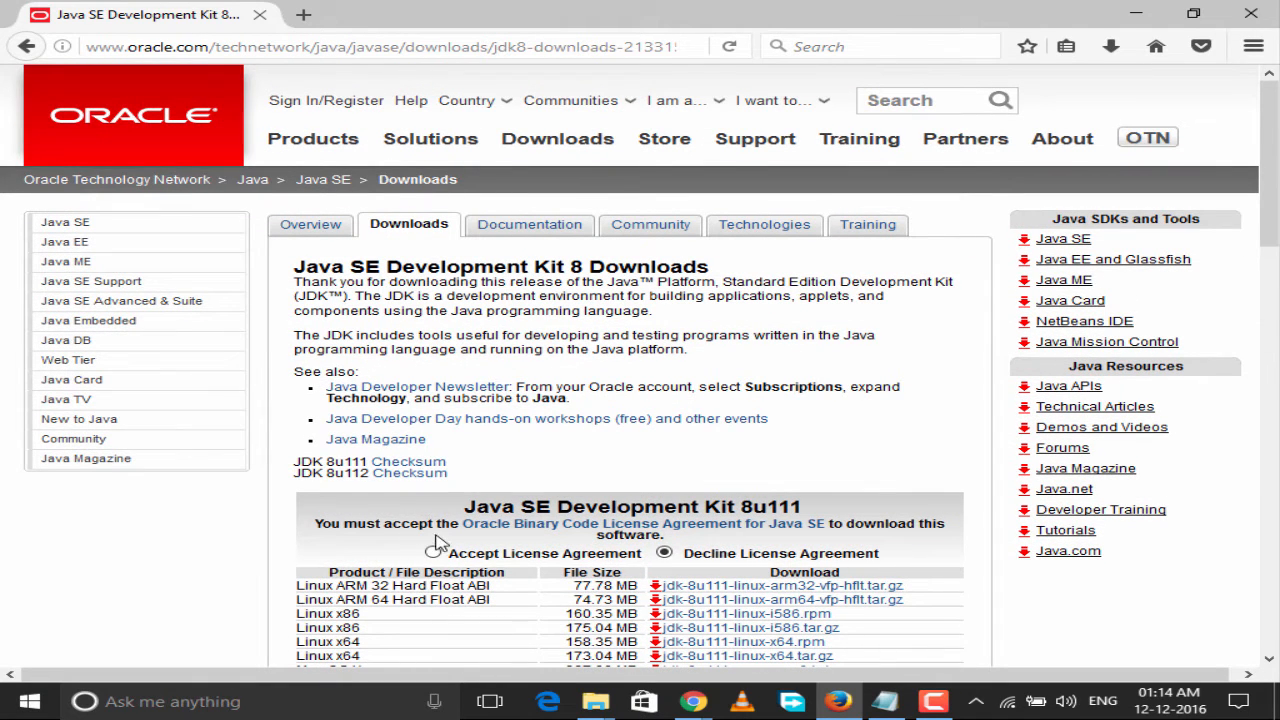
click(464, 553)
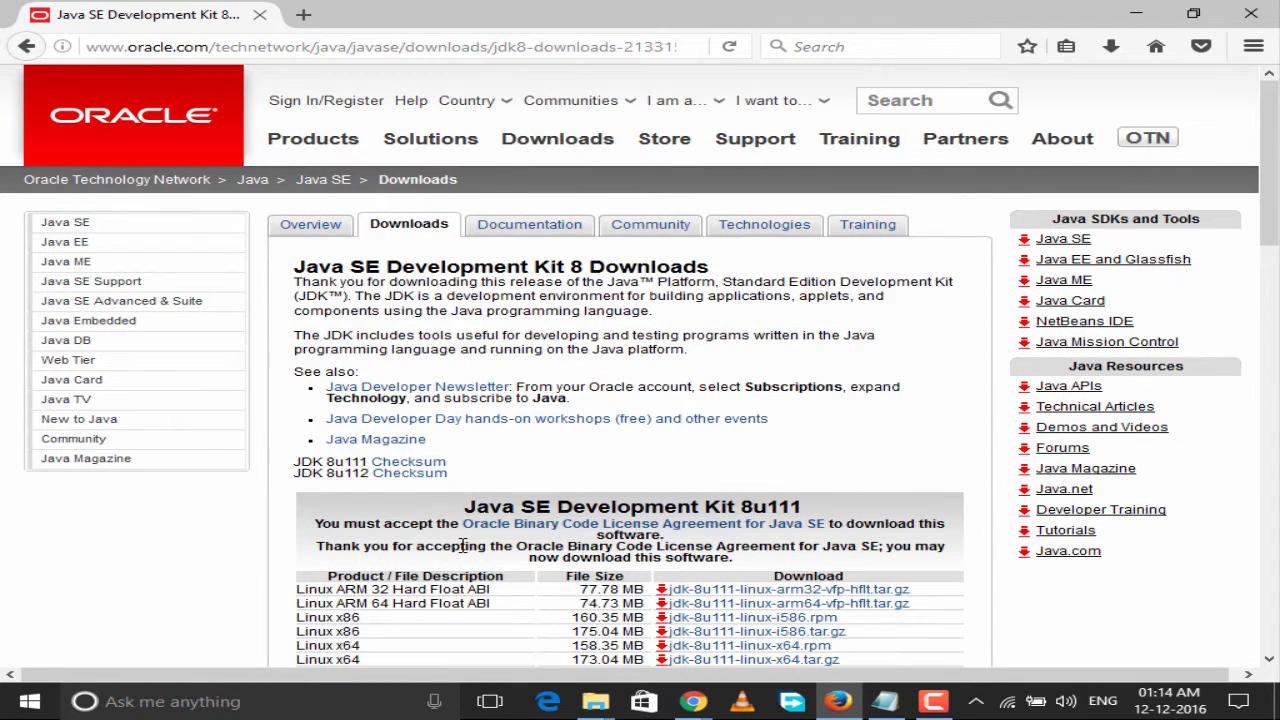
drag(463, 546, 740, 546)
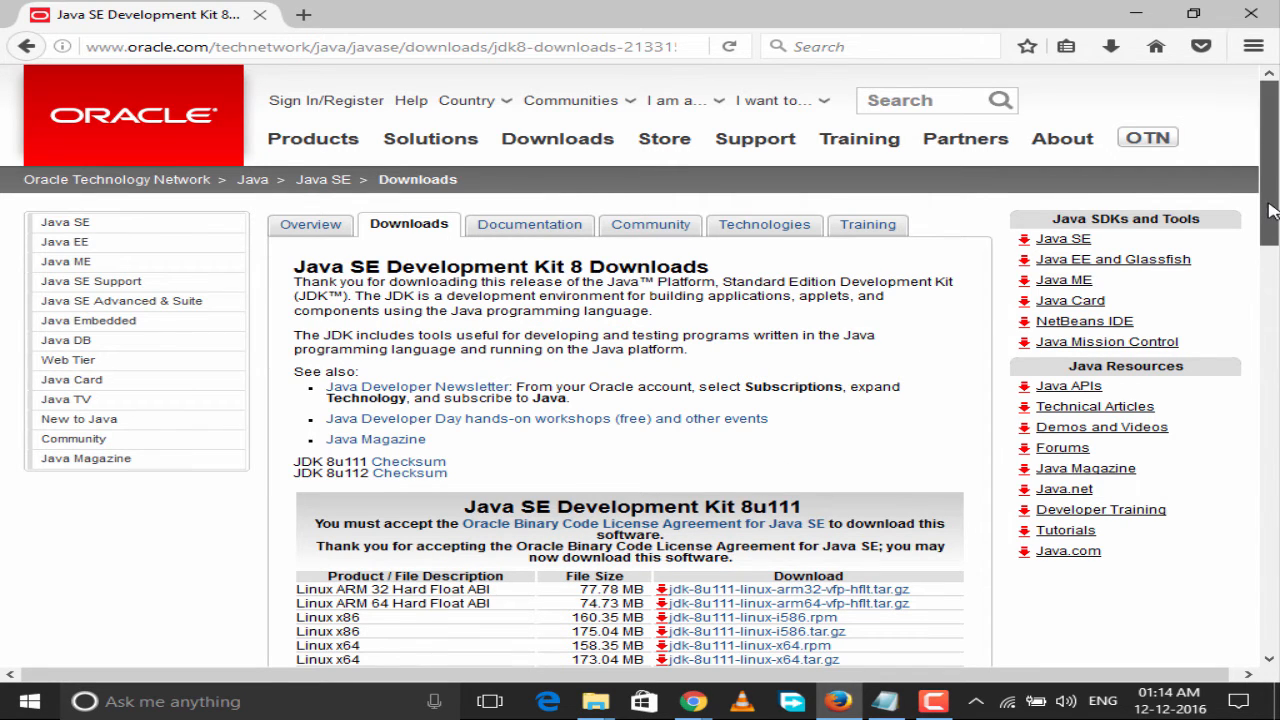
scroll(down, 3)
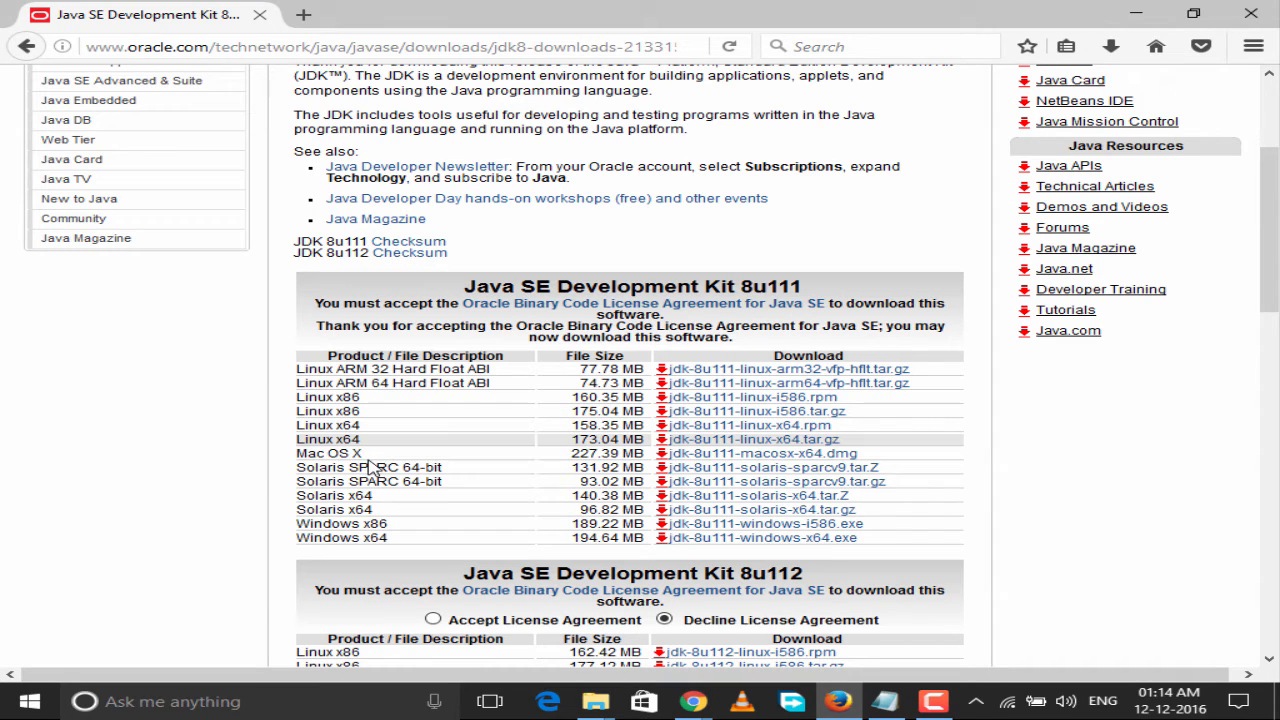
mouse_move(519, 461)
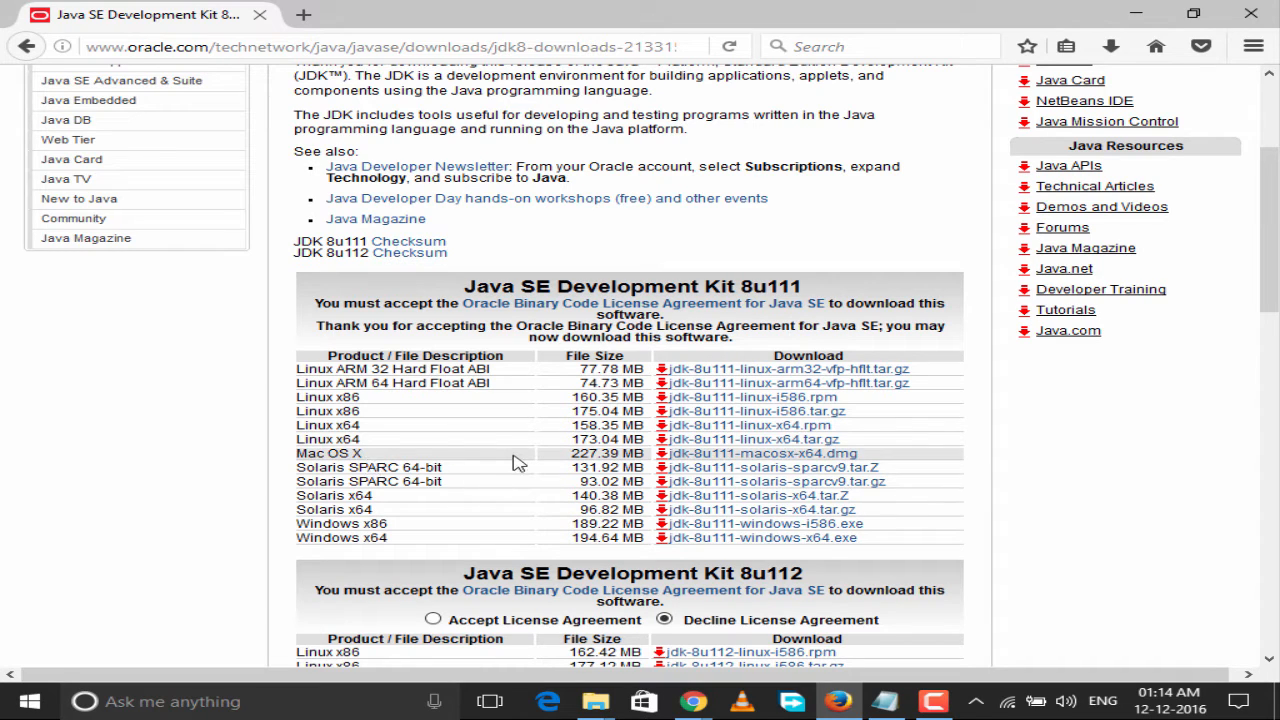
mouse_move(370, 537)
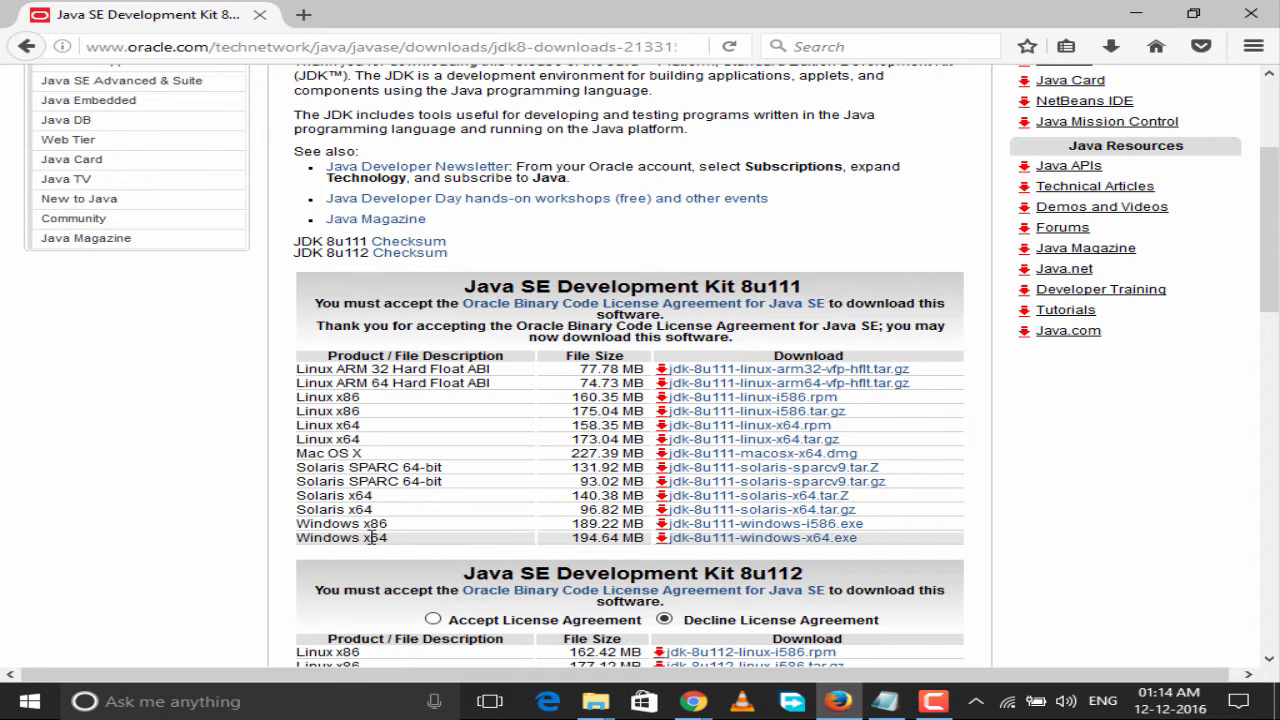
mouse_move(368, 537)
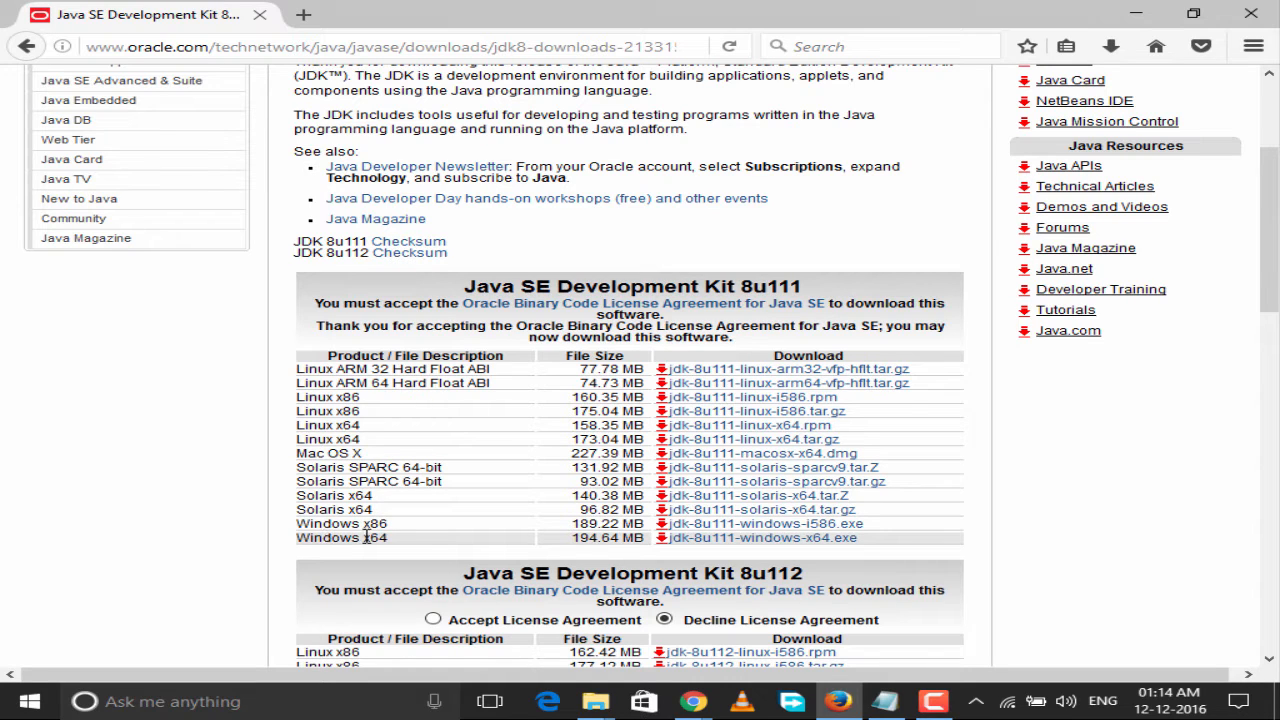
mouse_move(694, 547)
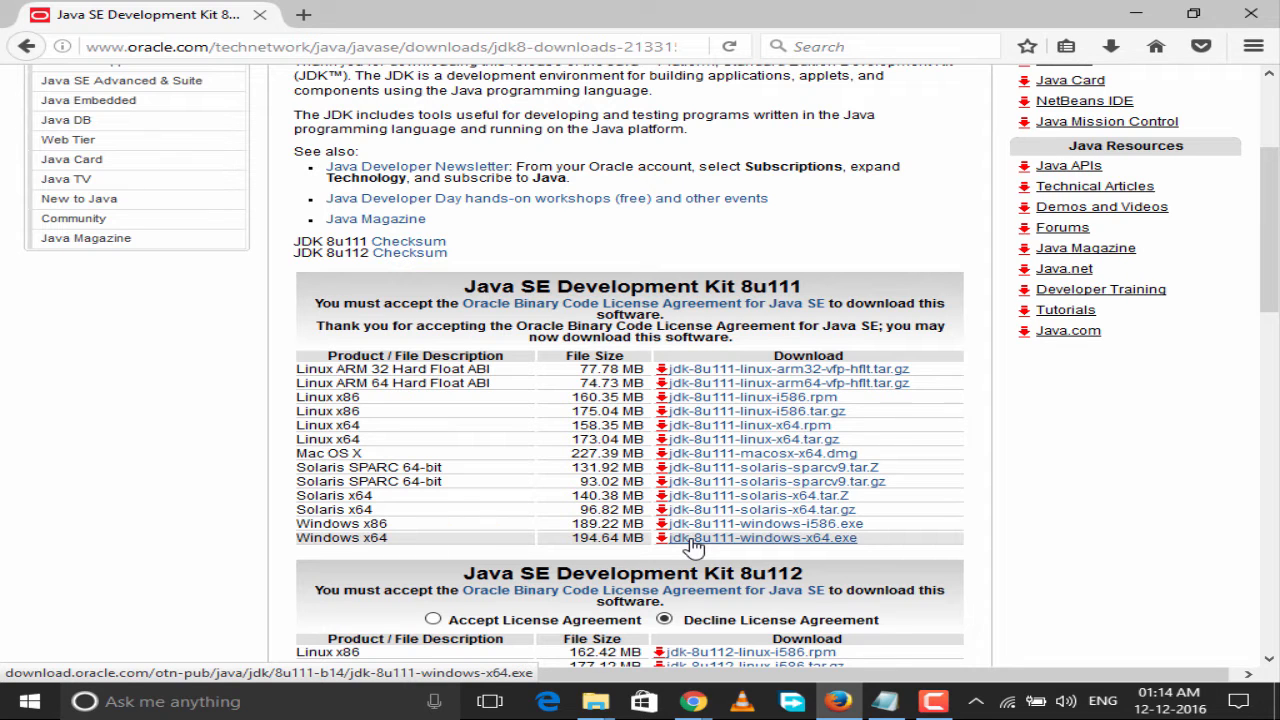
Step: Save the jdk-8u111-windows-x64.exe installer via Save File
click(764, 538)
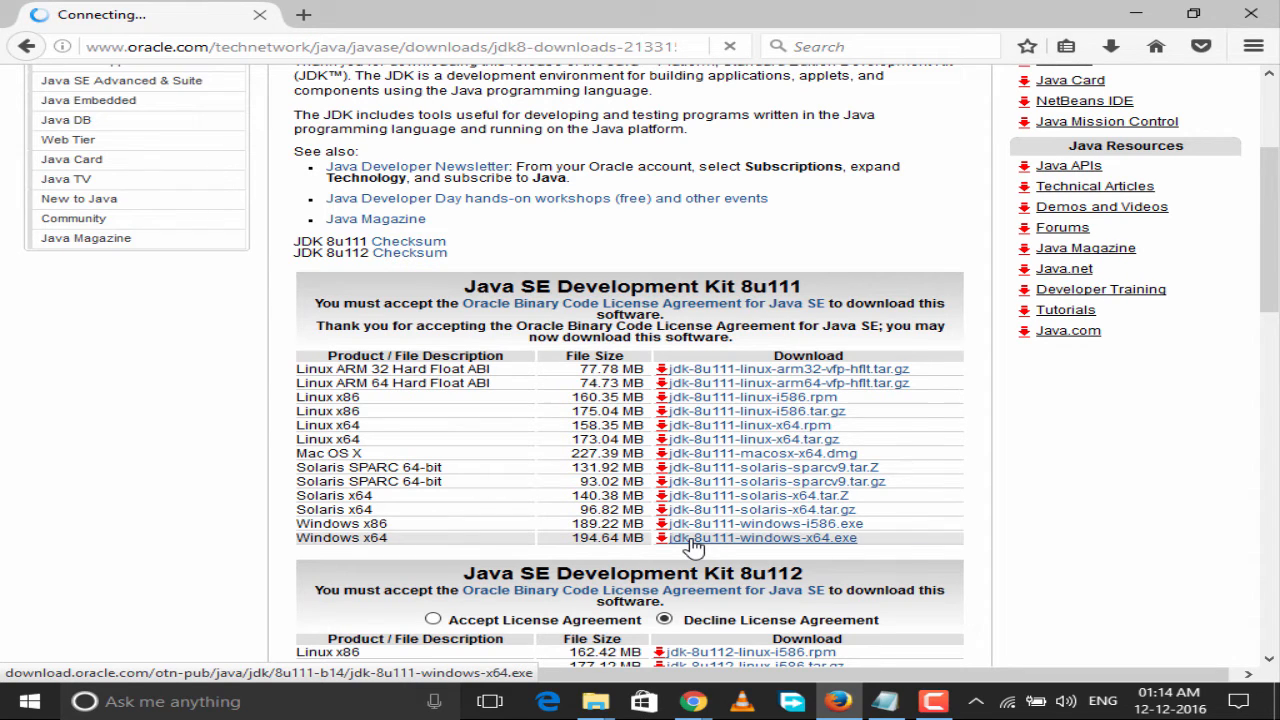
click(765, 538)
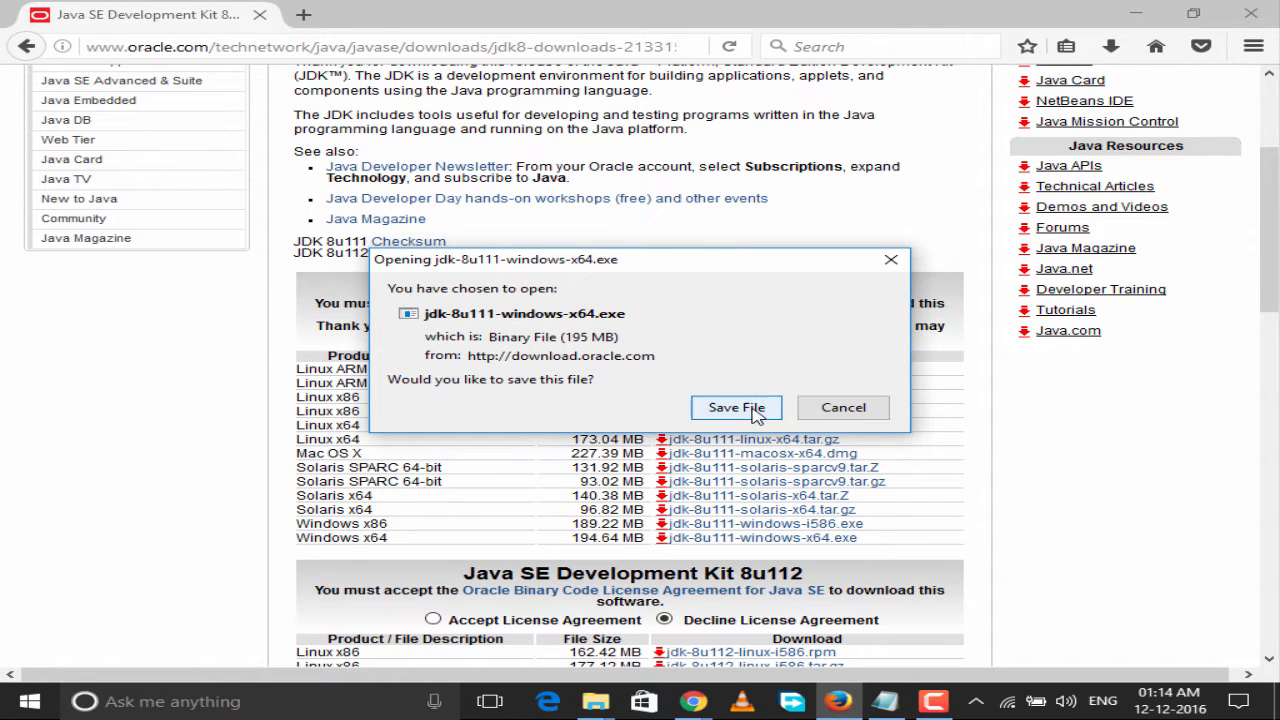
click(736, 407)
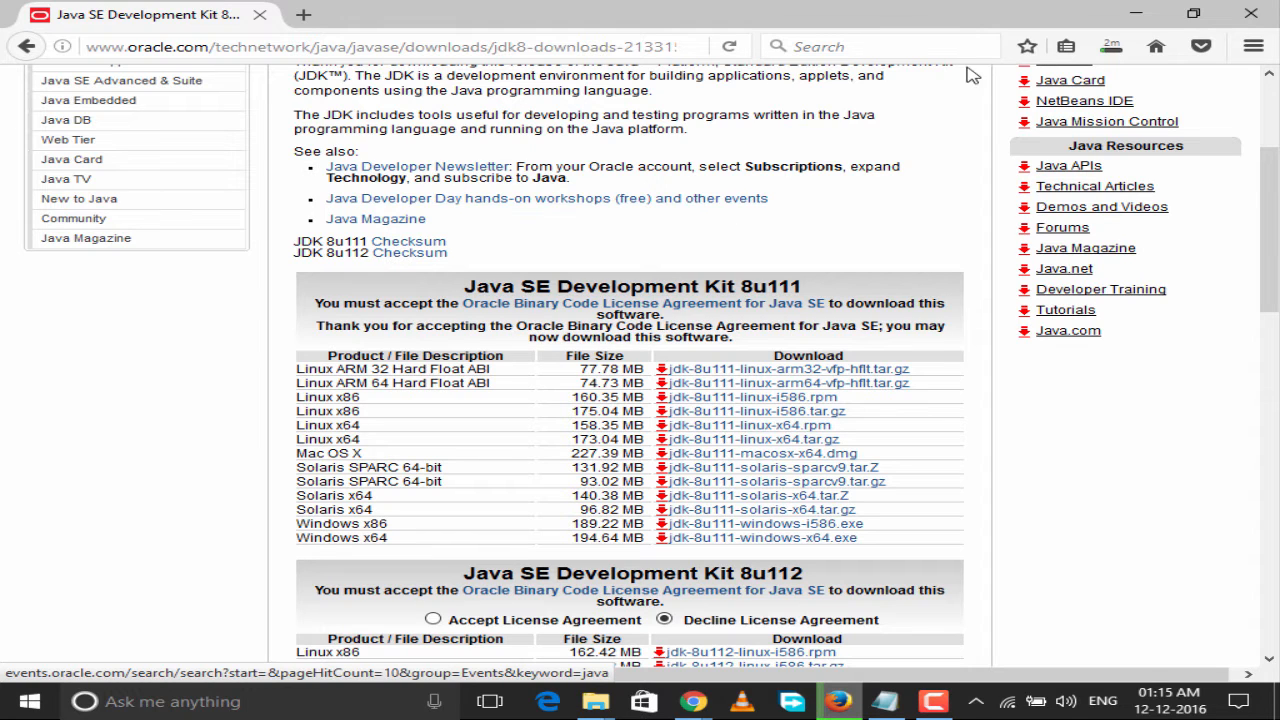
right_click(101, 98)
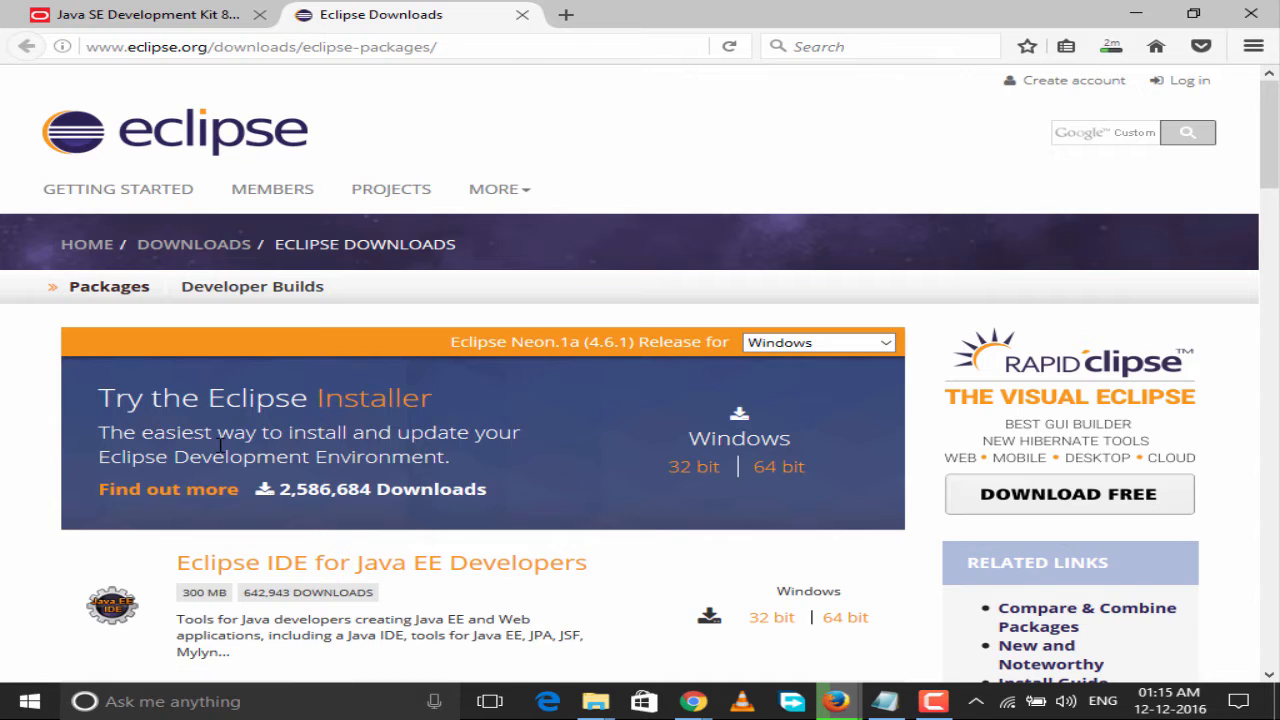
mouse_move(80, 405)
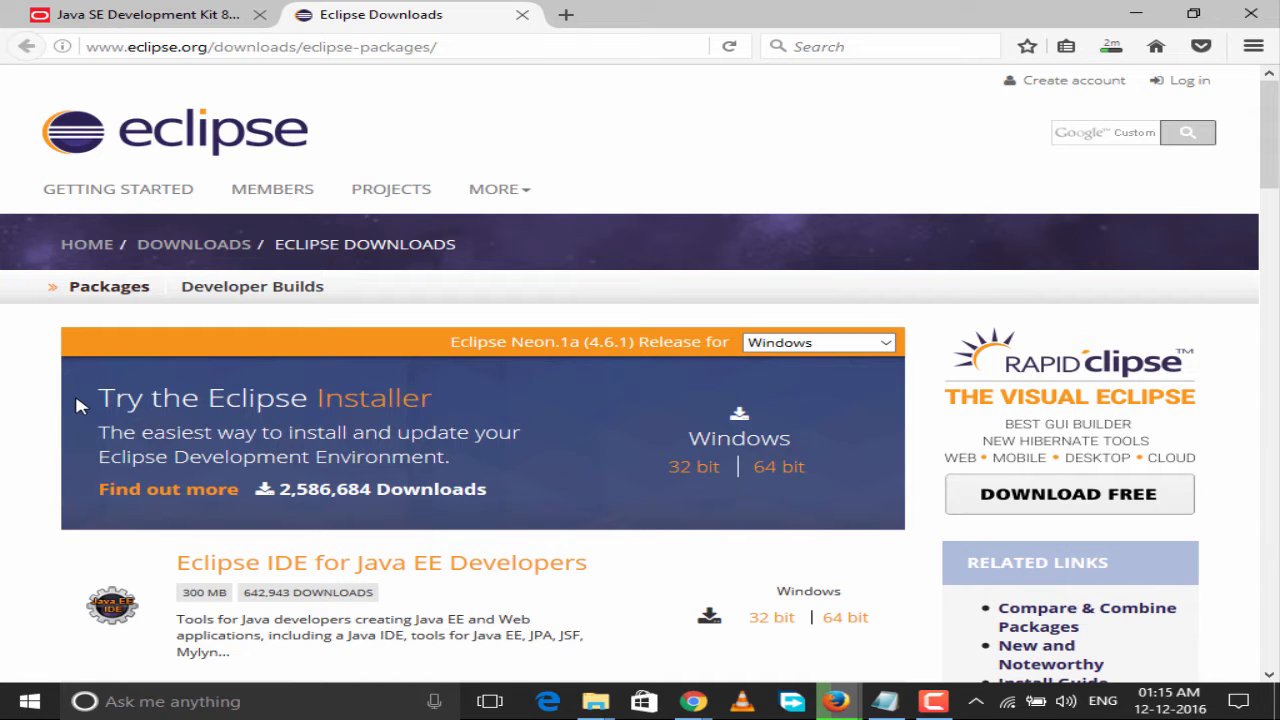
mouse_move(487, 393)
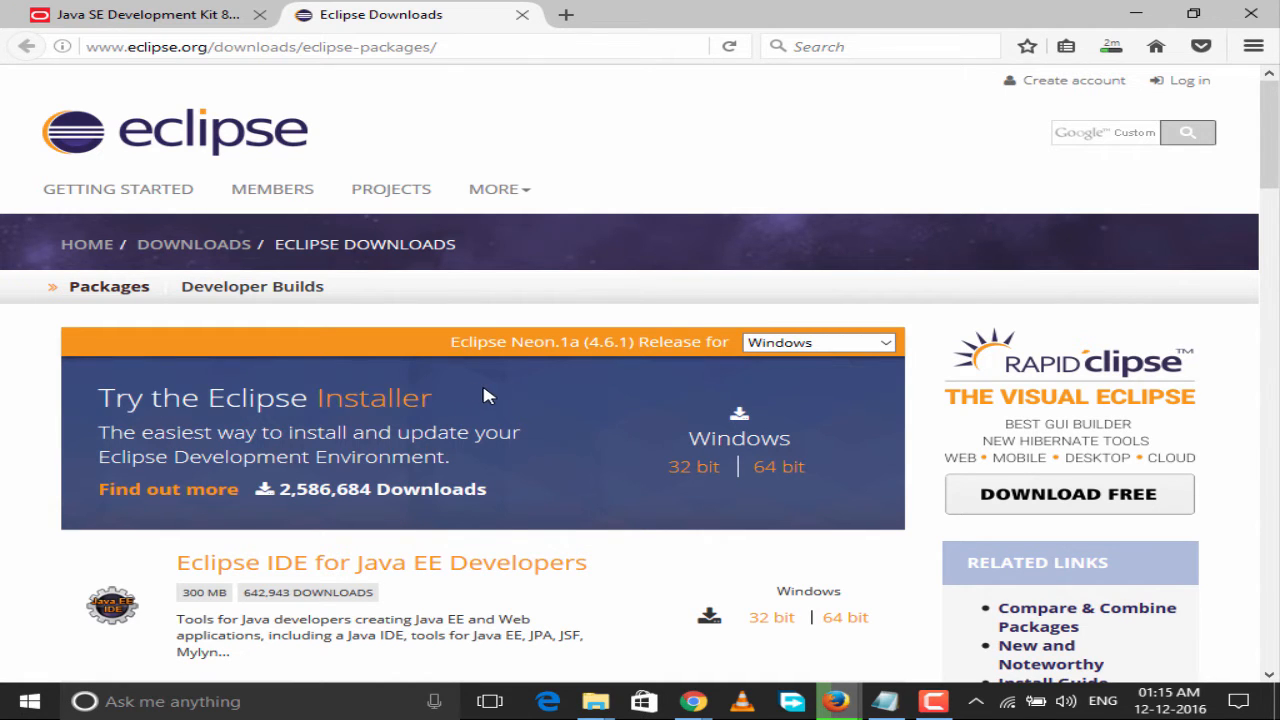
Step: Choose the 64-bit Eclipse IDE for Java Developers download
scroll(down, 3)
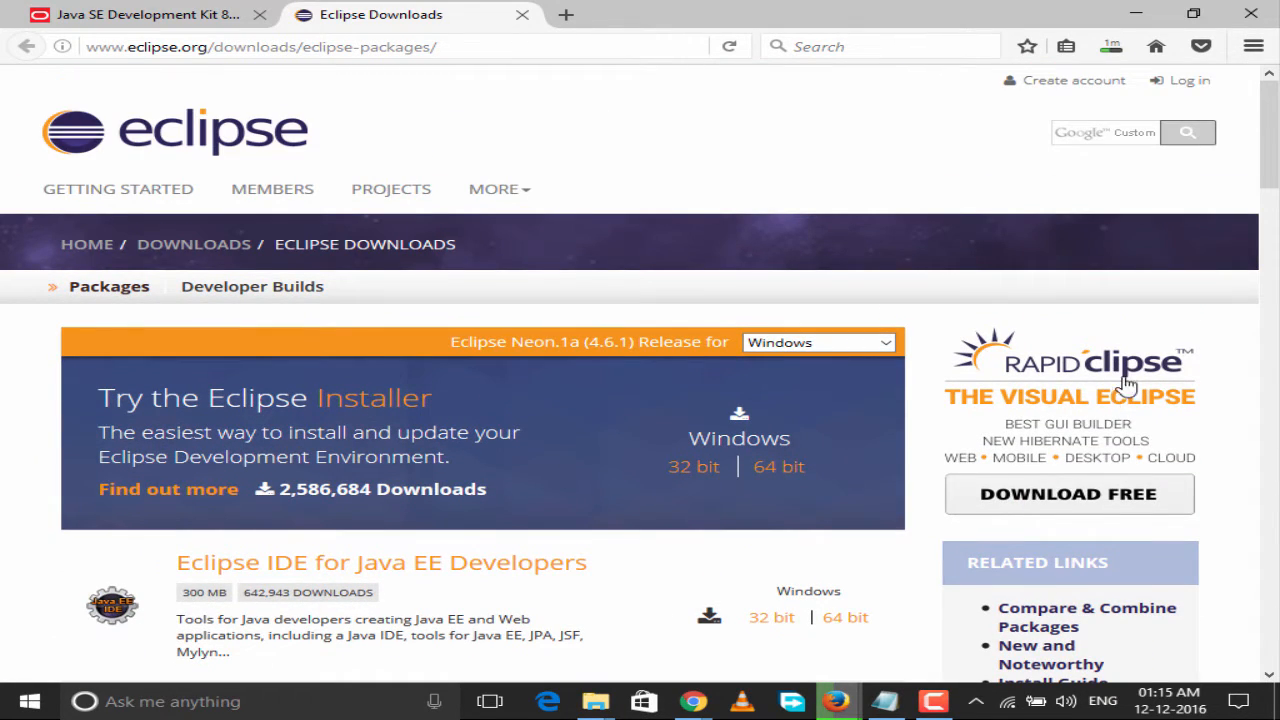
scroll(down, 3)
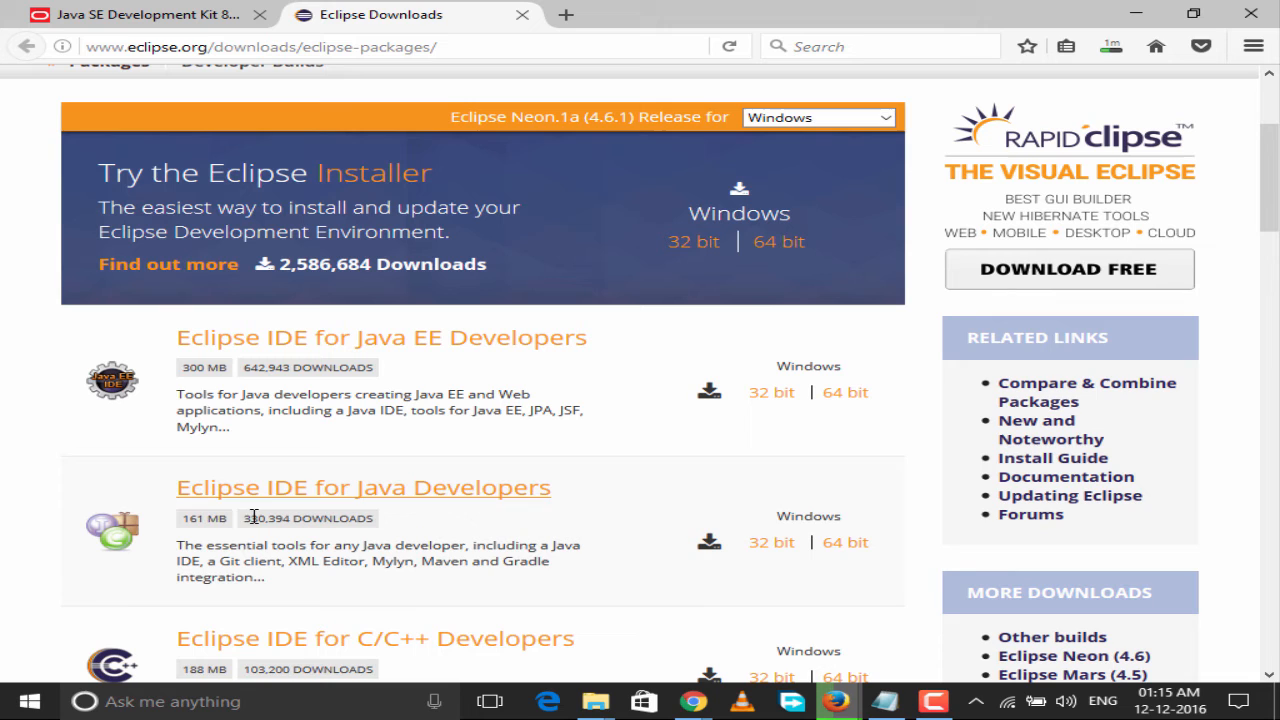
mouse_move(845, 542)
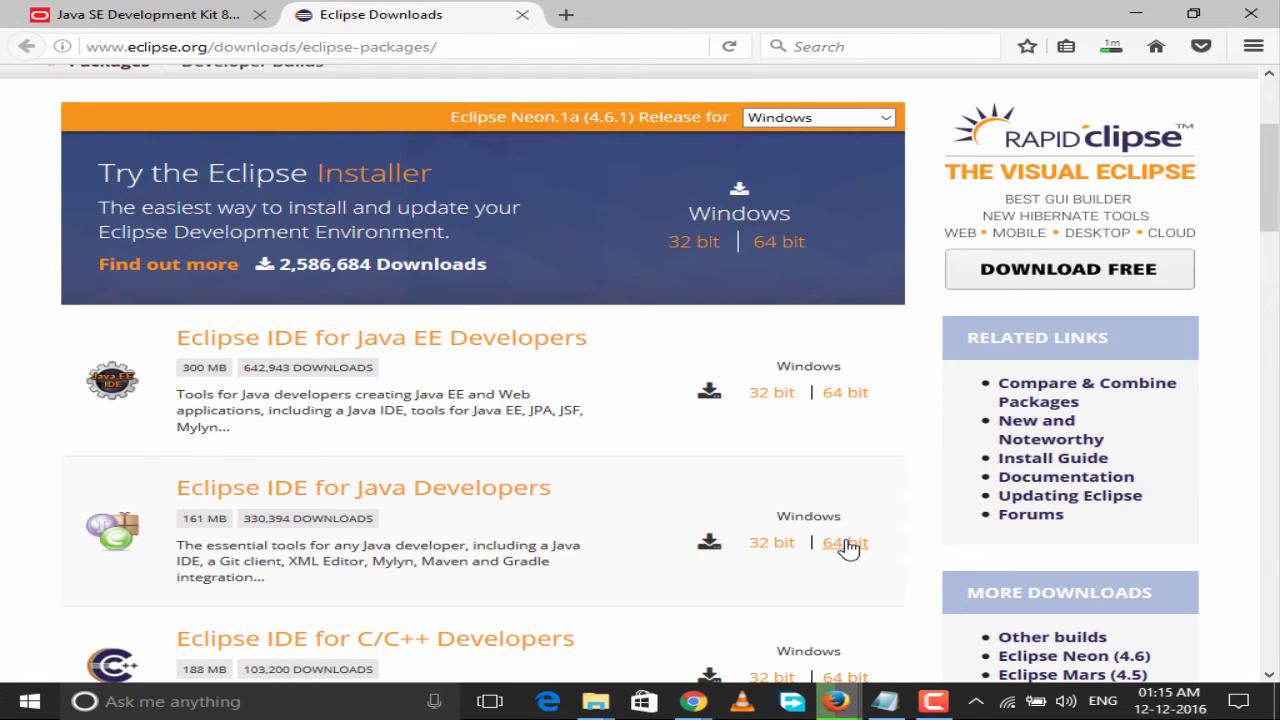
click(845, 542)
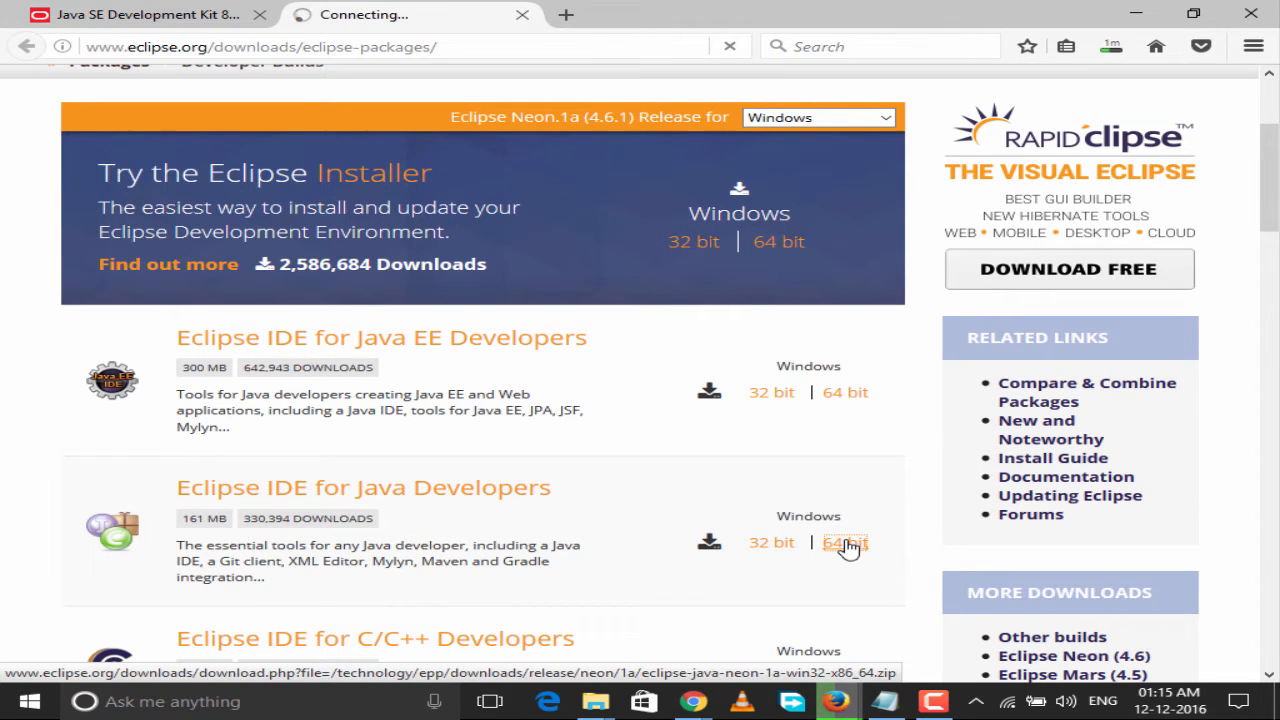
click(845, 542)
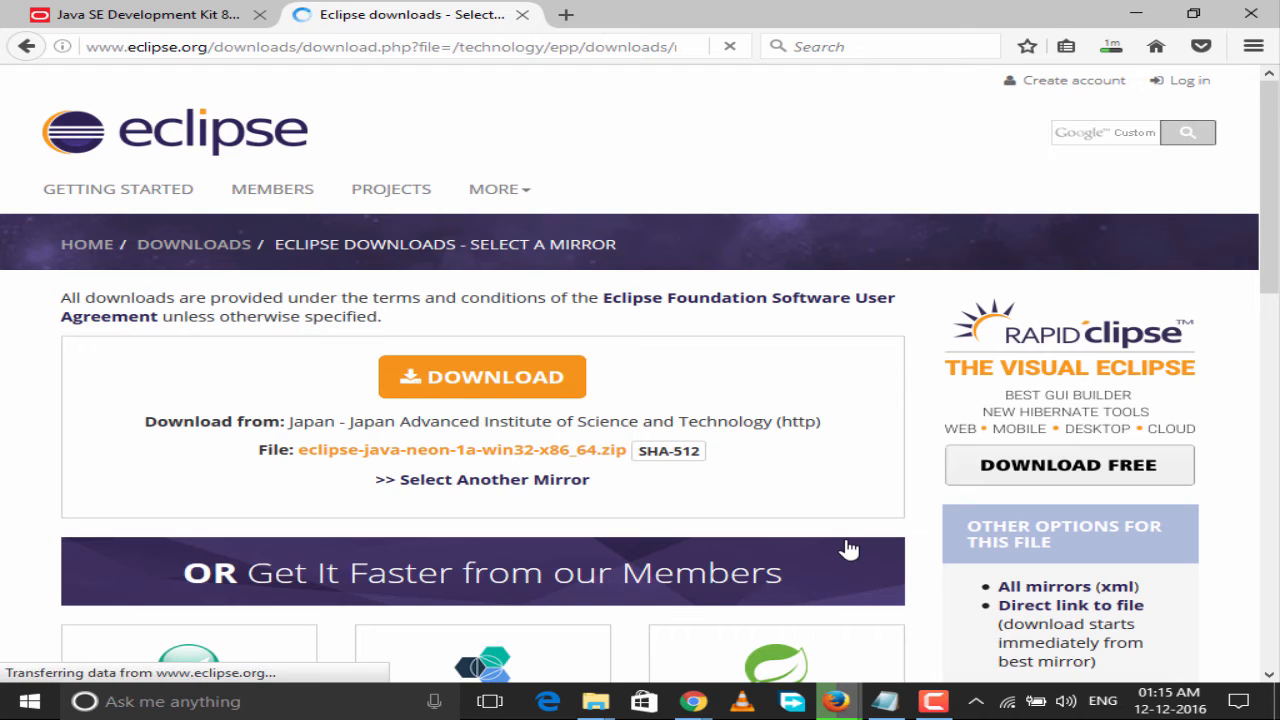
Step: Save eclipse-java-neon-1a-win32-x86_64.zip from the mirror rather than open it
click(482, 377)
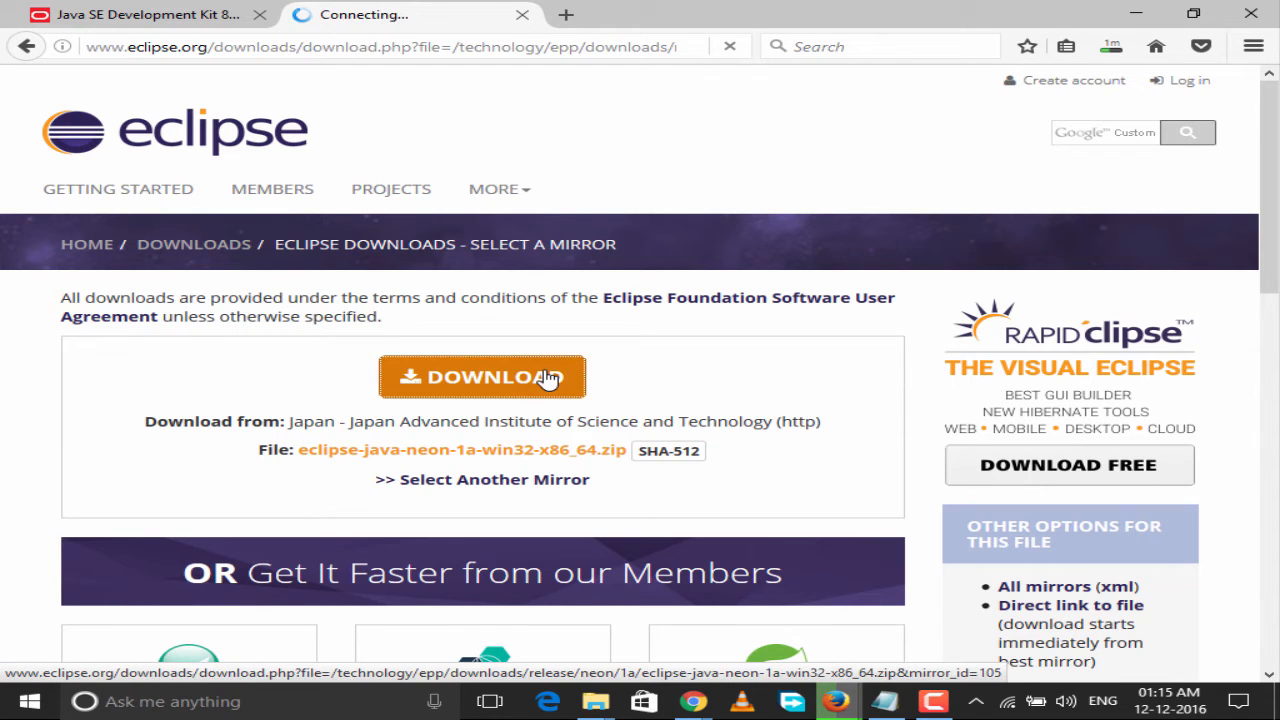
click(482, 377)
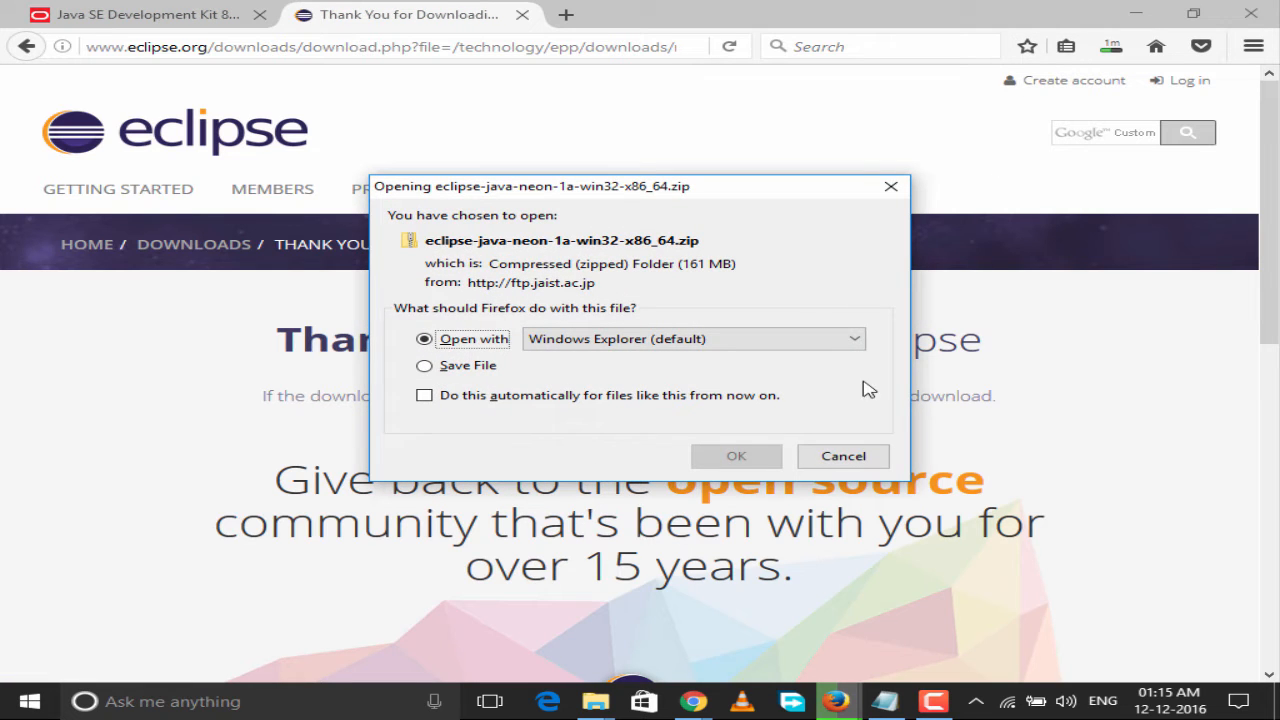
click(424, 365)
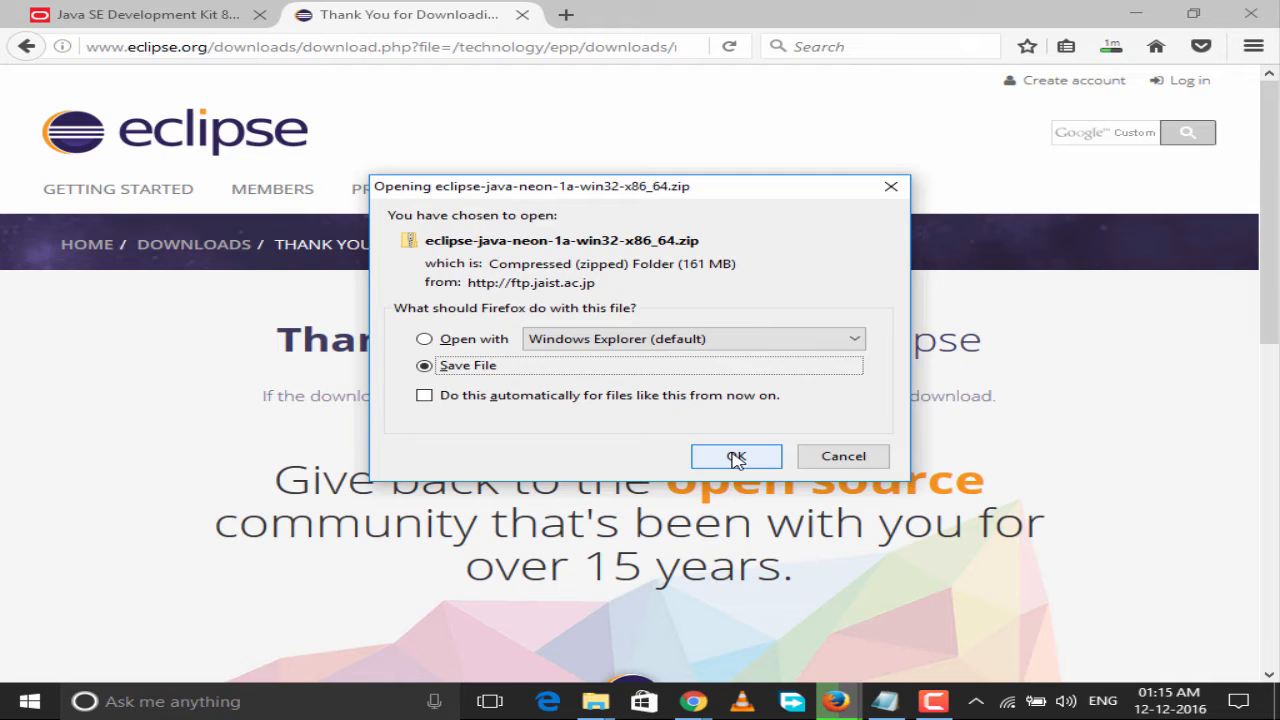
click(736, 456)
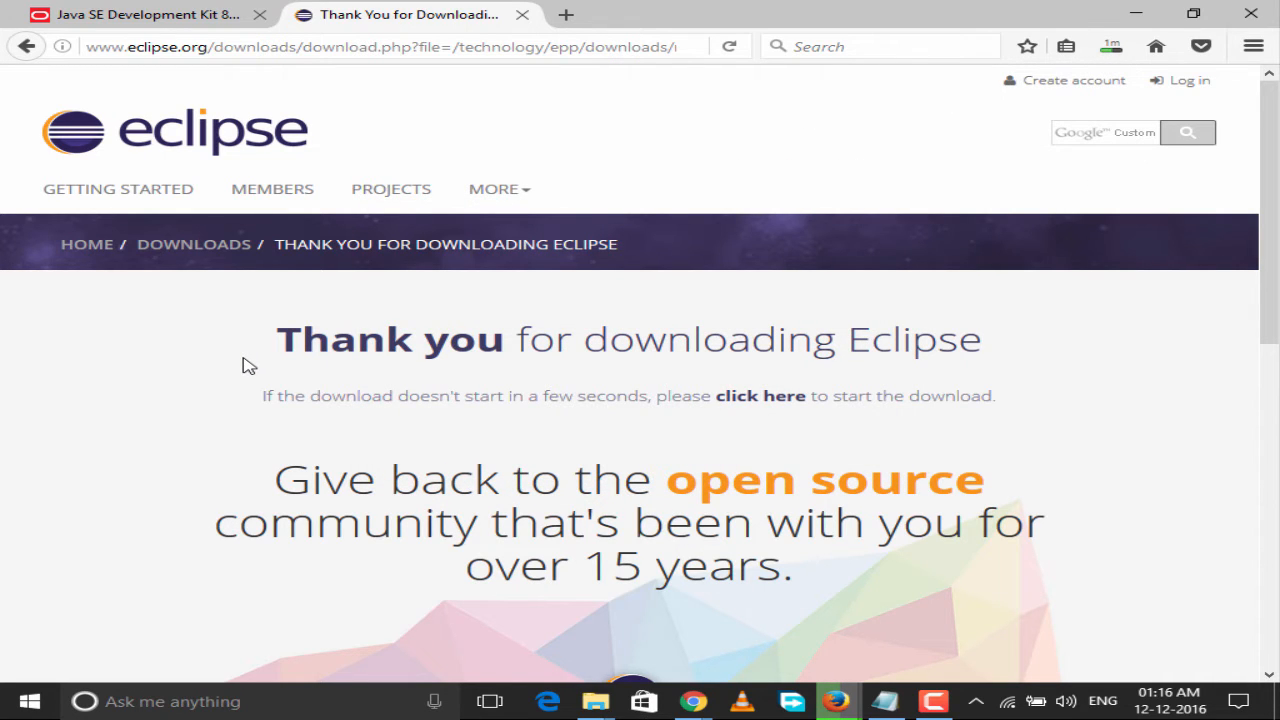
mouse_move(643, 445)
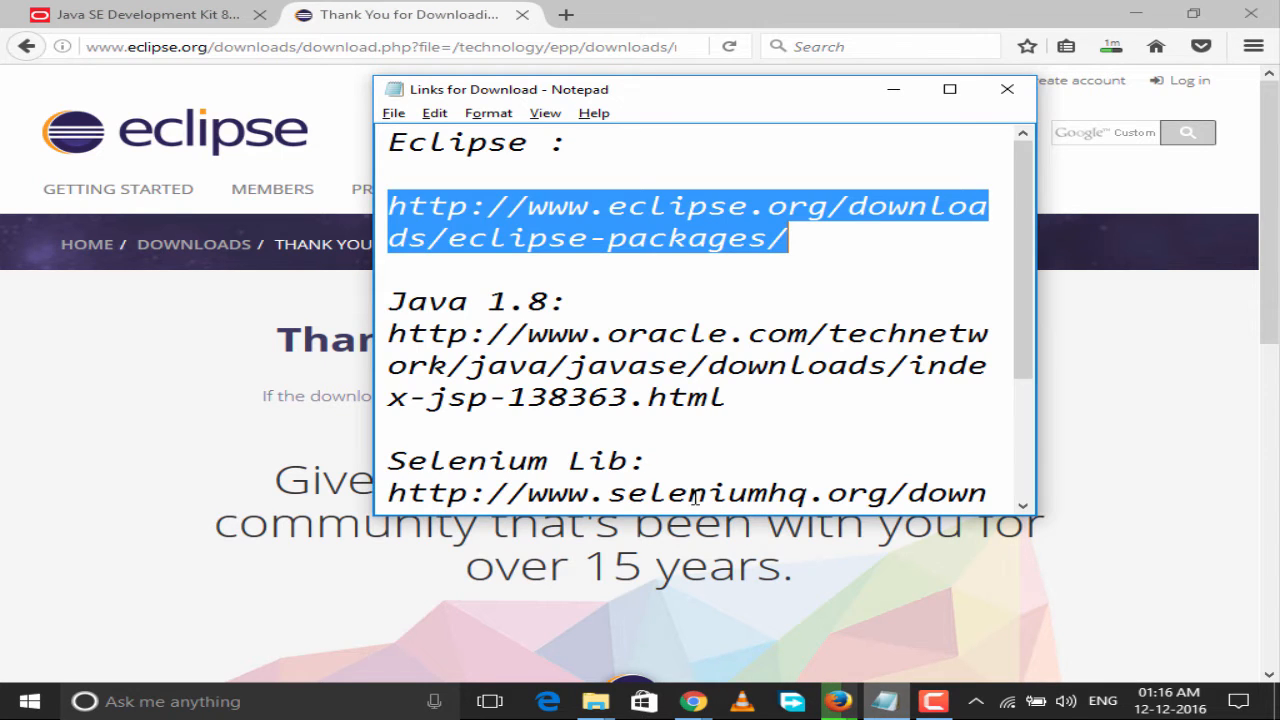
Step: Select the Selenium Lib download address in the Links for Download note
scroll(down, 3)
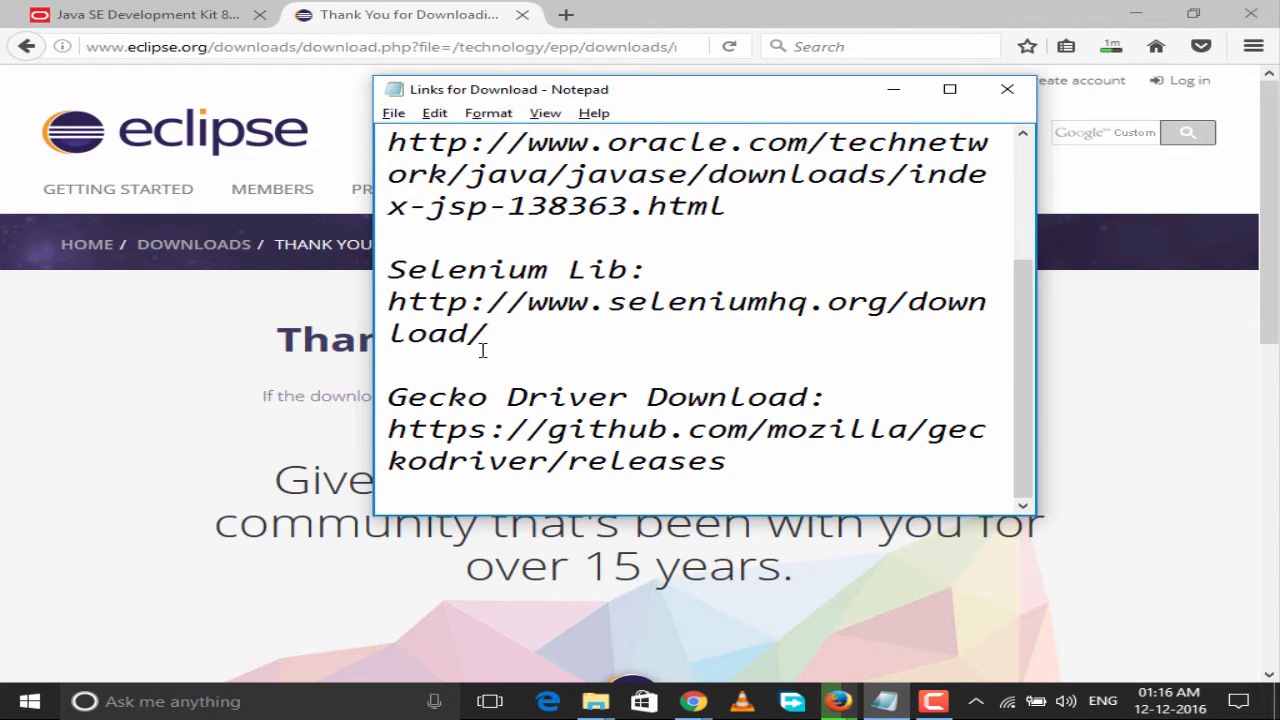
drag(388, 301, 489, 333)
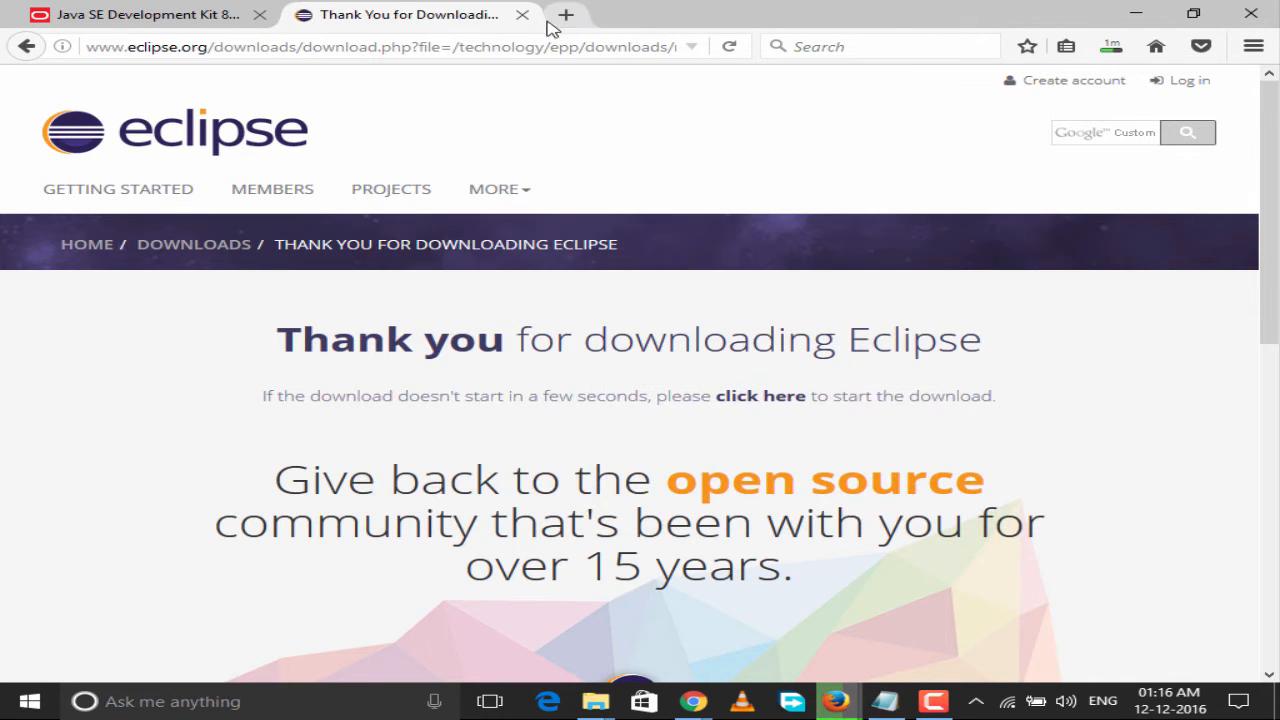
click(567, 14)
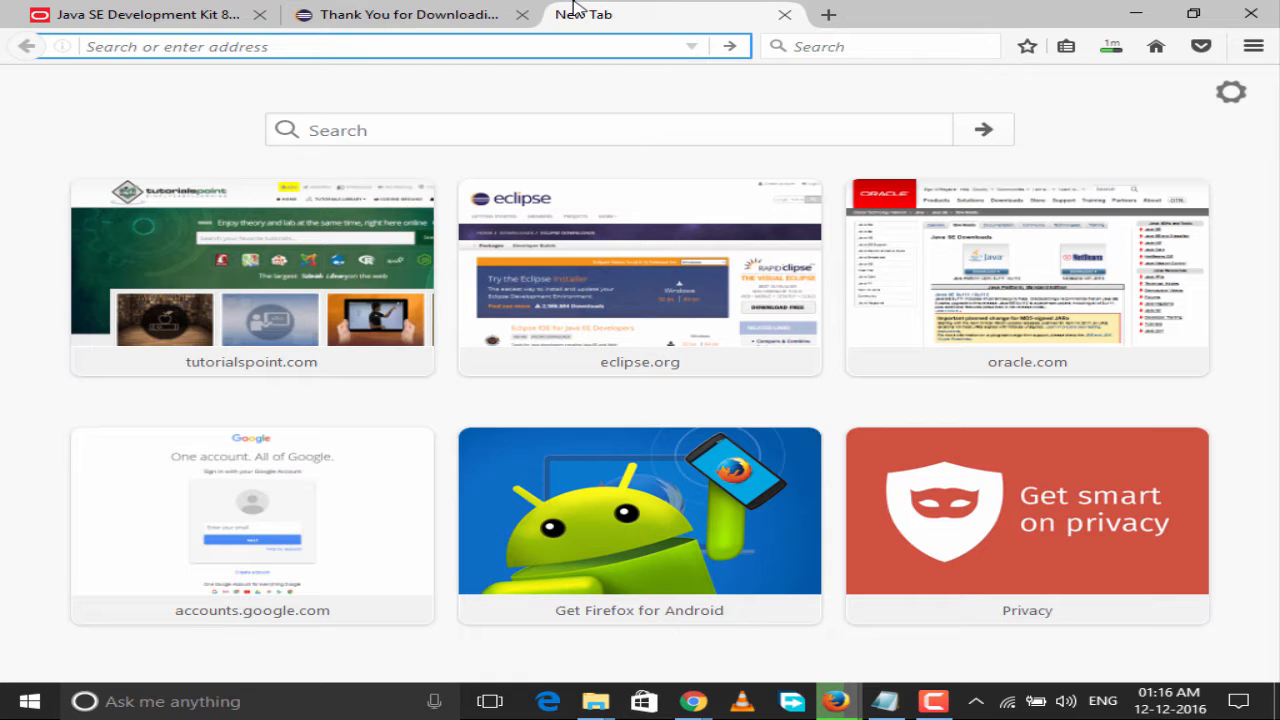
text(www.seleniumhq.org/download/)
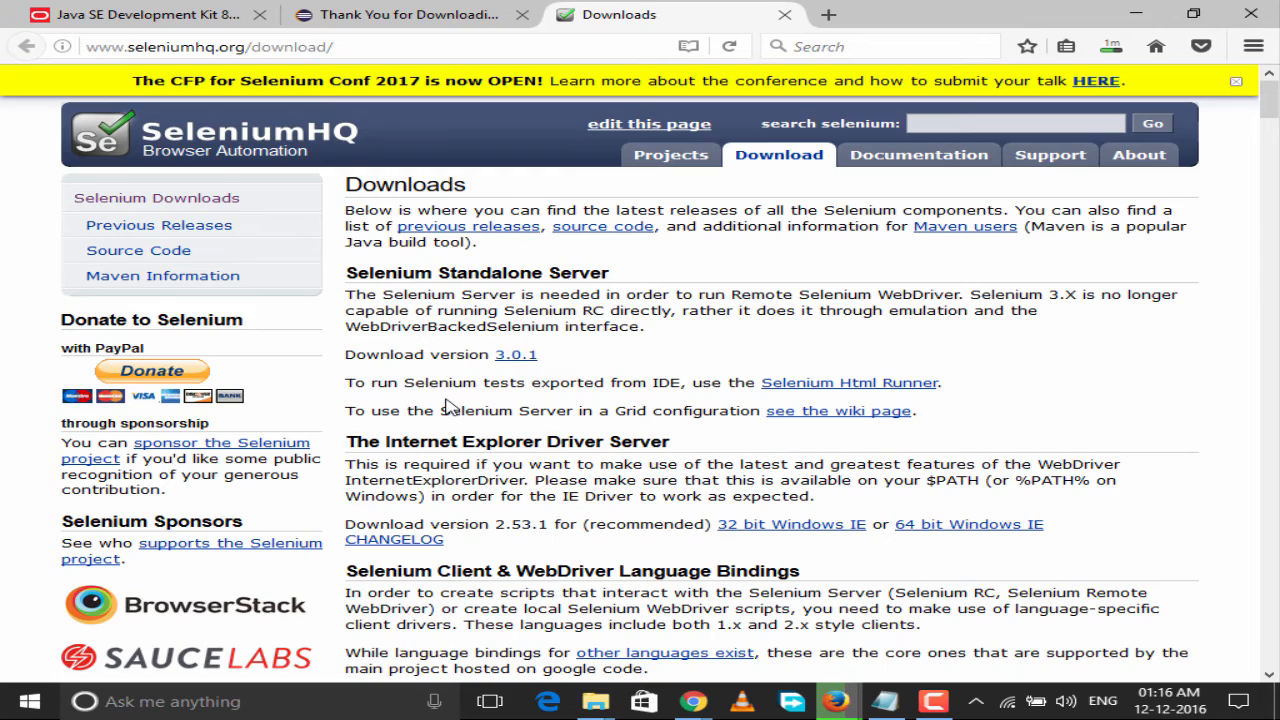
scroll(down, 3)
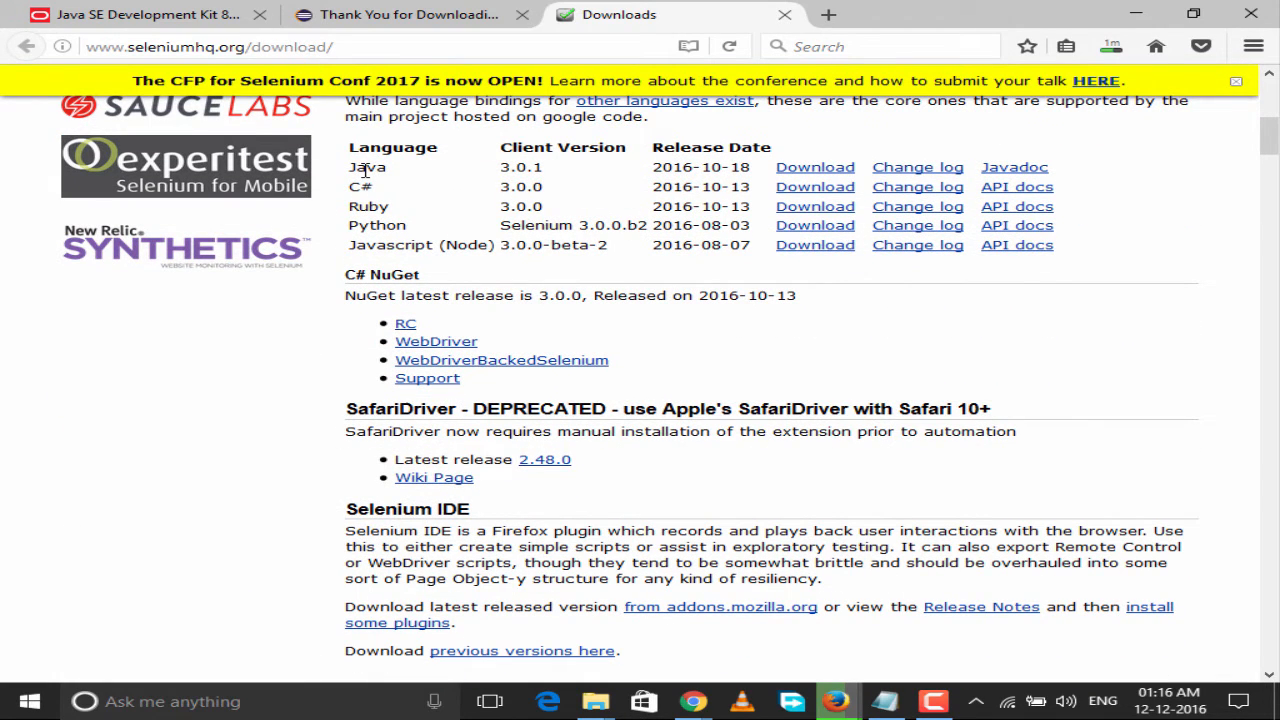
double_click(511, 167)
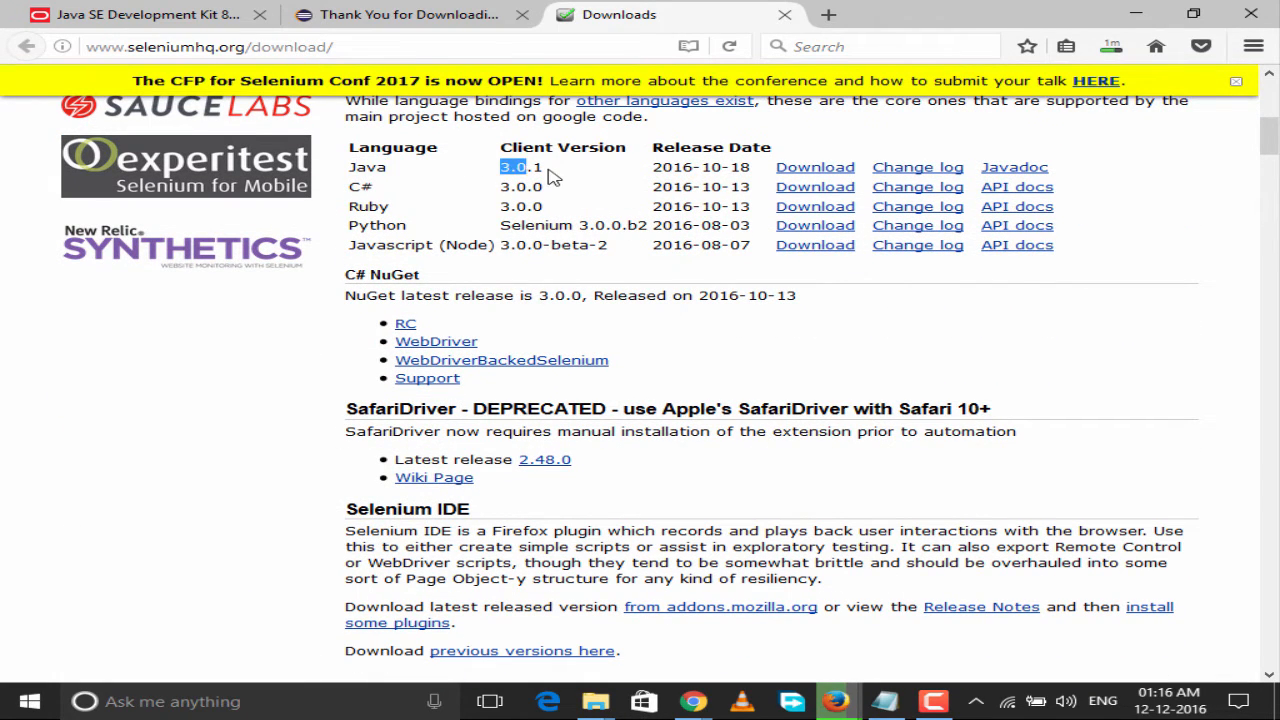
Step: Save the 16.3 MB selenium-java-3.0.1.zip download
click(814, 167)
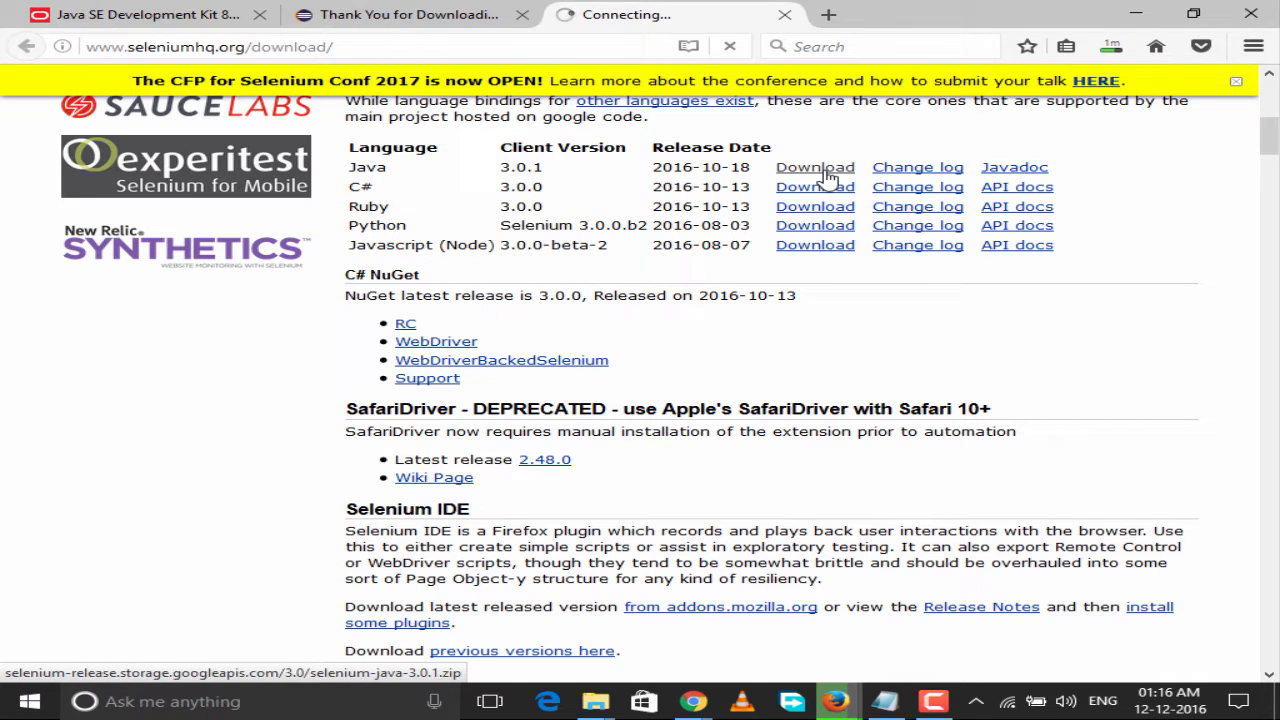
click(814, 167)
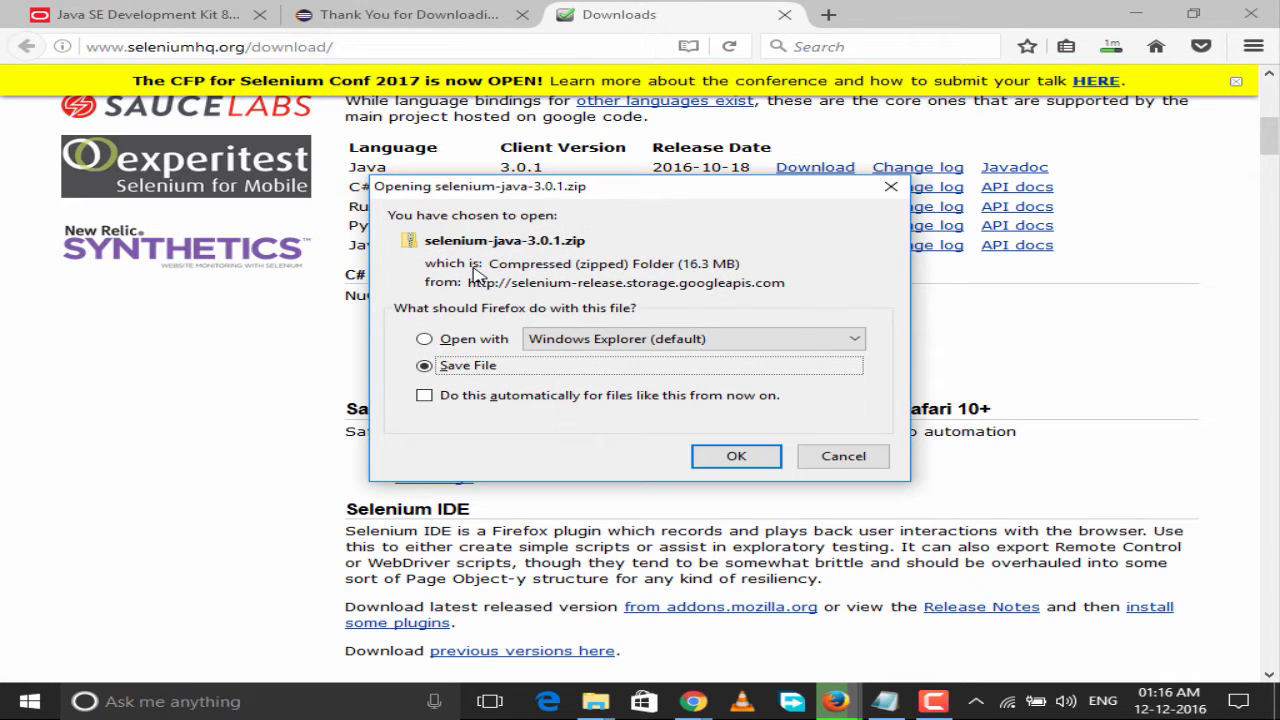
mouse_move(560, 250)
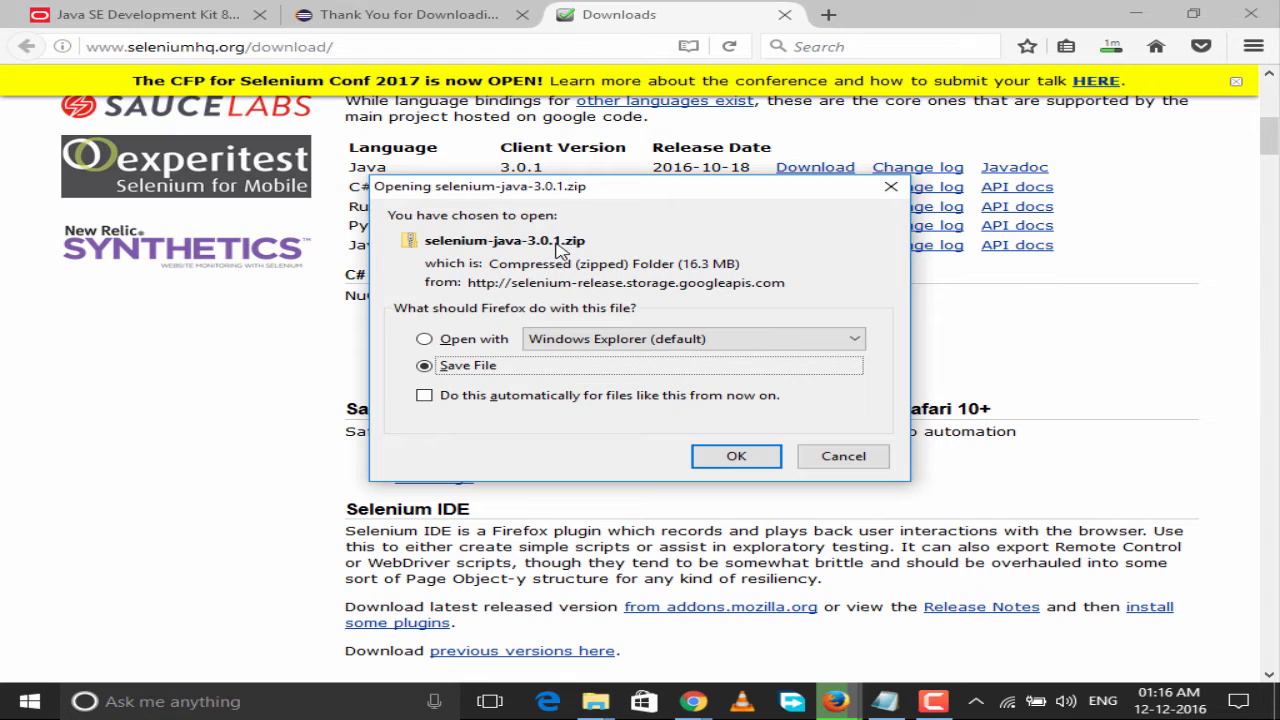
double_click(704, 263)
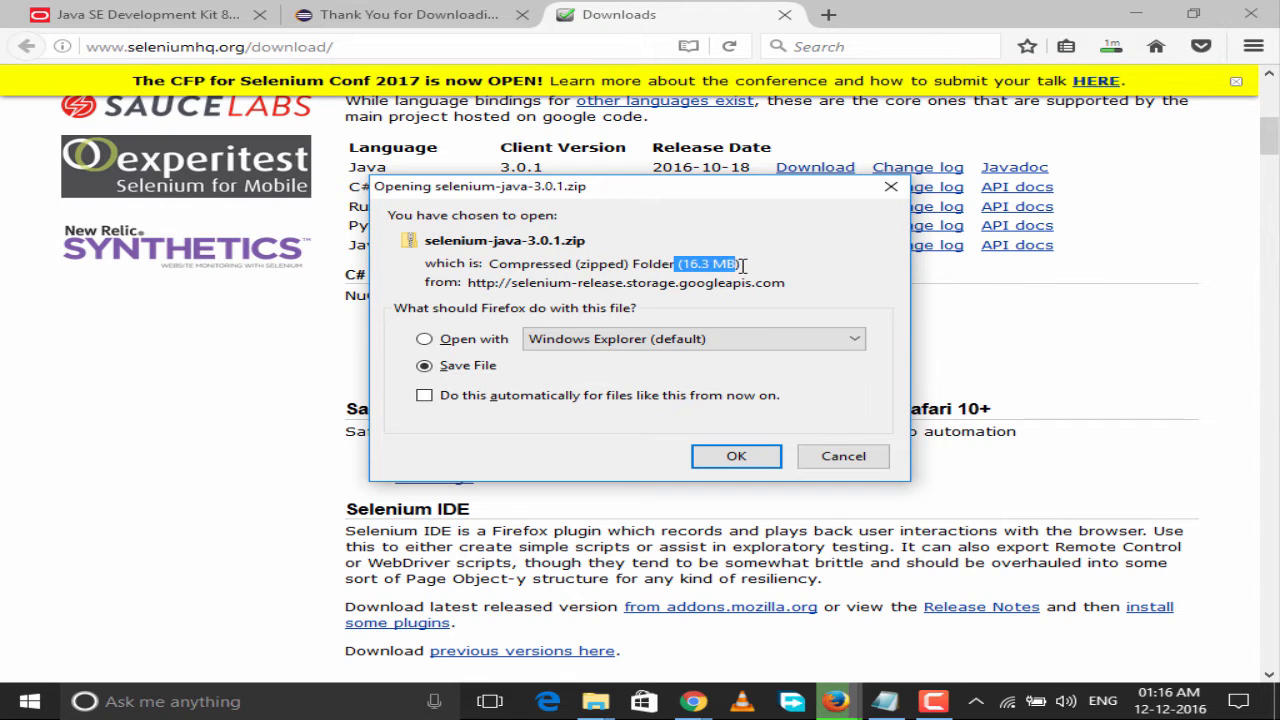
click(736, 456)
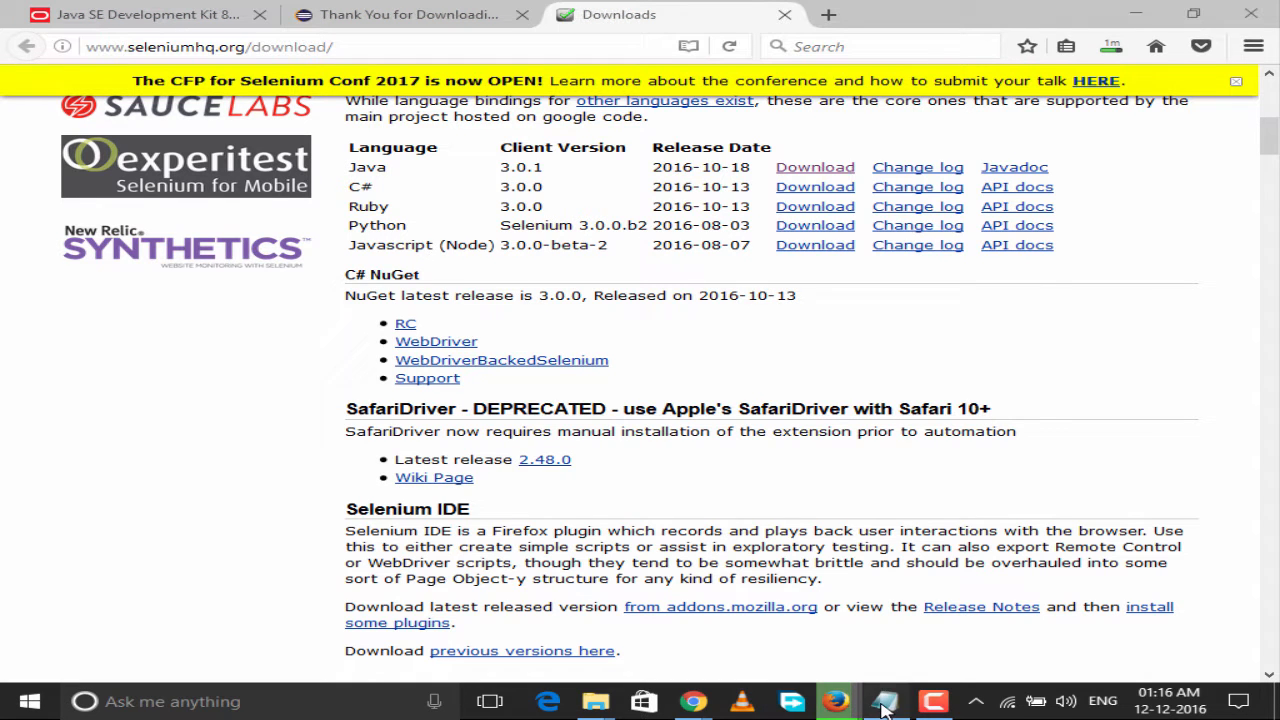
Step: Select the Gecko Driver releases address in Notepad and open it in a new tab
click(884, 701)
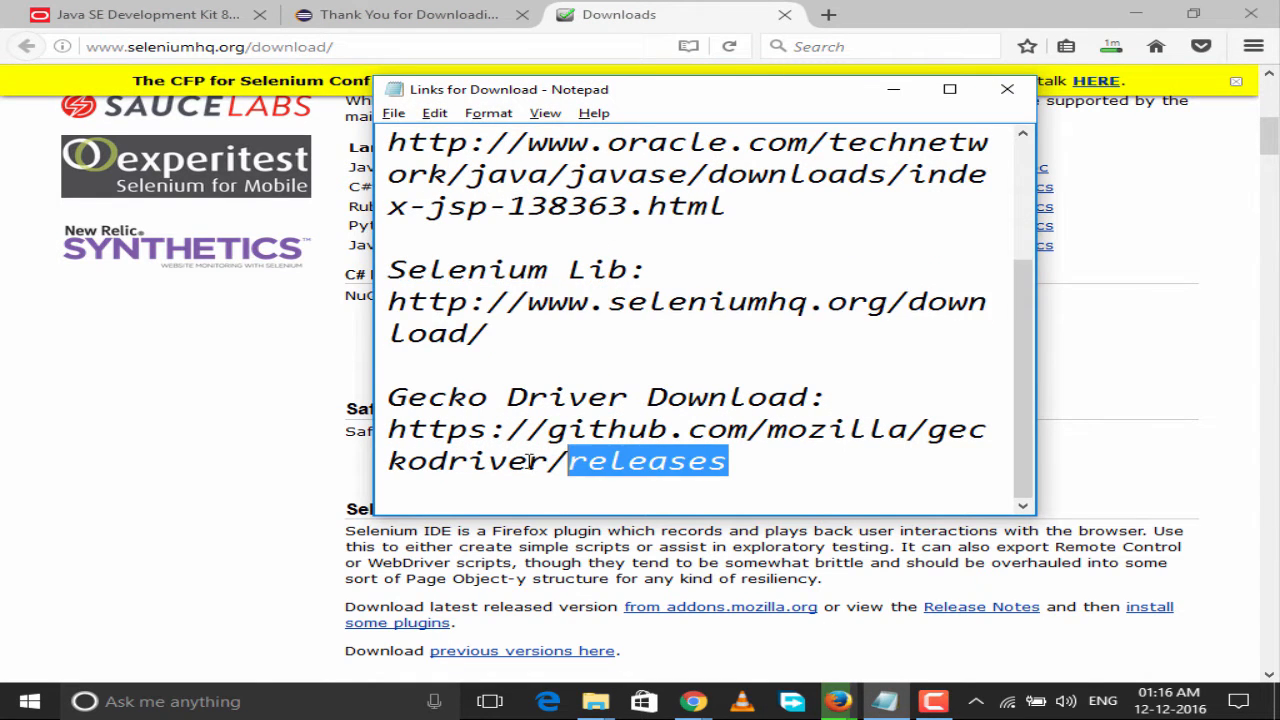
drag(389, 429, 729, 461)
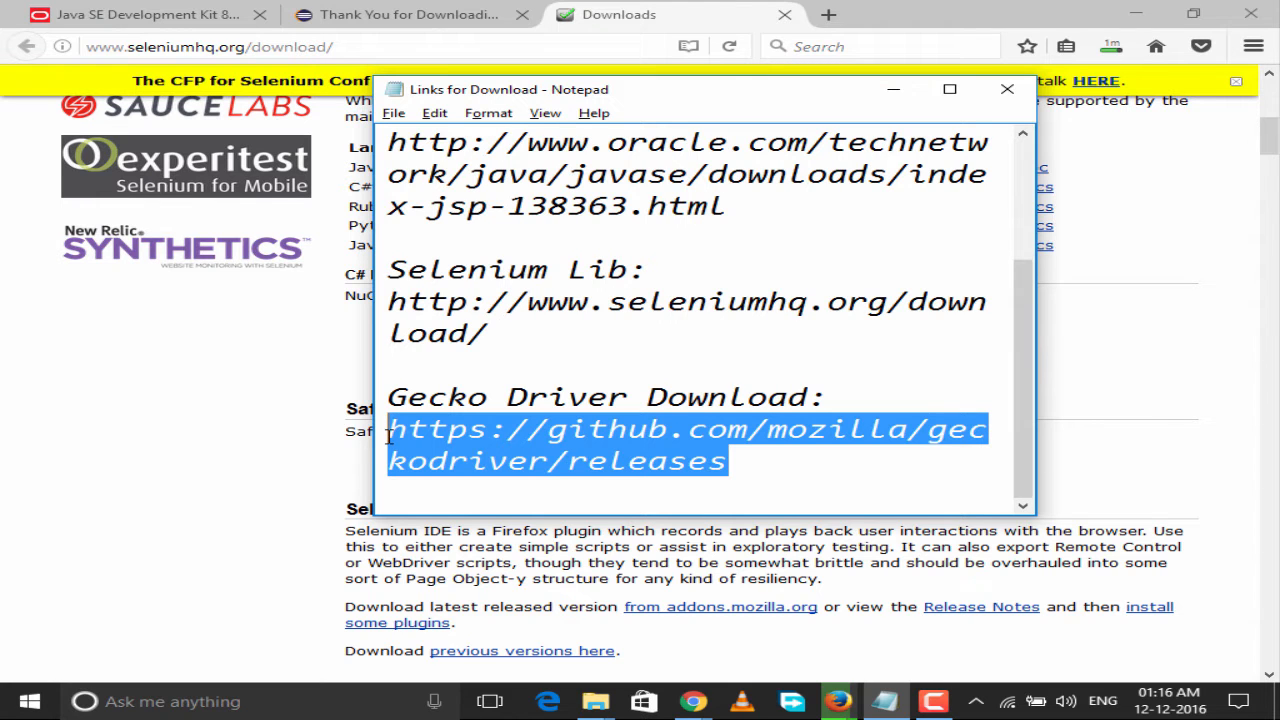
click(1038, 14)
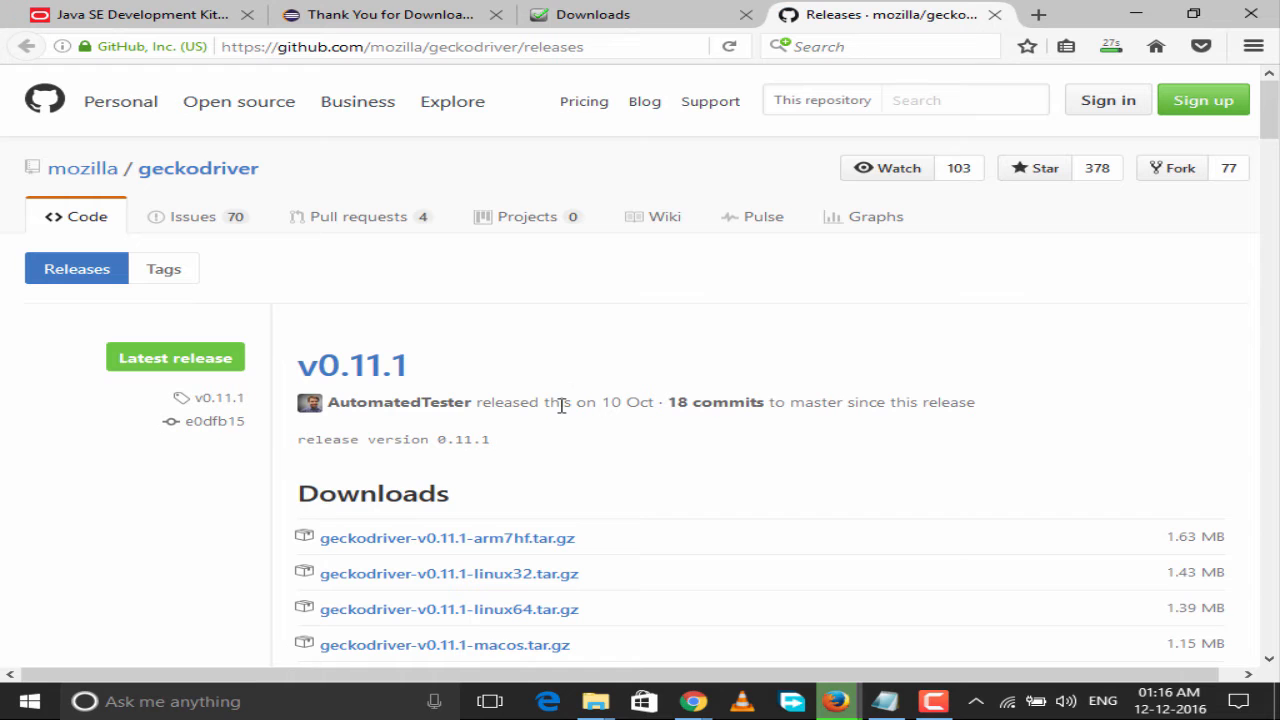
Step: Save geckodriver-v0.11.1-win64.zip from the v0.11.1 release downloads
scroll(down, 3)
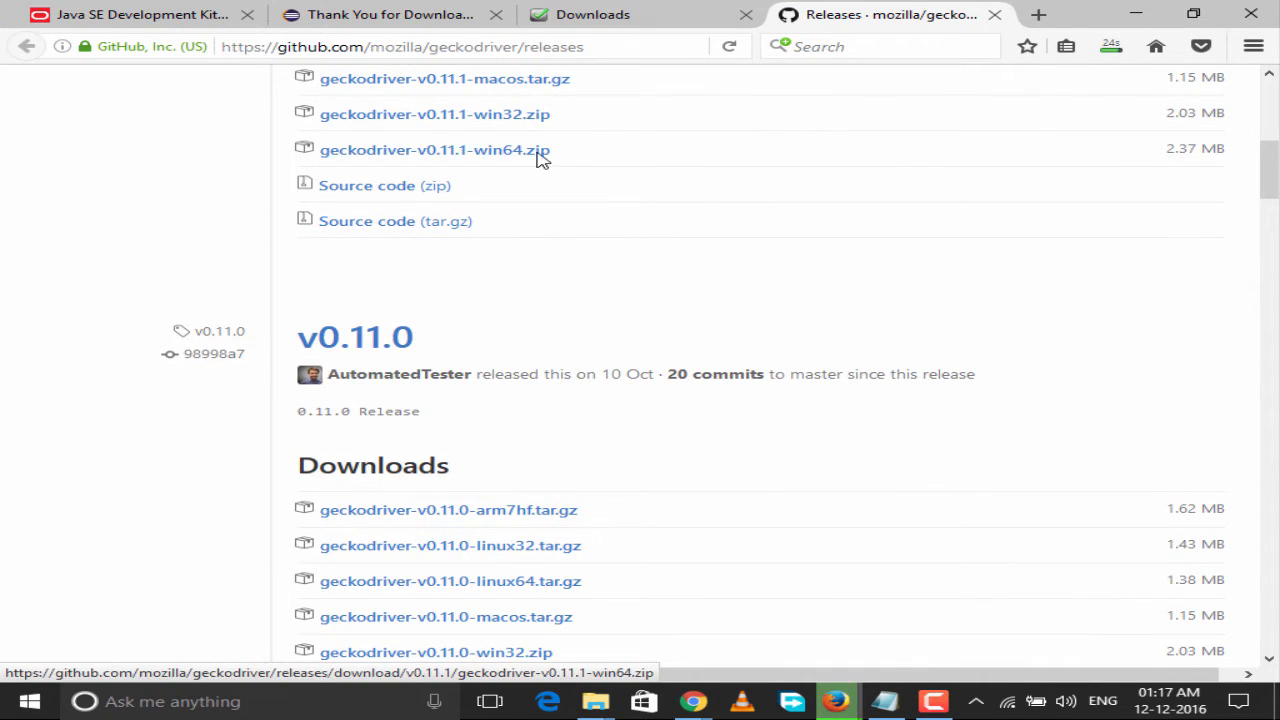
click(434, 149)
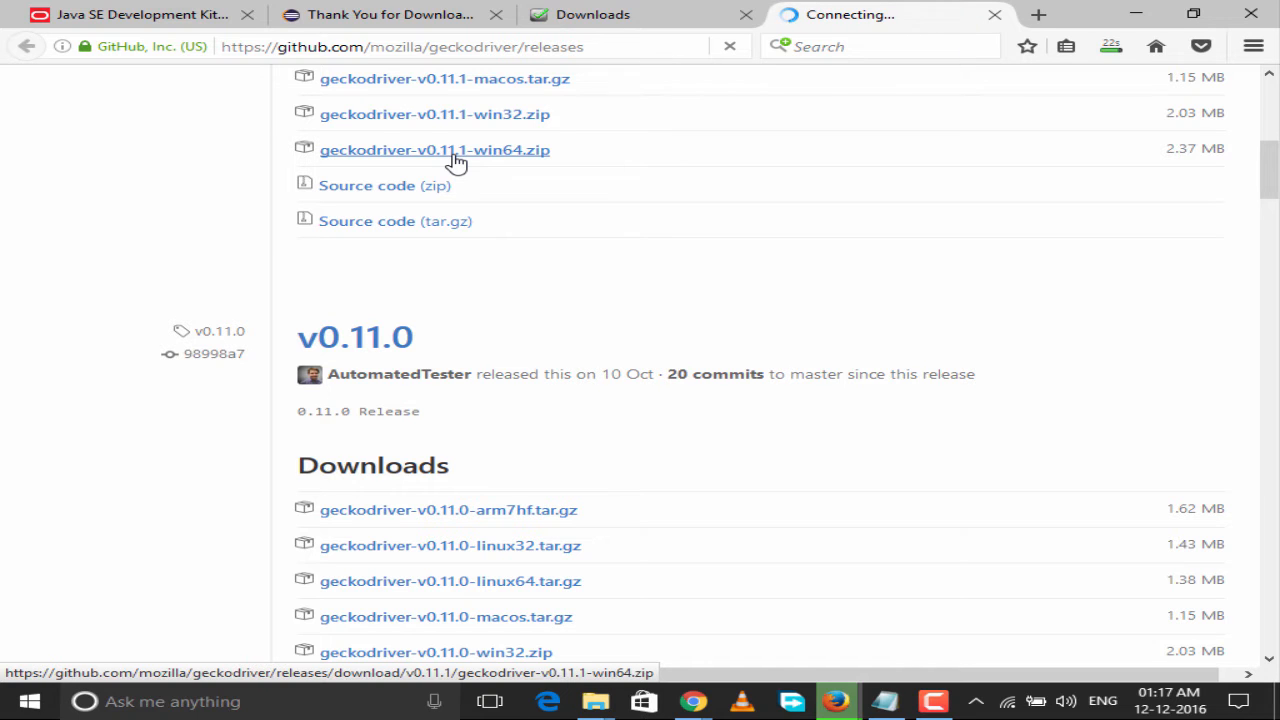
click(434, 149)
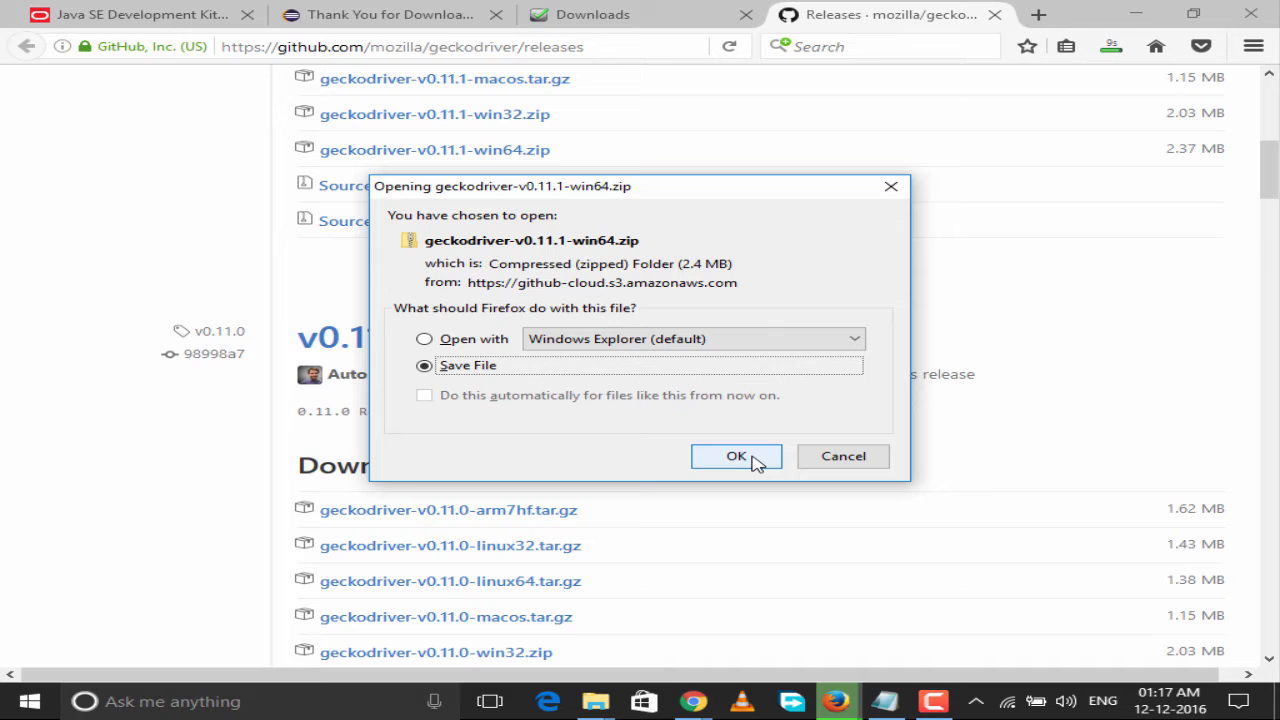
click(736, 456)
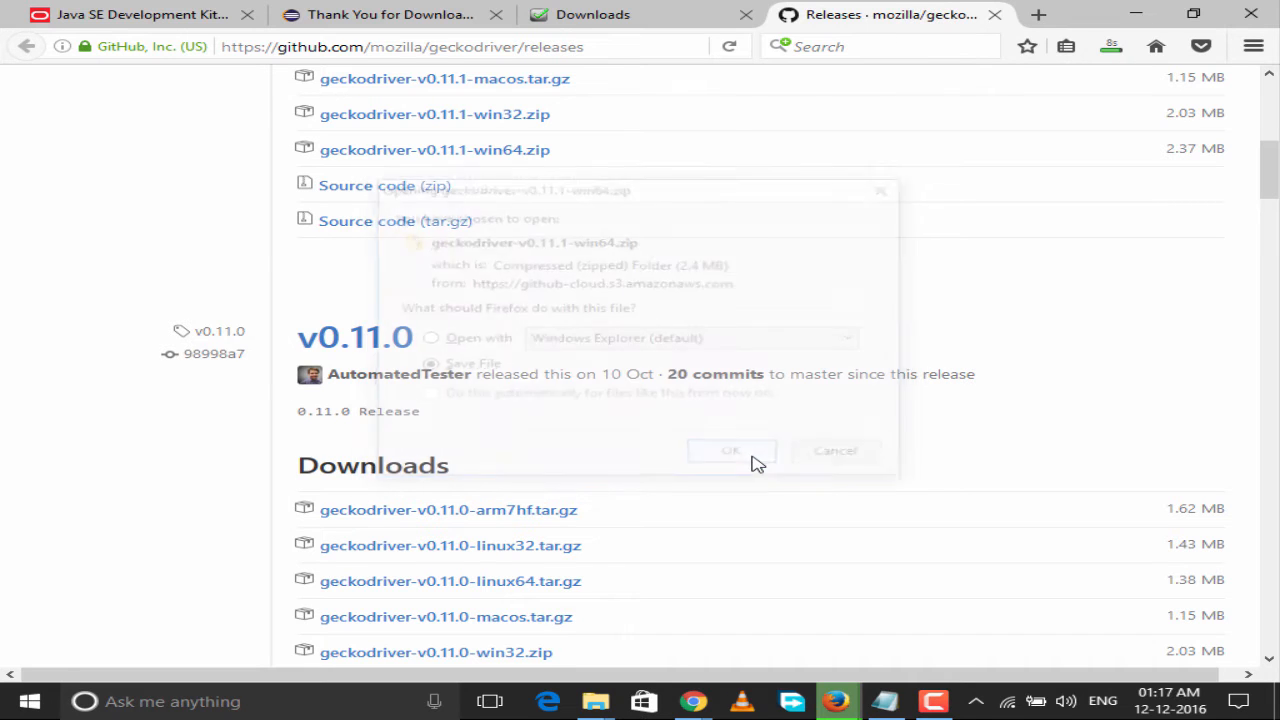
click(731, 451)
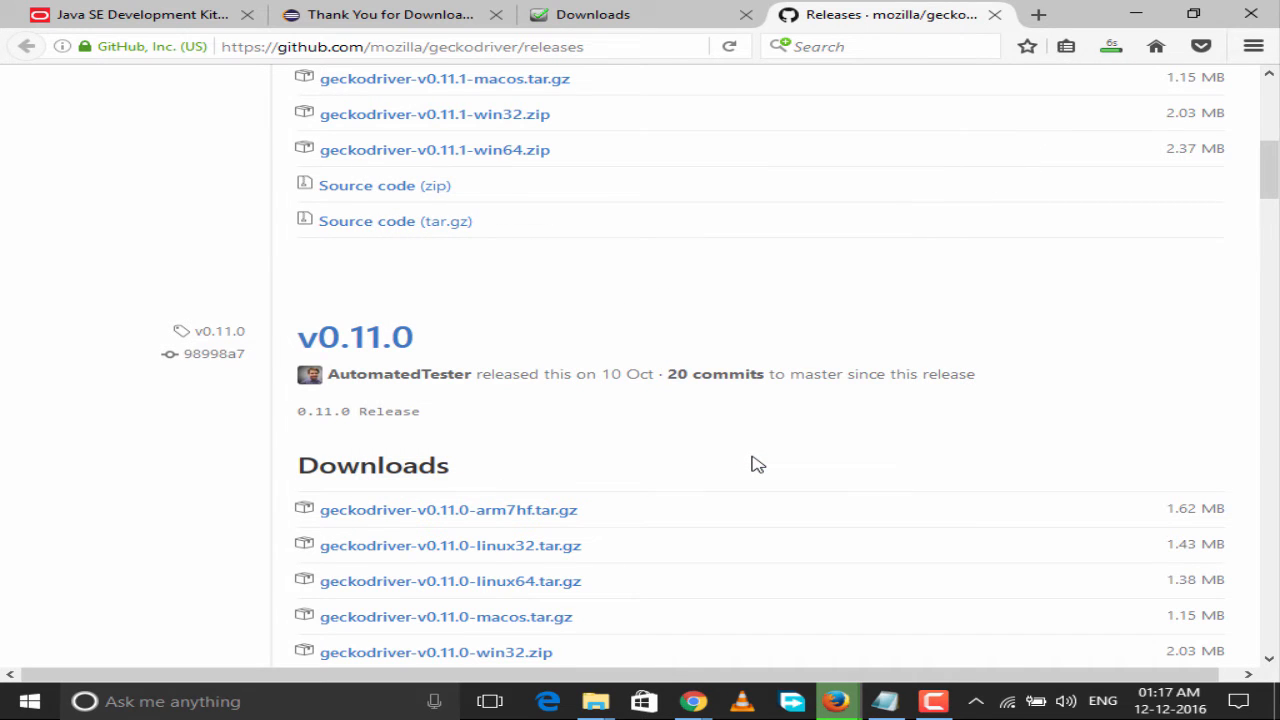
mouse_move(770, 450)
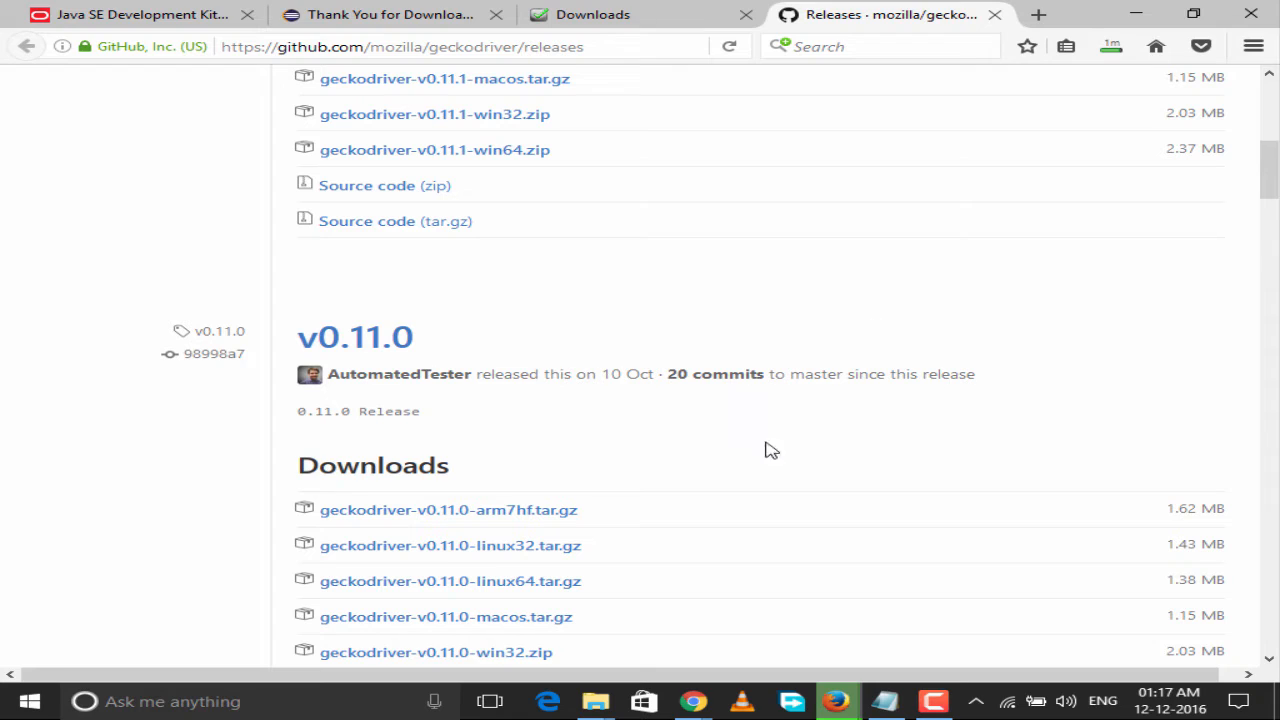
mouse_move(615, 218)
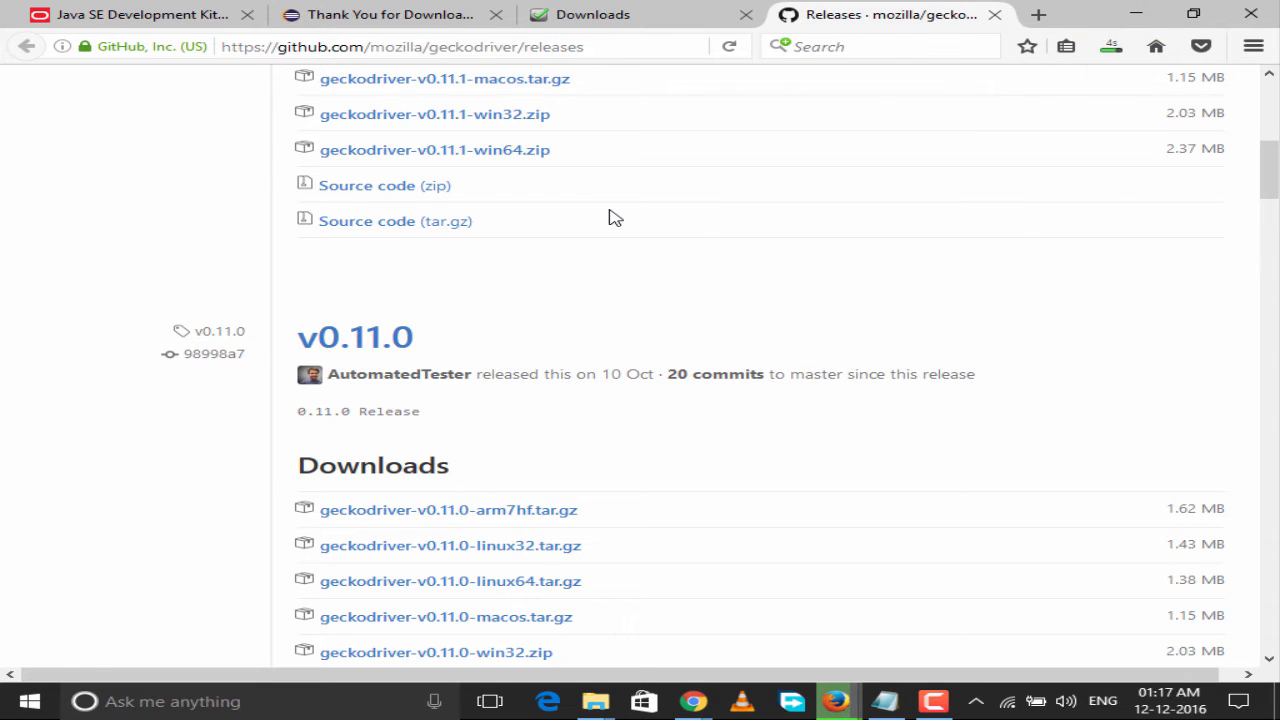
Step: Launch jdk-8u111-windows-x64 from the SetUp folder to show its setup wizard
click(594, 701)
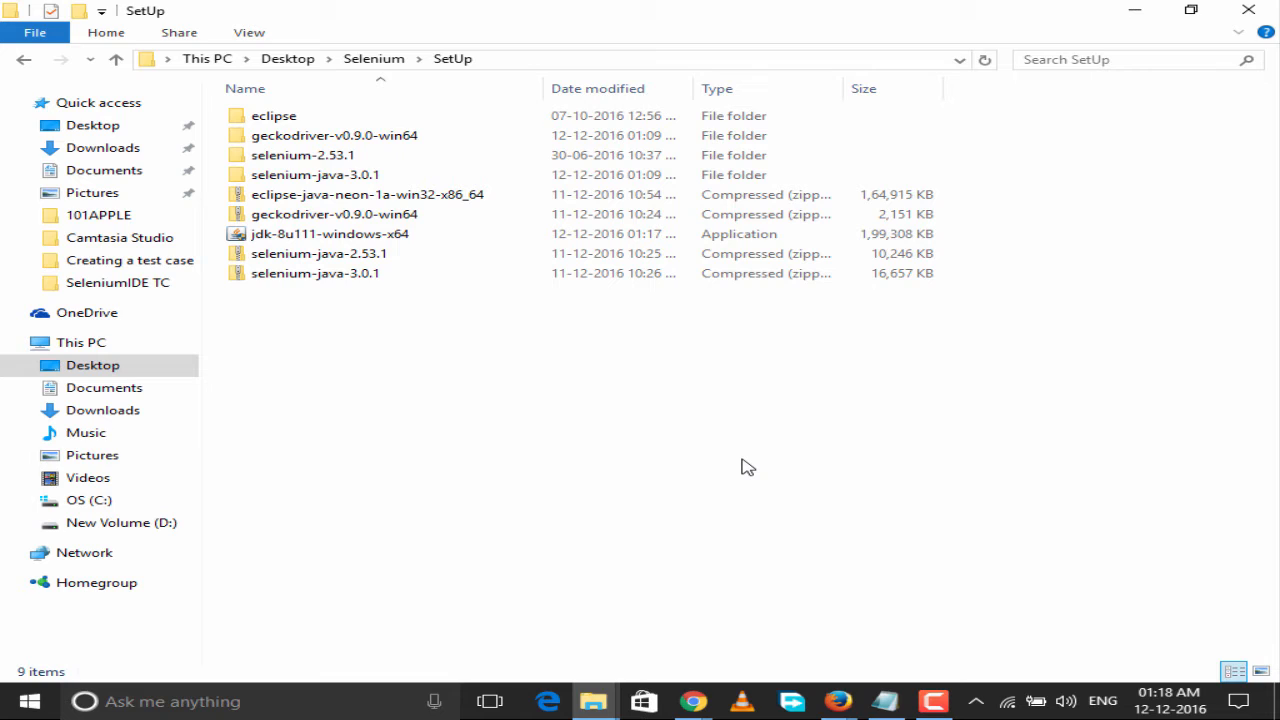
mouse_move(225, 337)
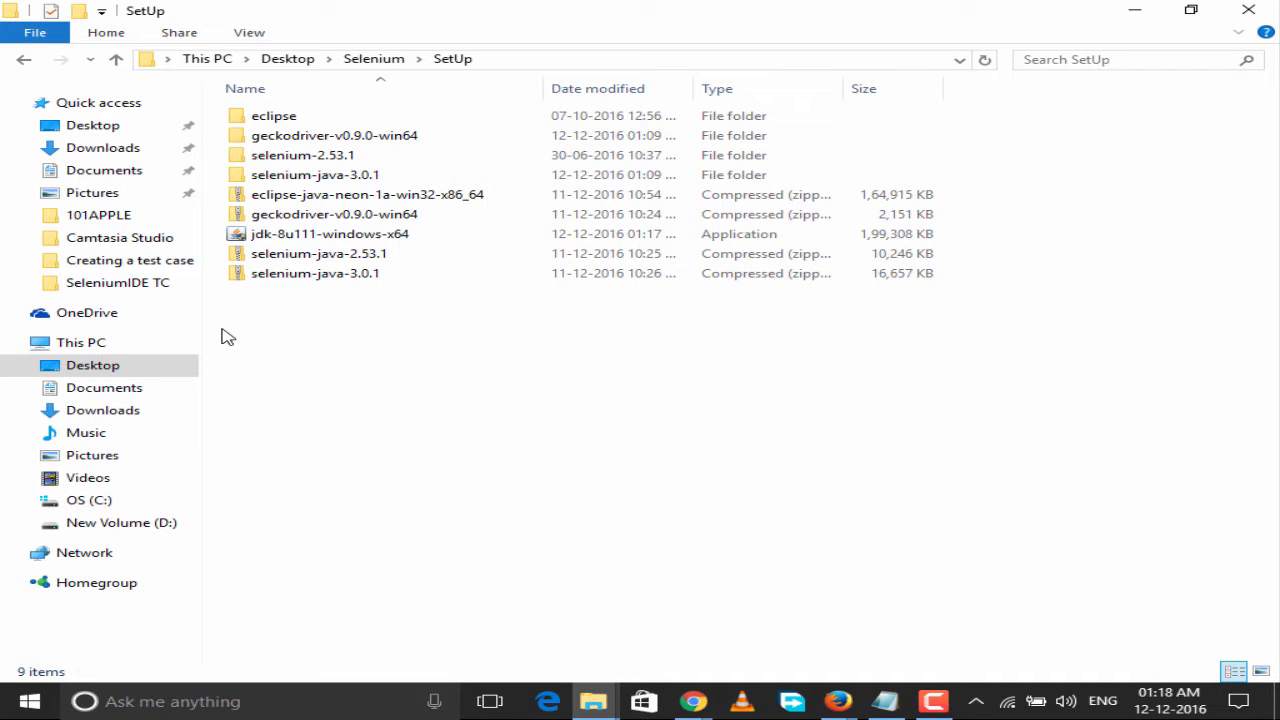
click(329, 233)
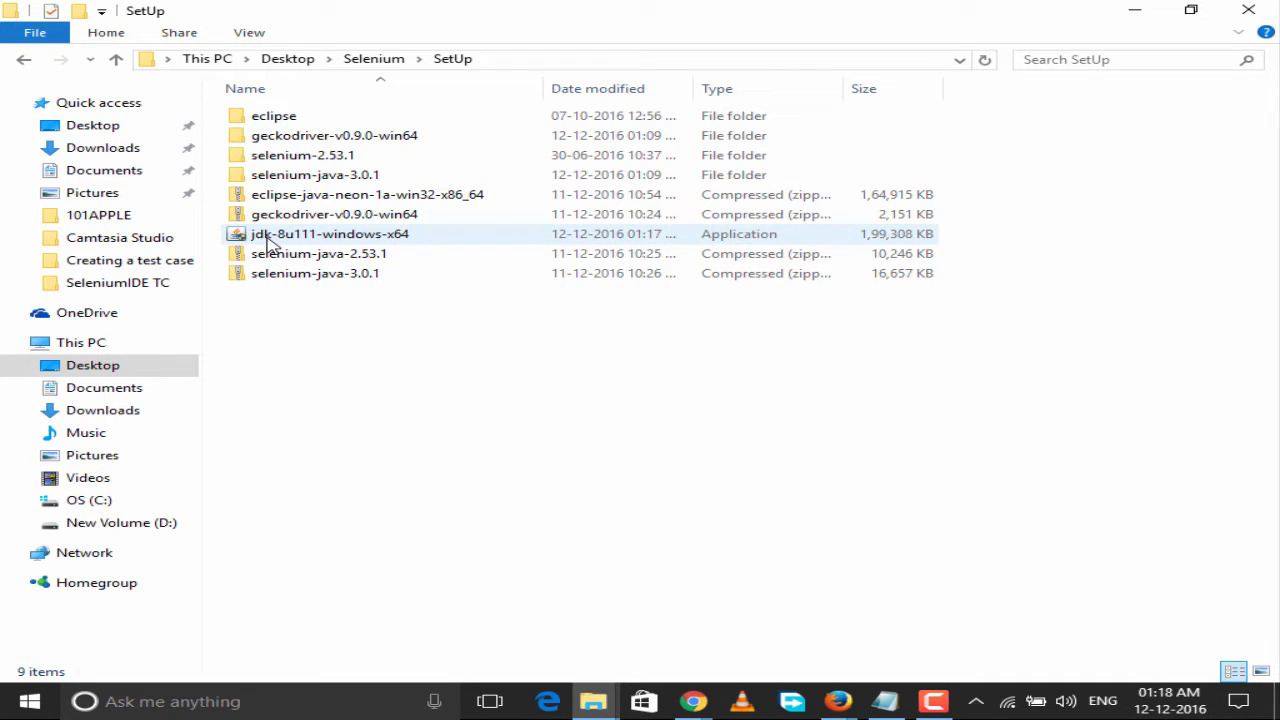
click(328, 233)
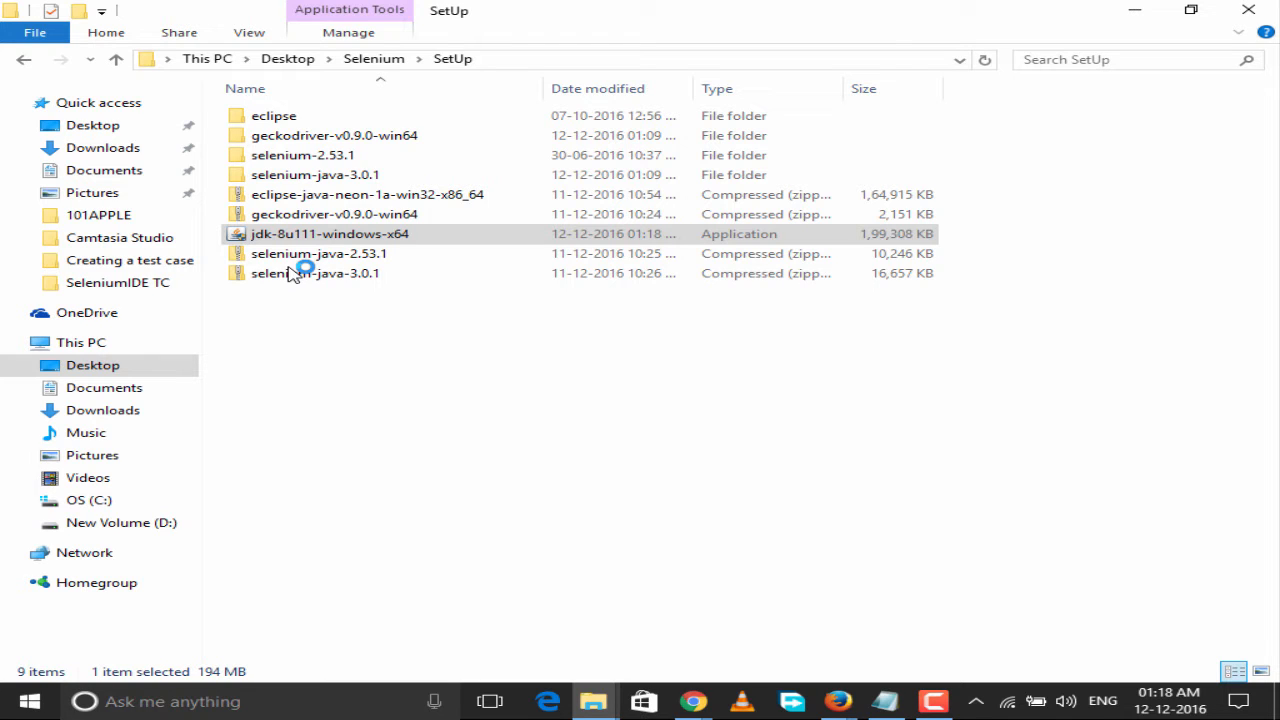
double_click(329, 233)
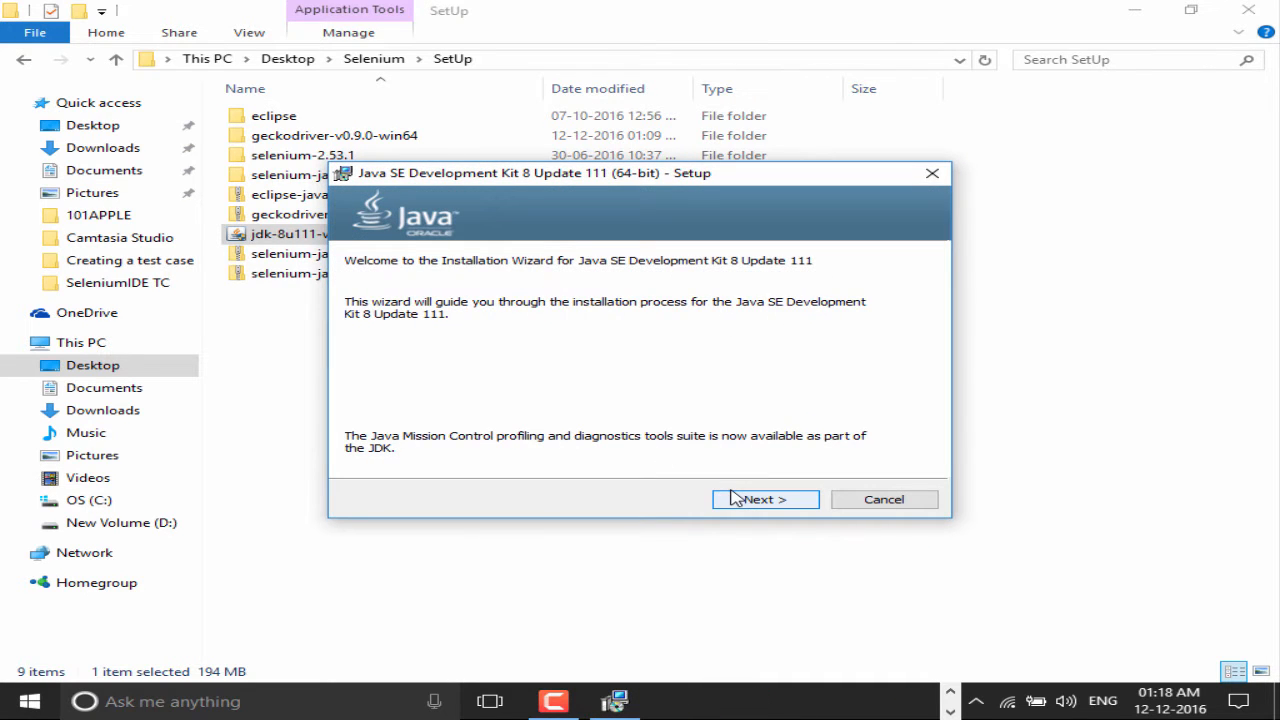
Step: Move past the welcome page, keeping default features and C:\Program Files\Java\jdk1.8.0_111\
click(765, 499)
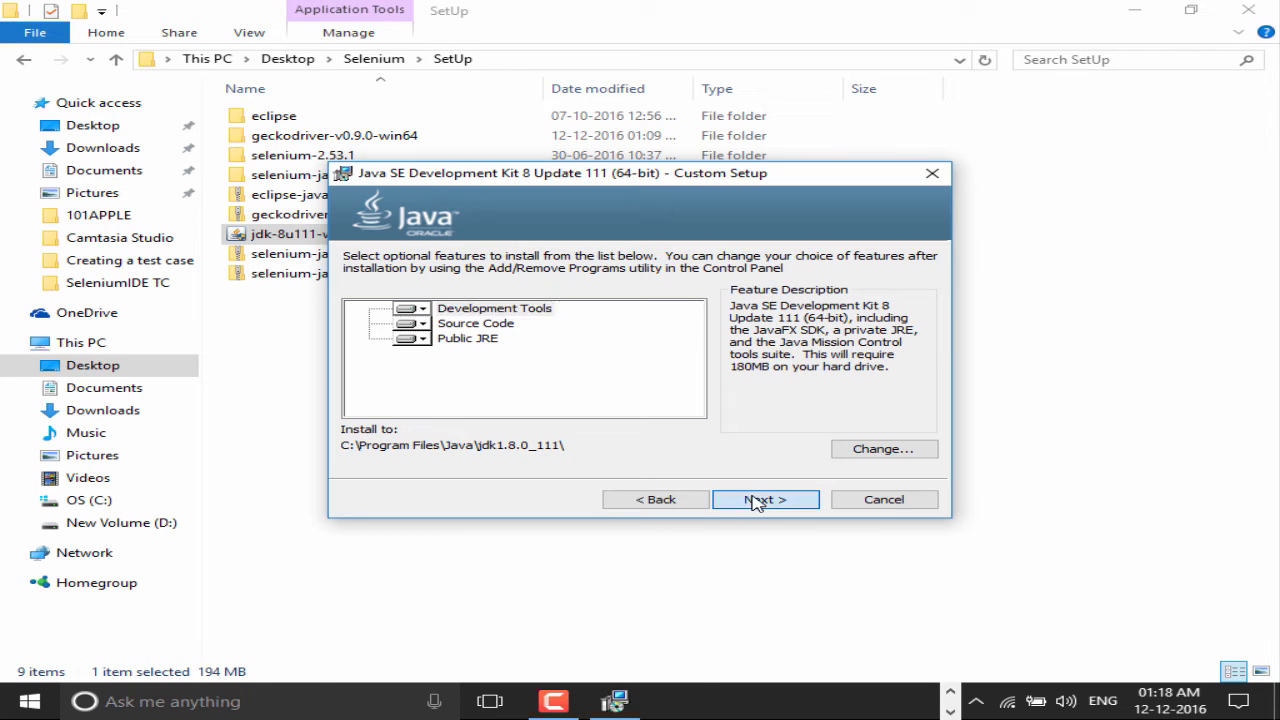
click(765, 499)
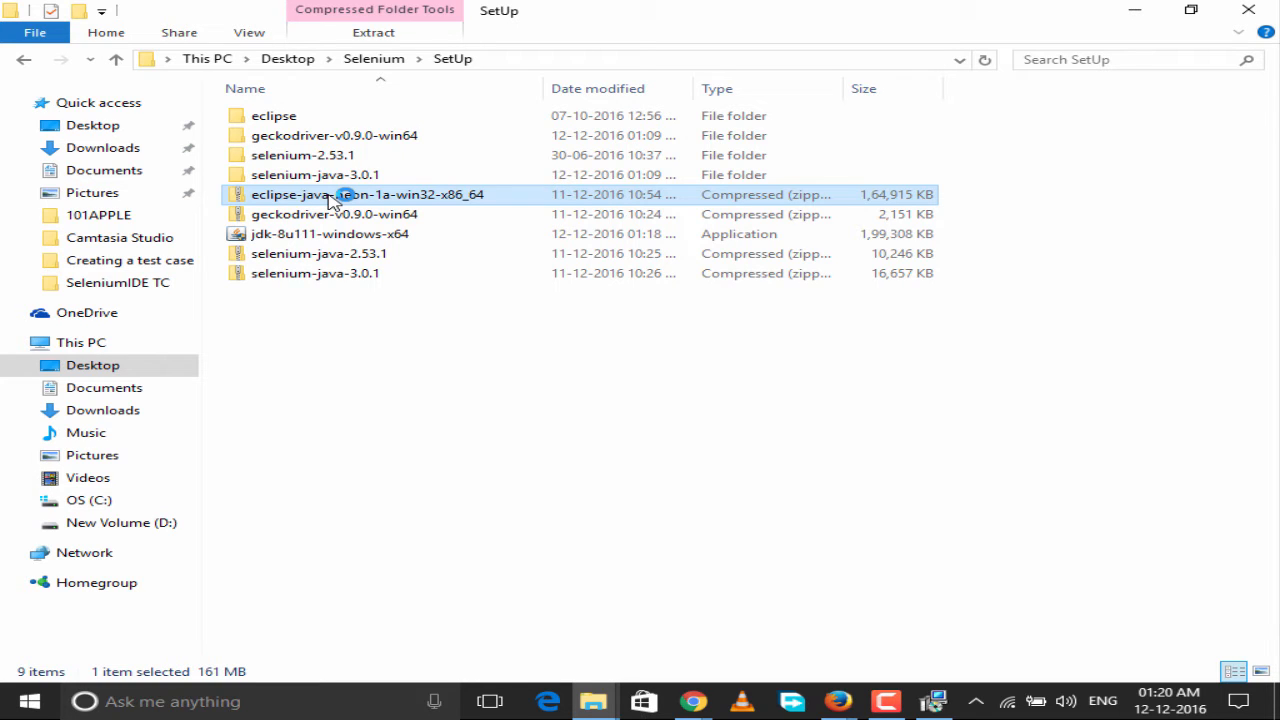
mouse_move(305, 205)
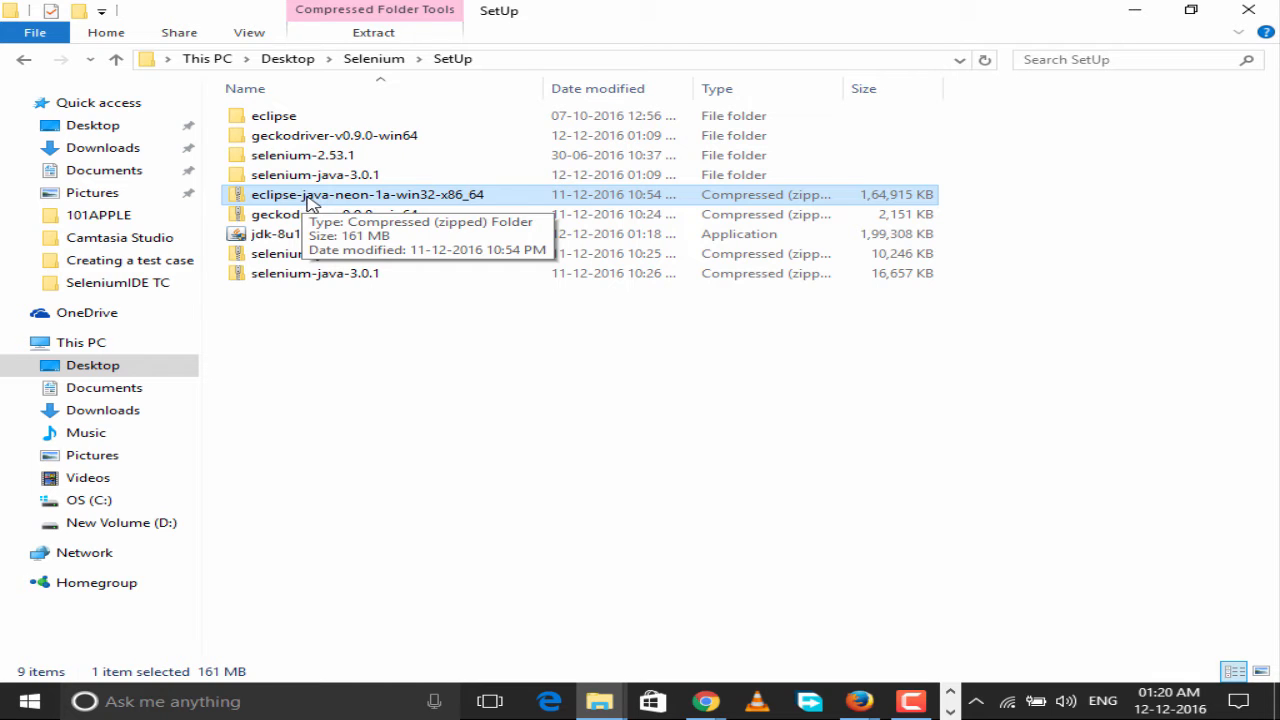
Step: Bring up the item menu for the eclipse-java-neon zip in the SetUp folder
right_click(367, 194)
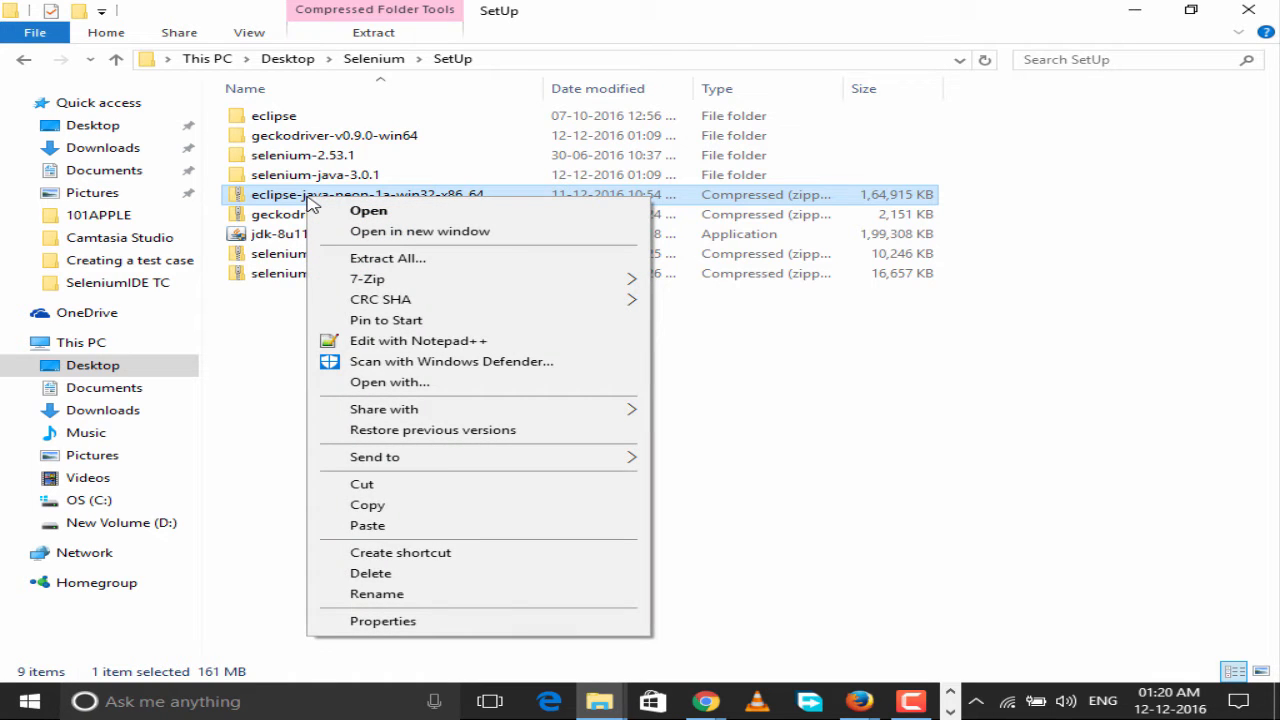
mouse_move(390, 290)
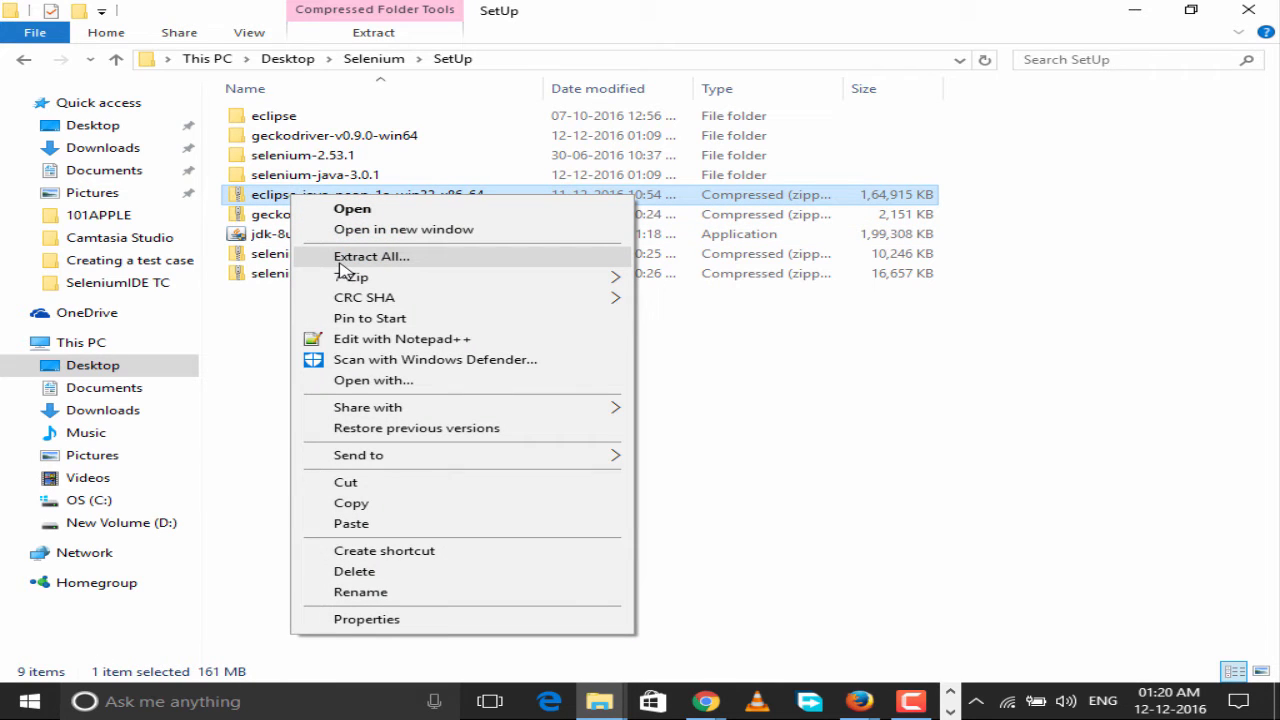
mouse_move(275, 305)
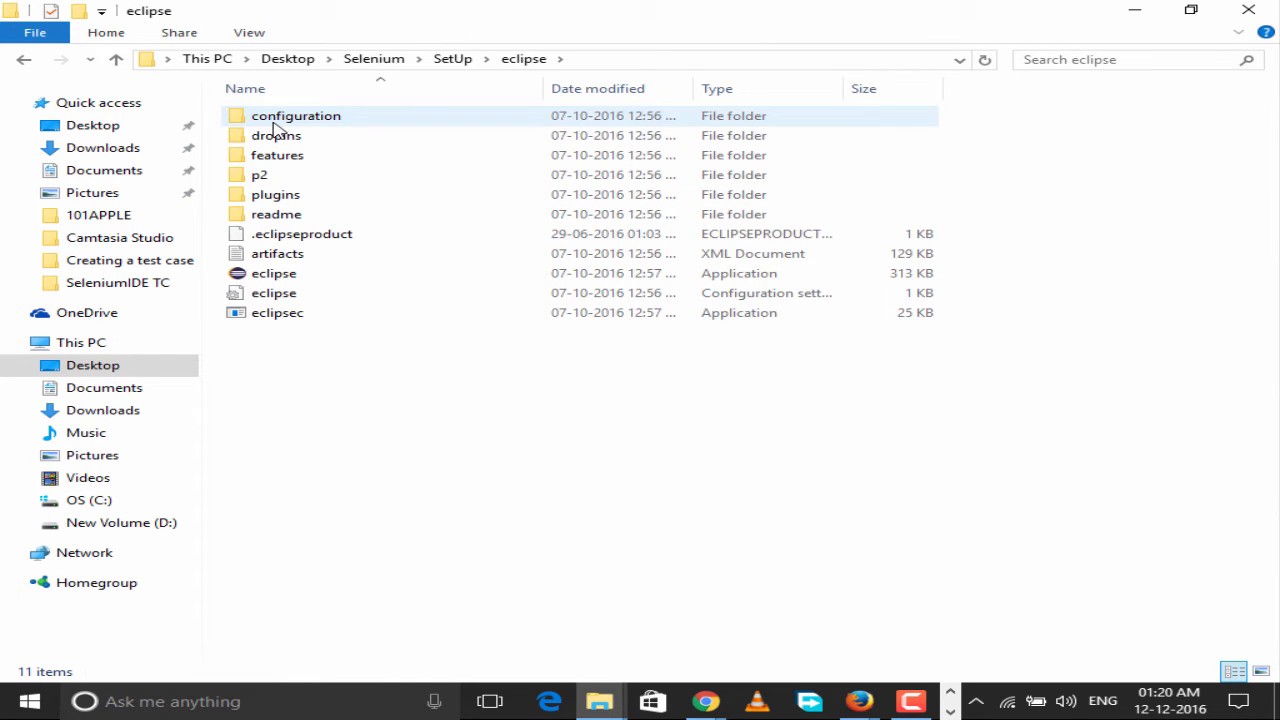
click(357, 410)
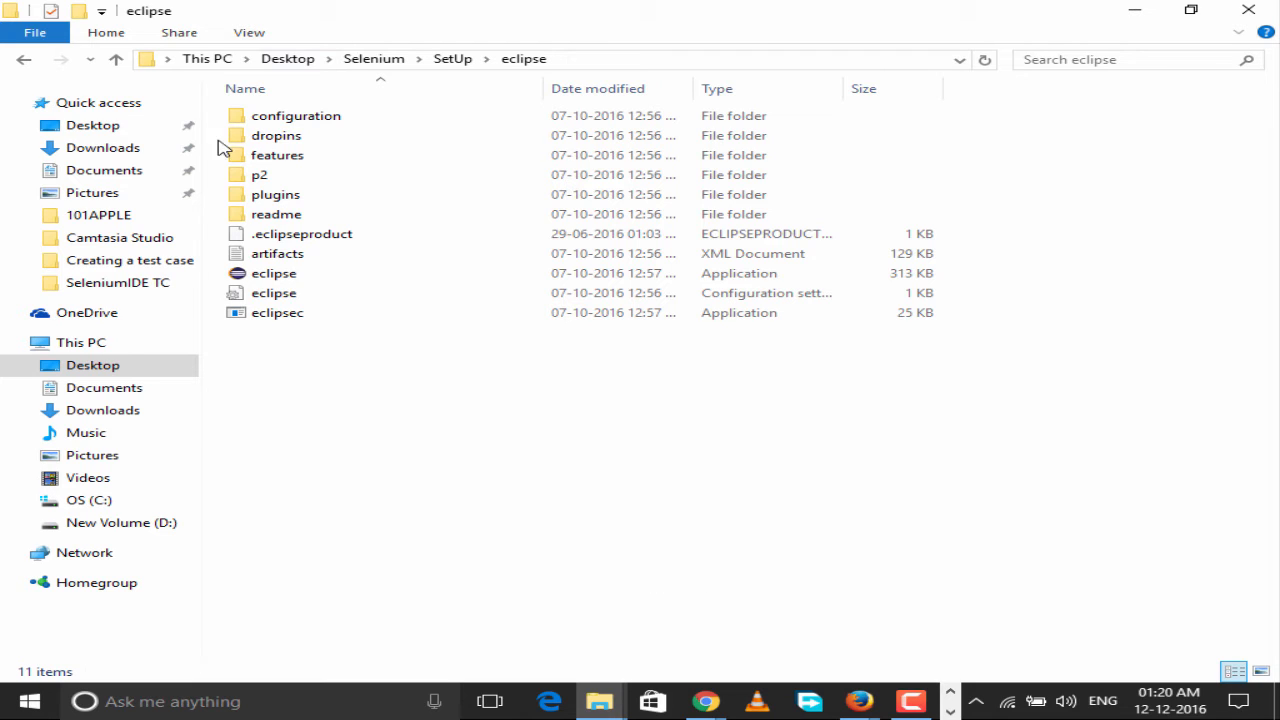
click(274, 273)
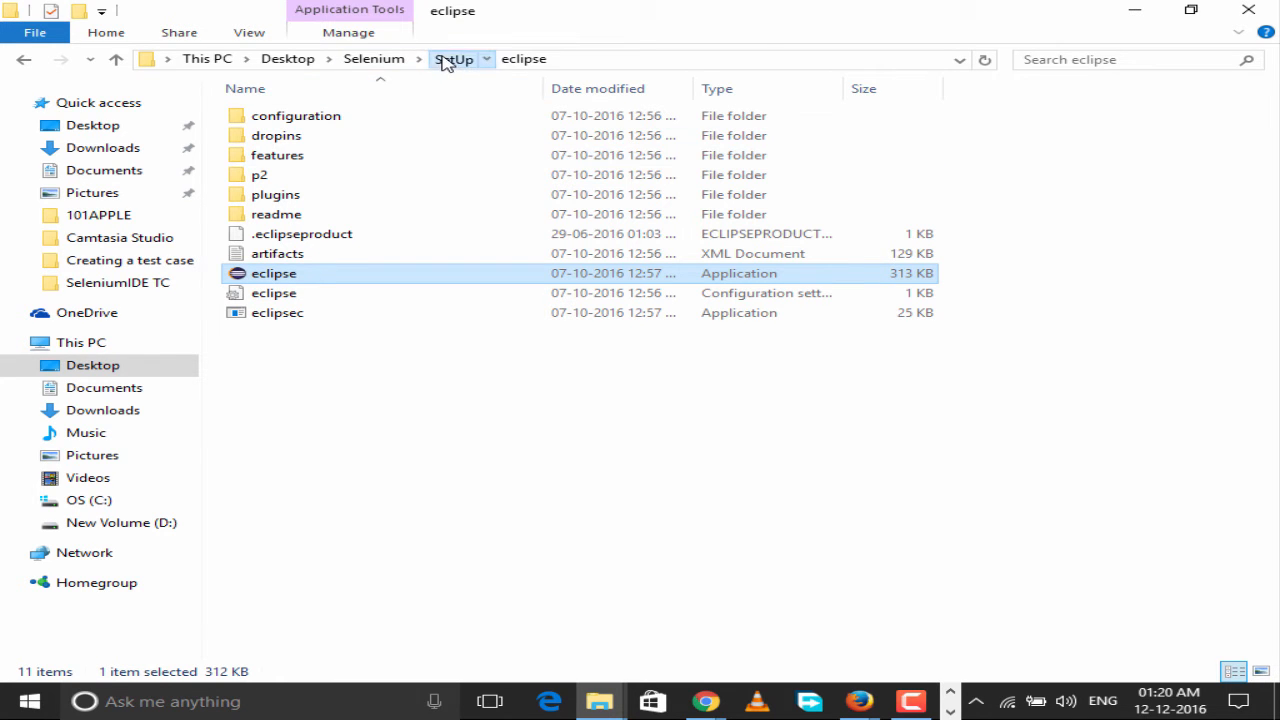
Step: Return to SetUp, select the geckodriver and selenium-java-3.0.1 items, and refresh the listing
click(453, 59)
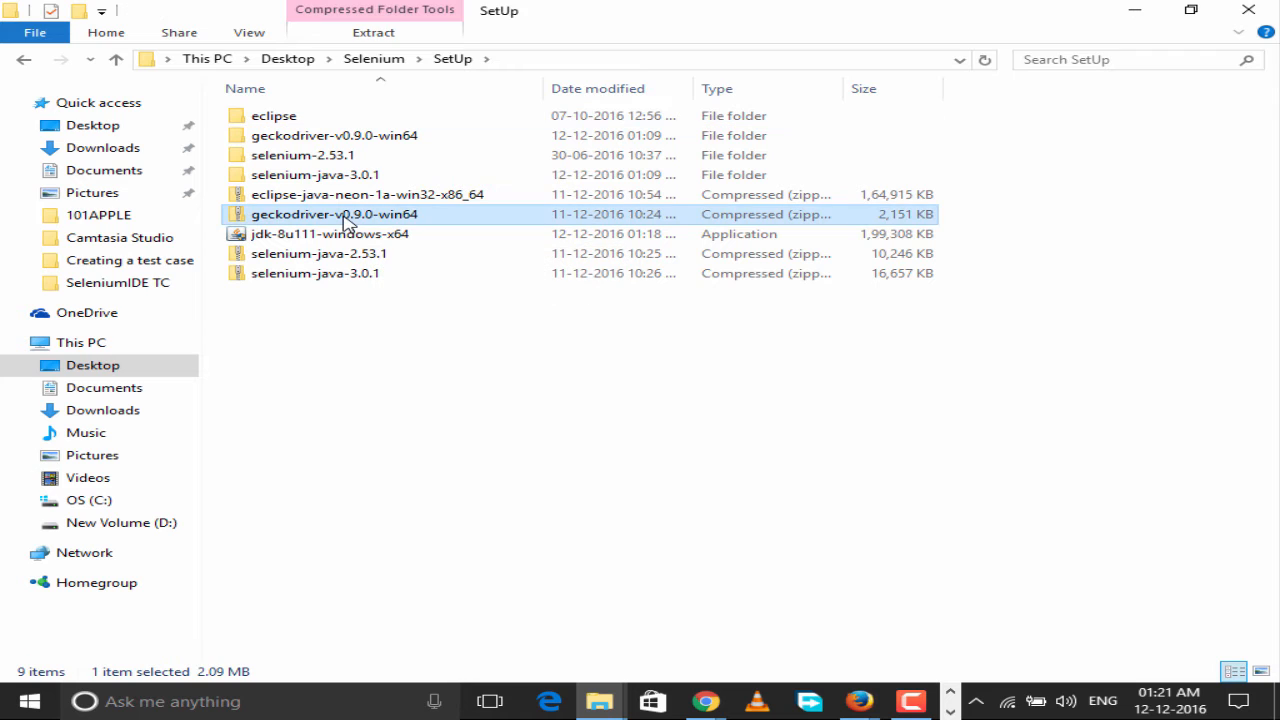
click(315, 273)
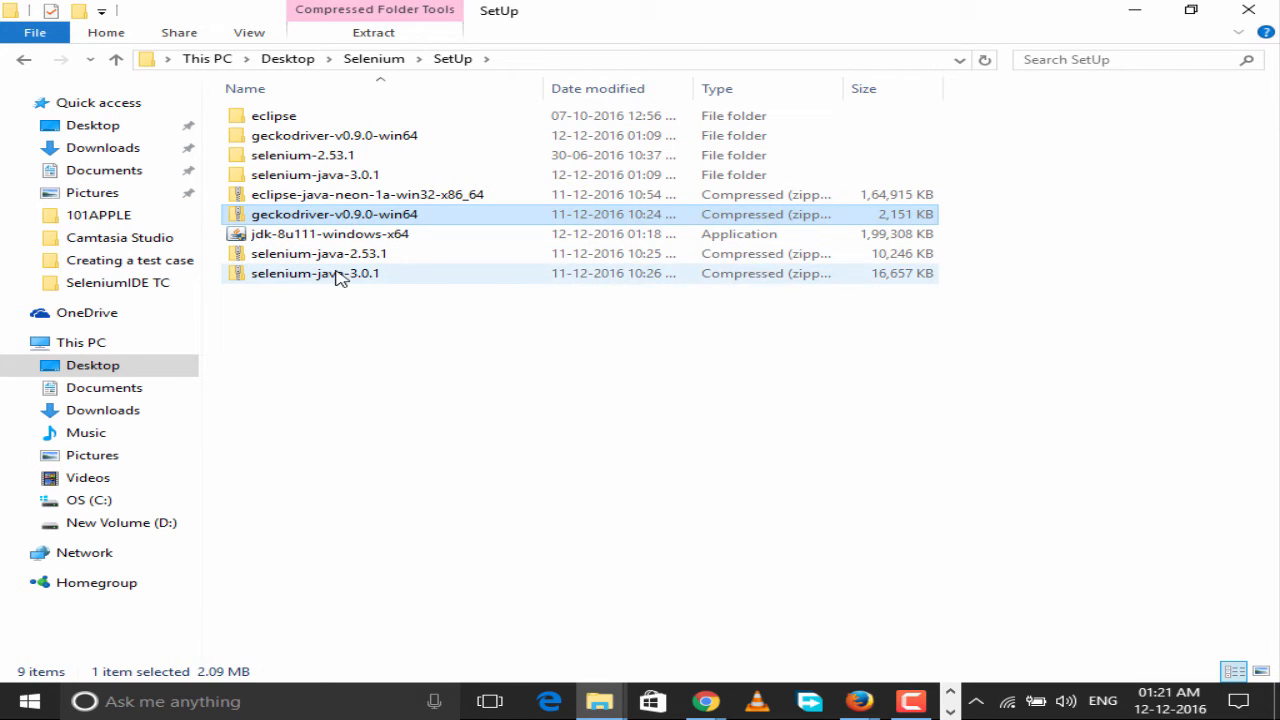
click(315, 273)
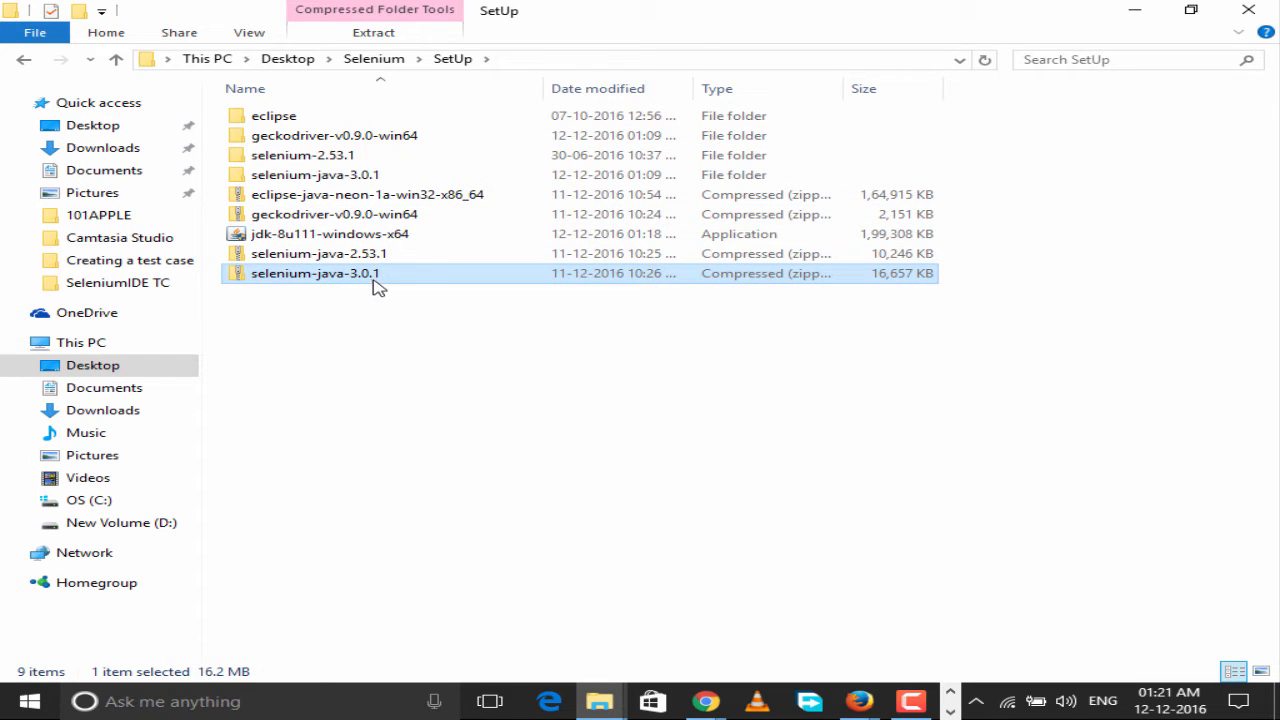
mouse_move(388, 278)
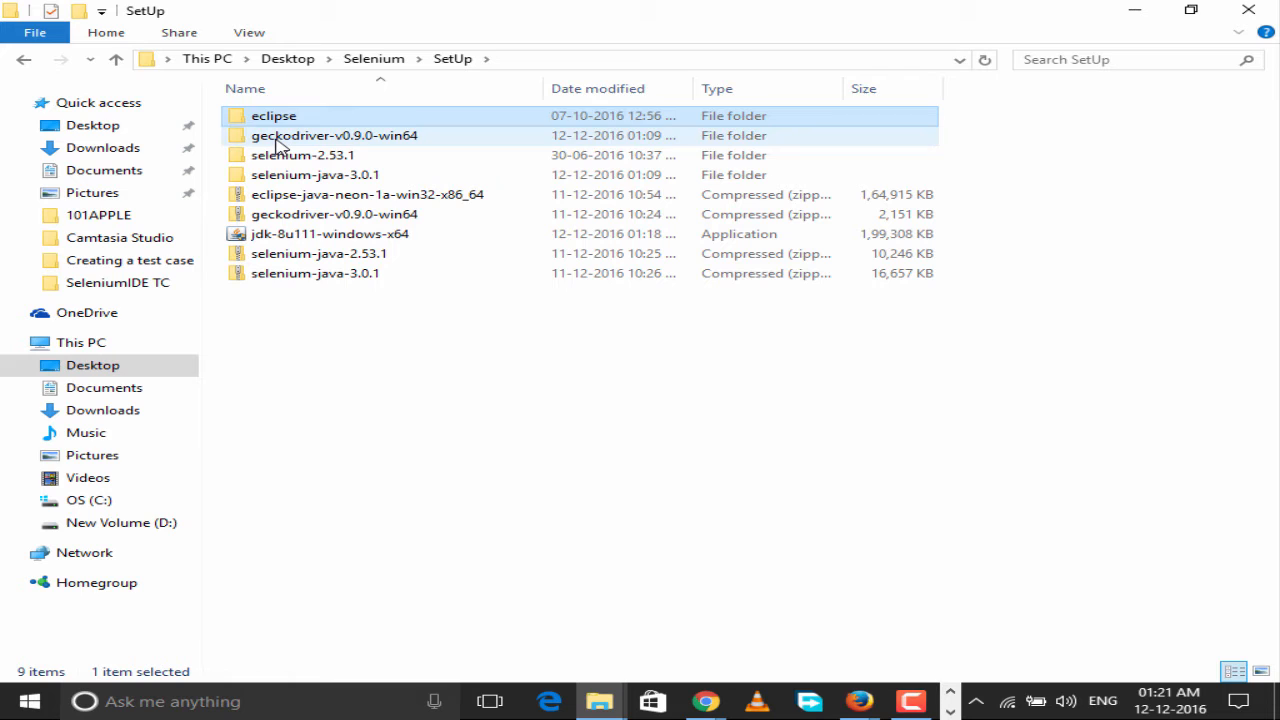
click(315, 174)
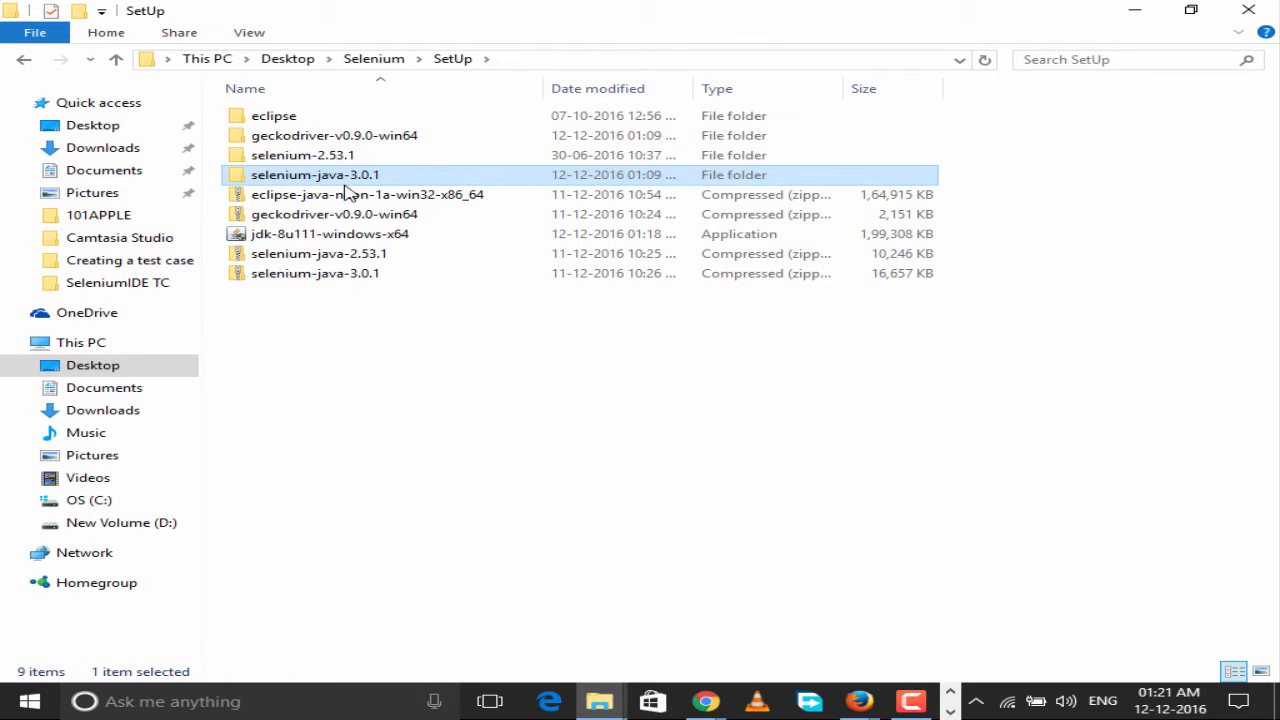
mouse_move(390, 180)
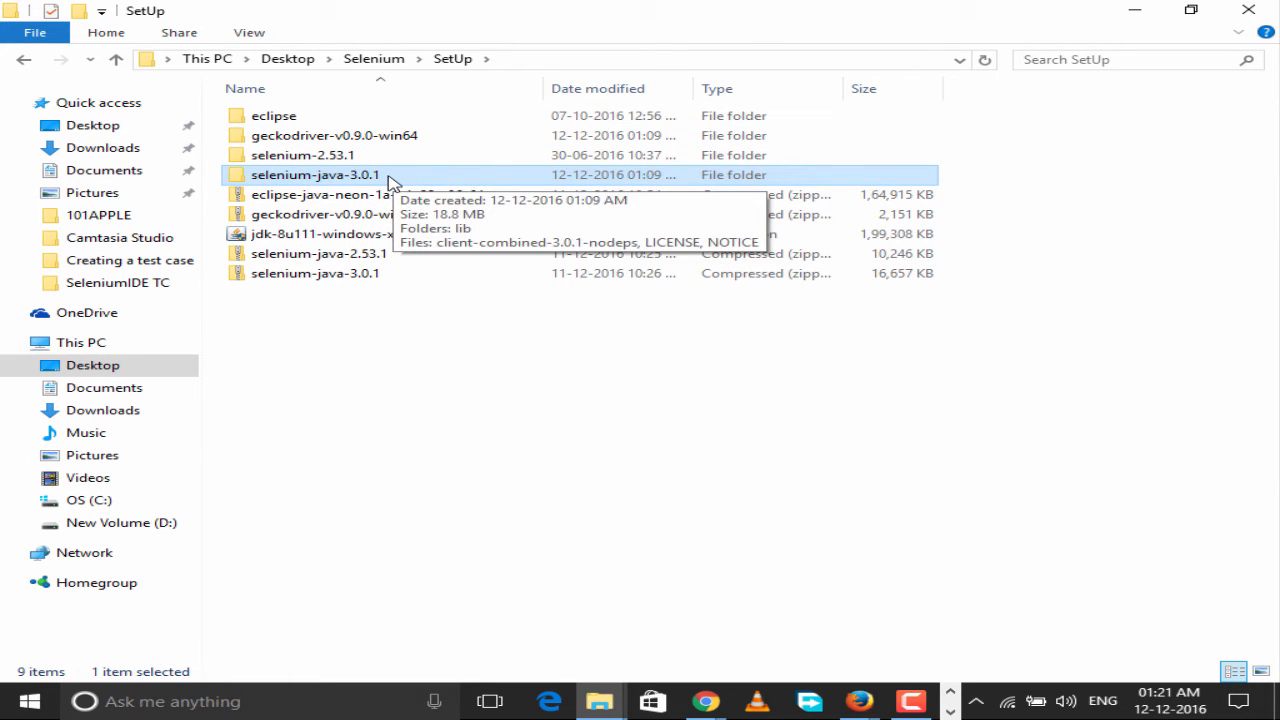
mouse_move(1013, 571)
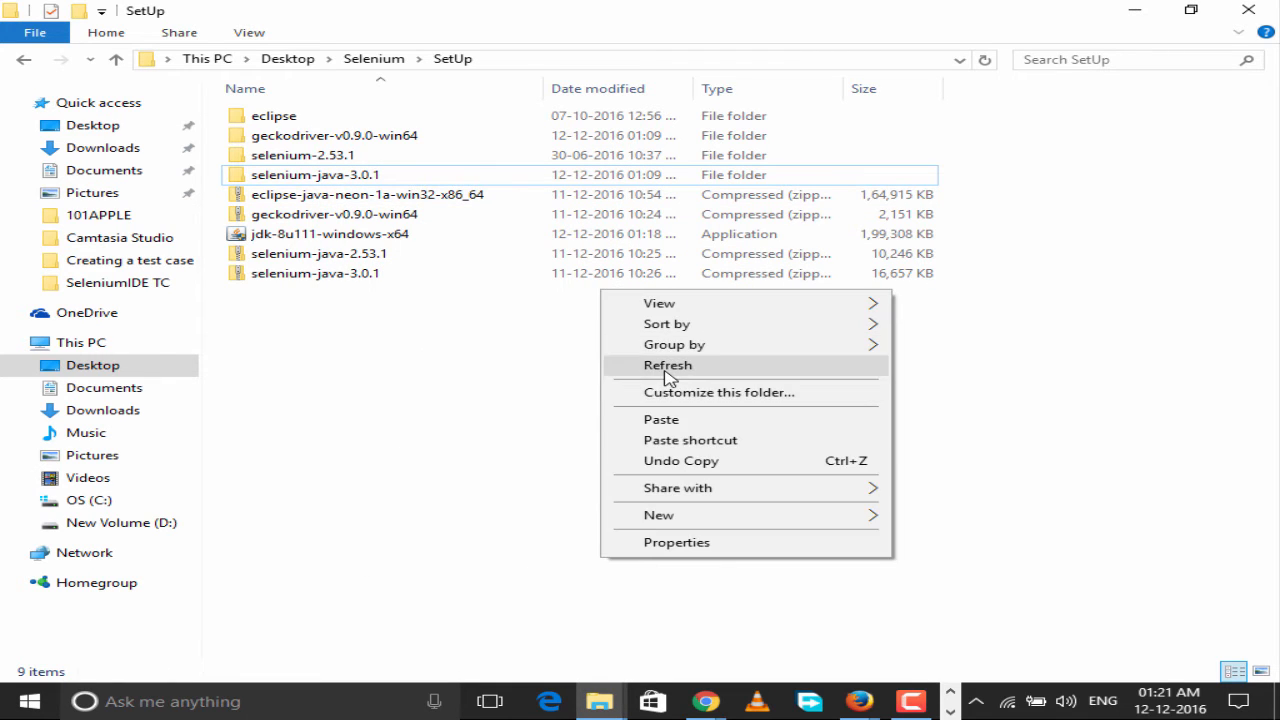
click(667, 365)
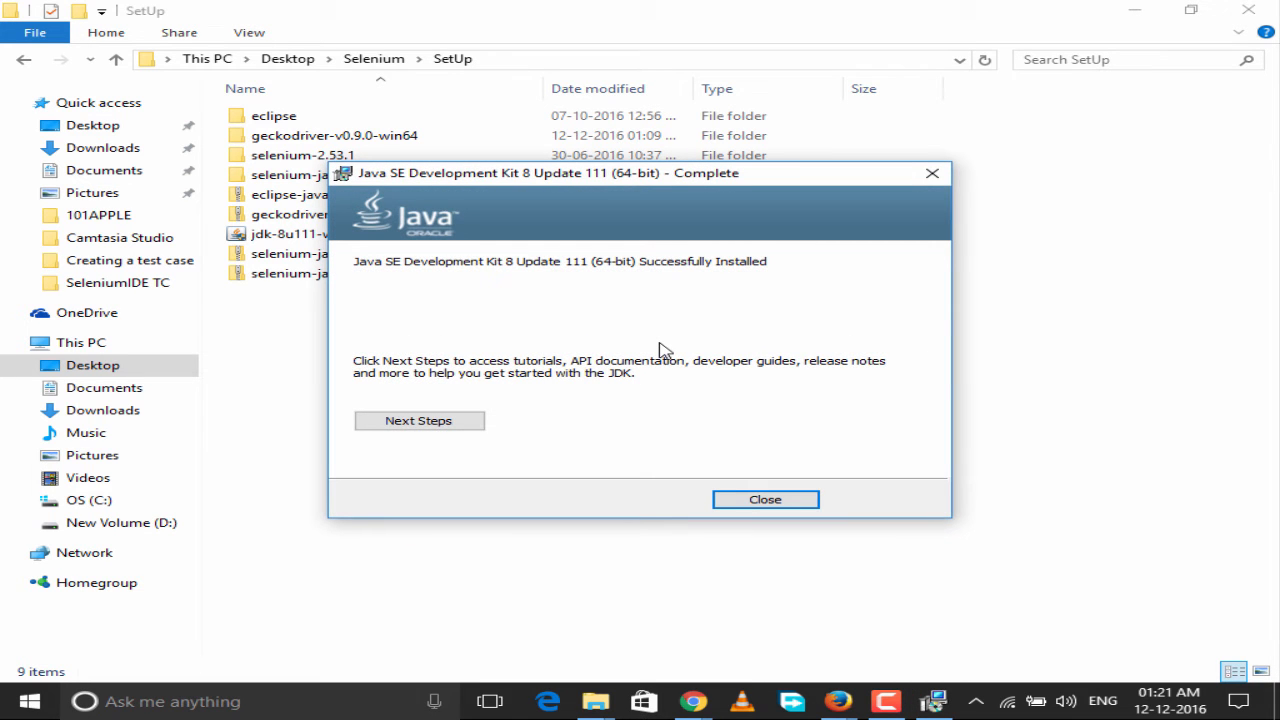
Step: Close the finished JDK 8 installer, refresh the SetUp folder, and open the Start menu
click(764, 499)
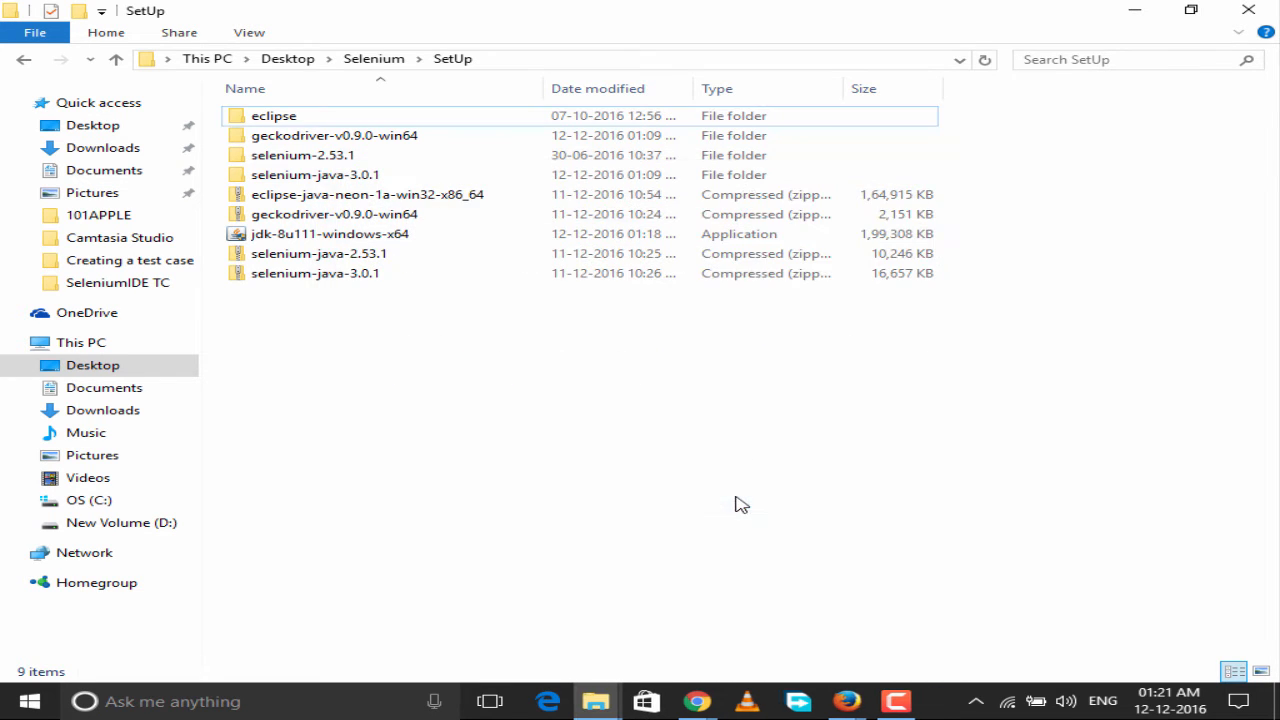
right_click(735, 505)
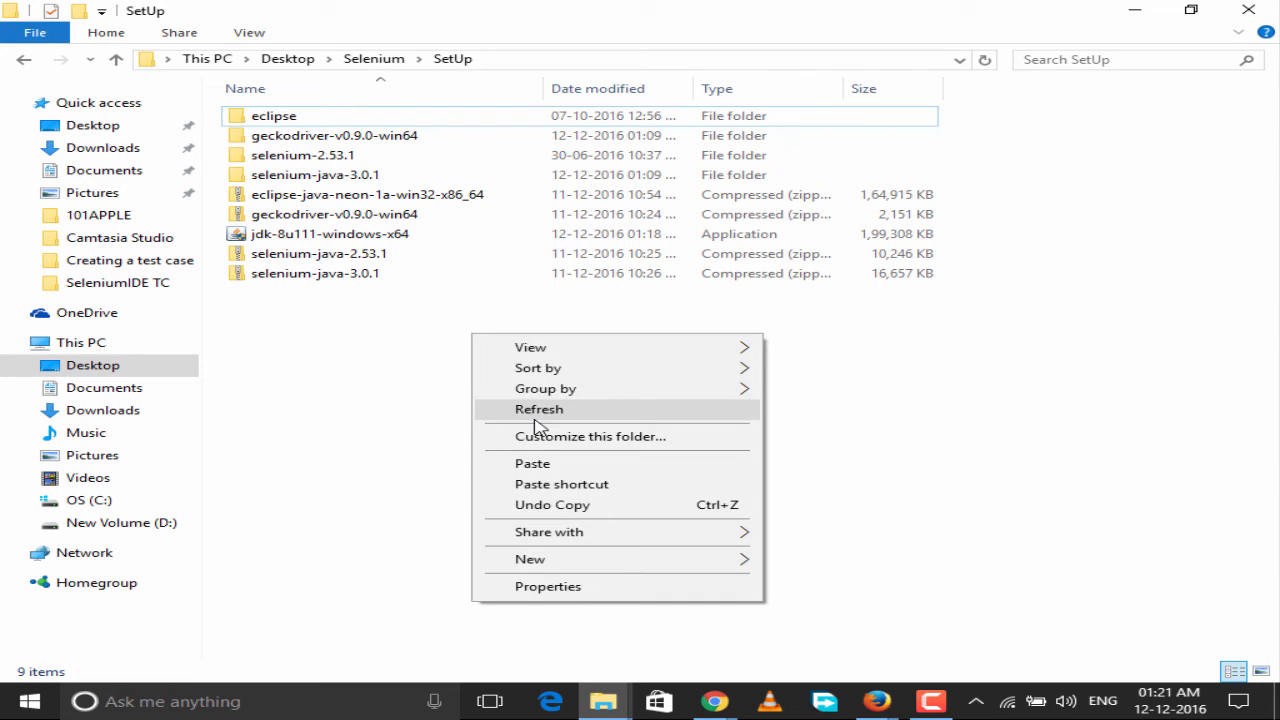
click(539, 409)
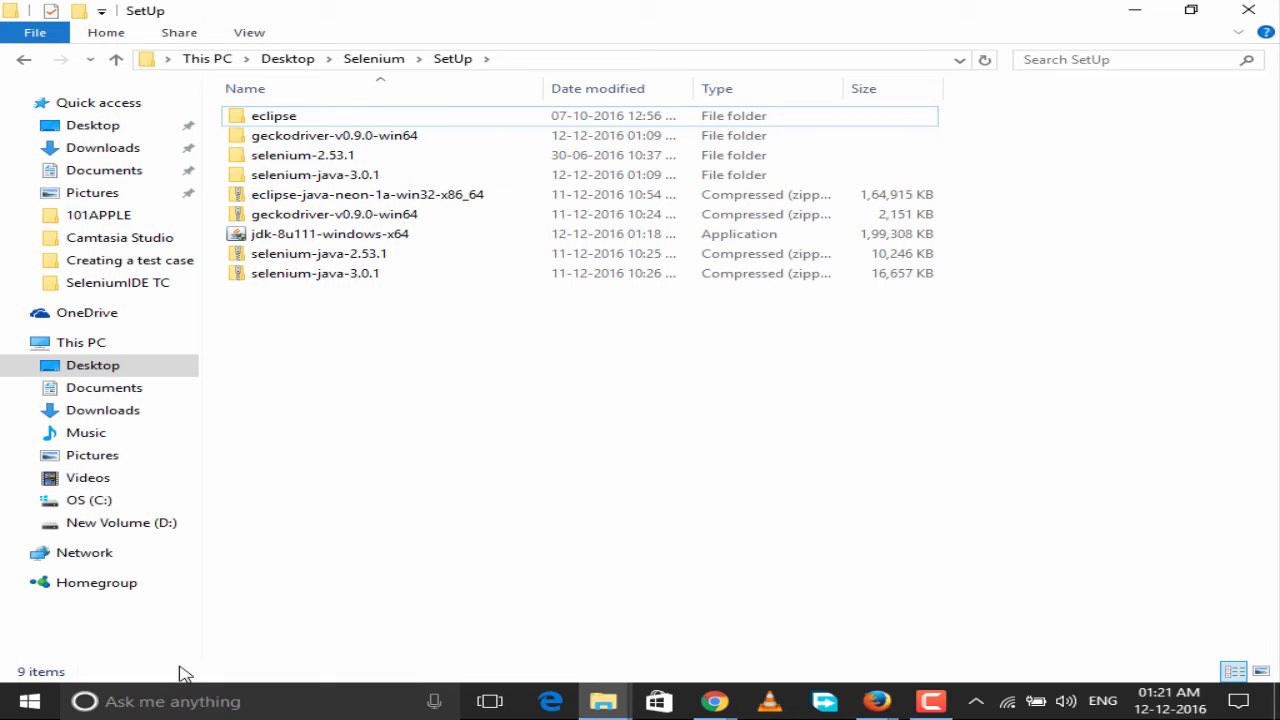
click(20, 700)
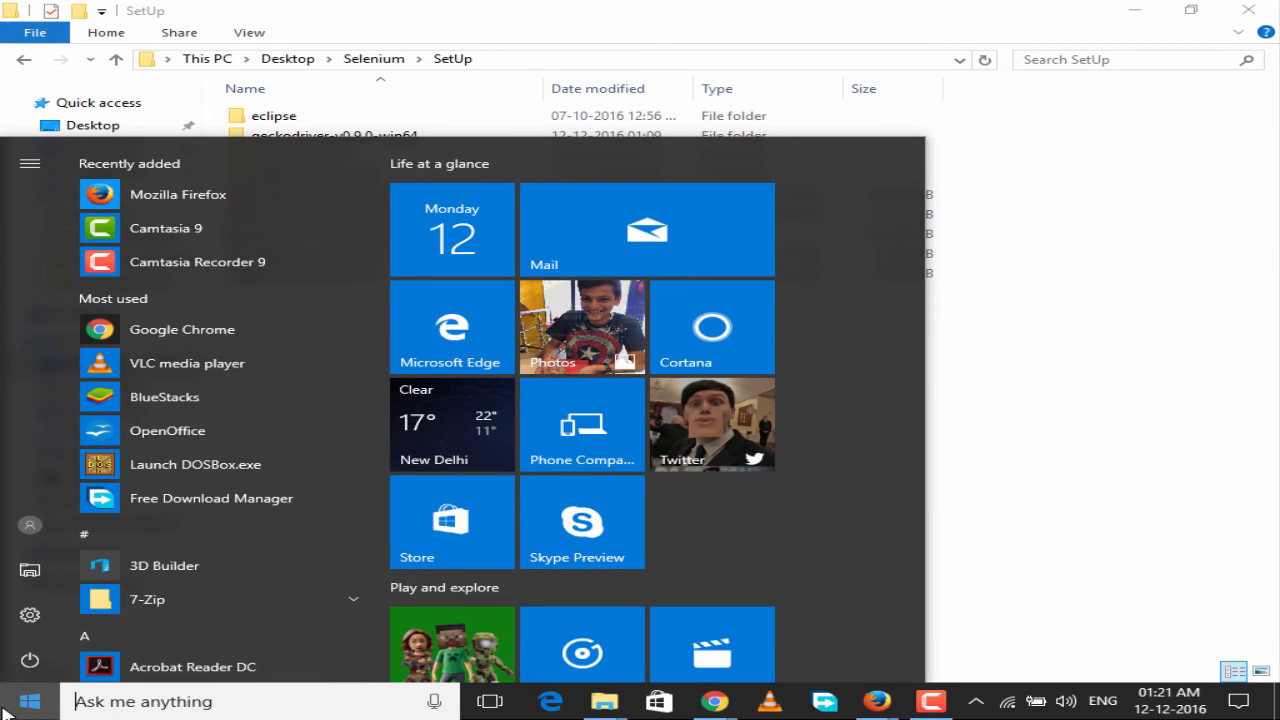
Step: Launch Command Prompt via cmd and run java -version, showing 1.8.0_111
text(cmd)
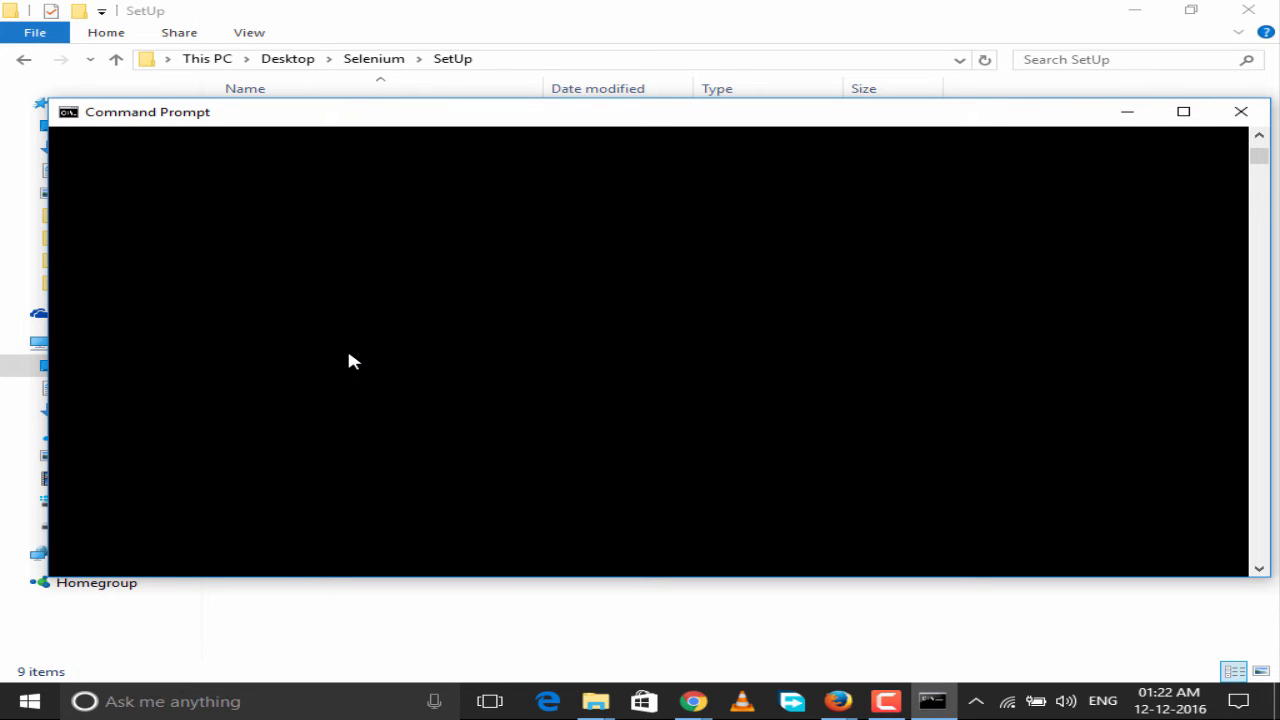
text(java -version)
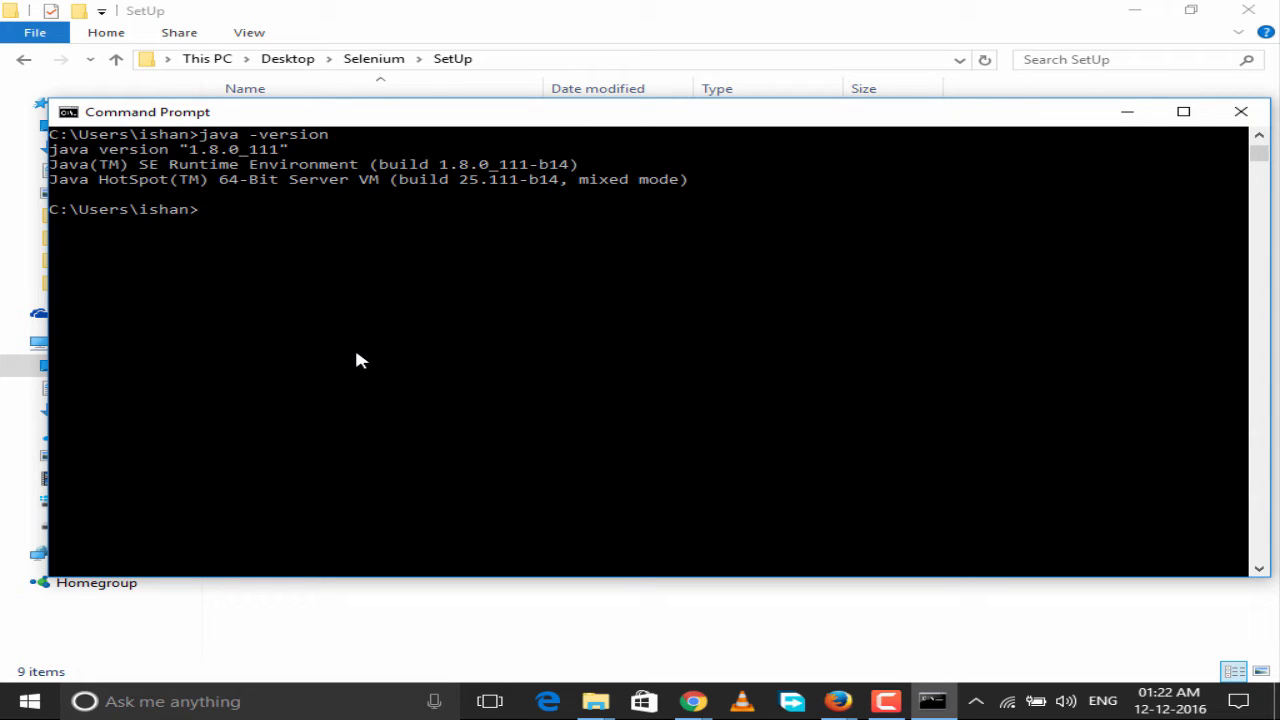
mouse_move(222, 163)
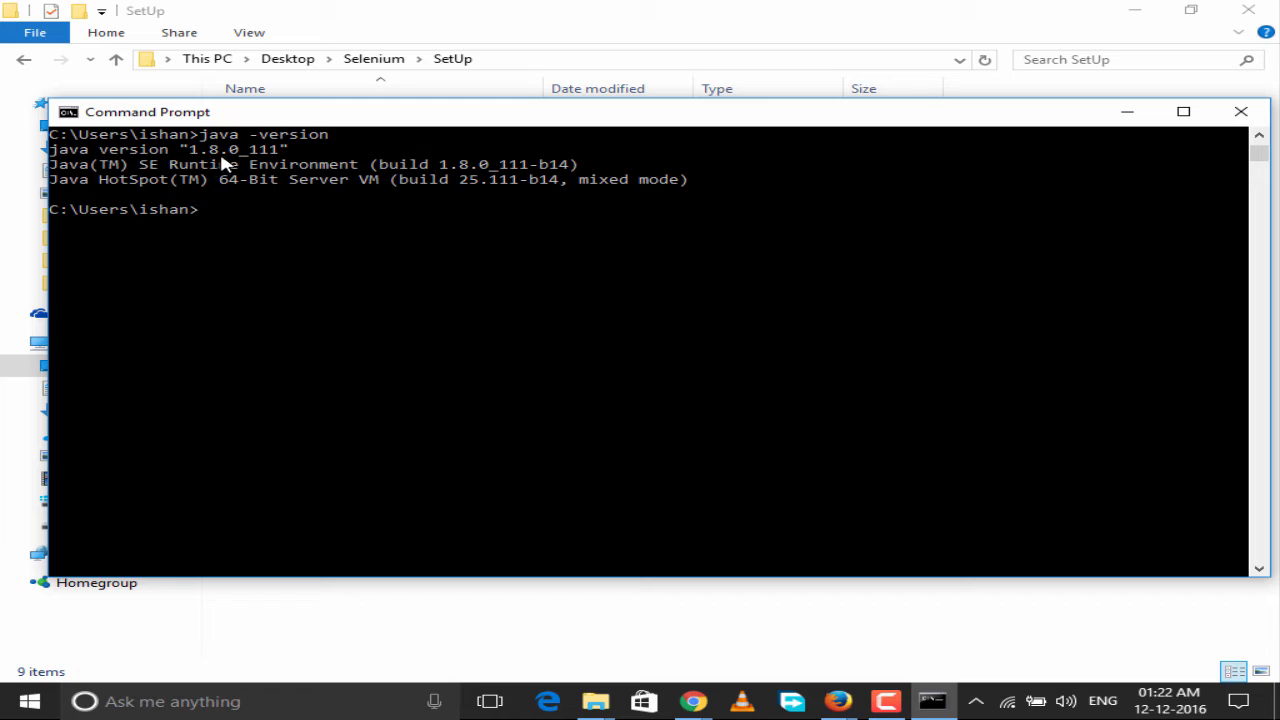
mouse_move(320, 165)
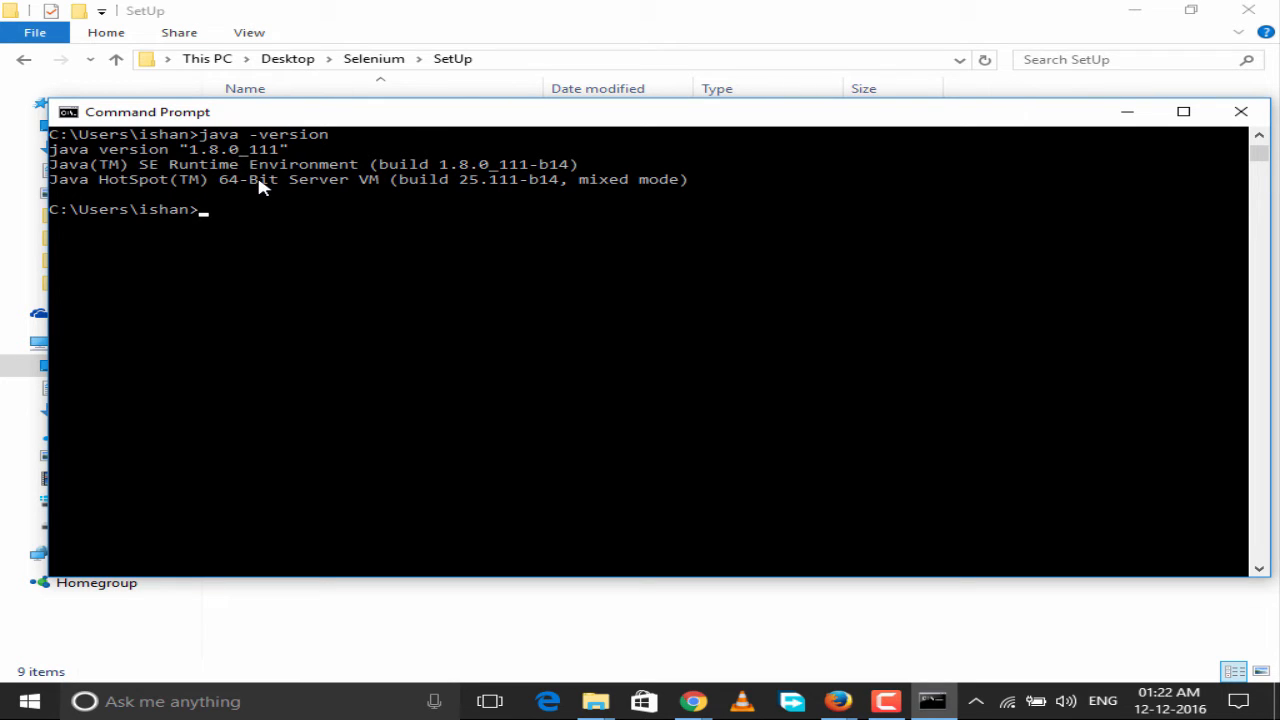
mouse_move(178, 80)
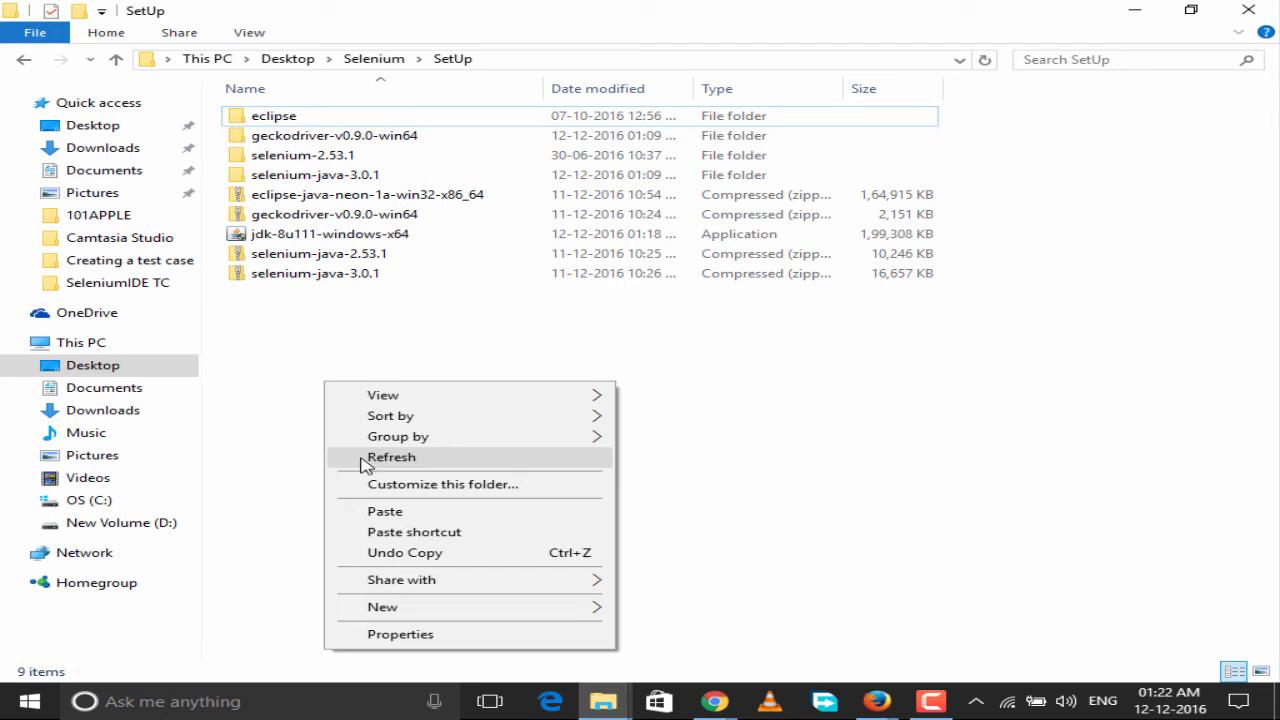
Step: Refresh SetUp, open the eclipse folder, and launch the eclipse application
click(391, 457)
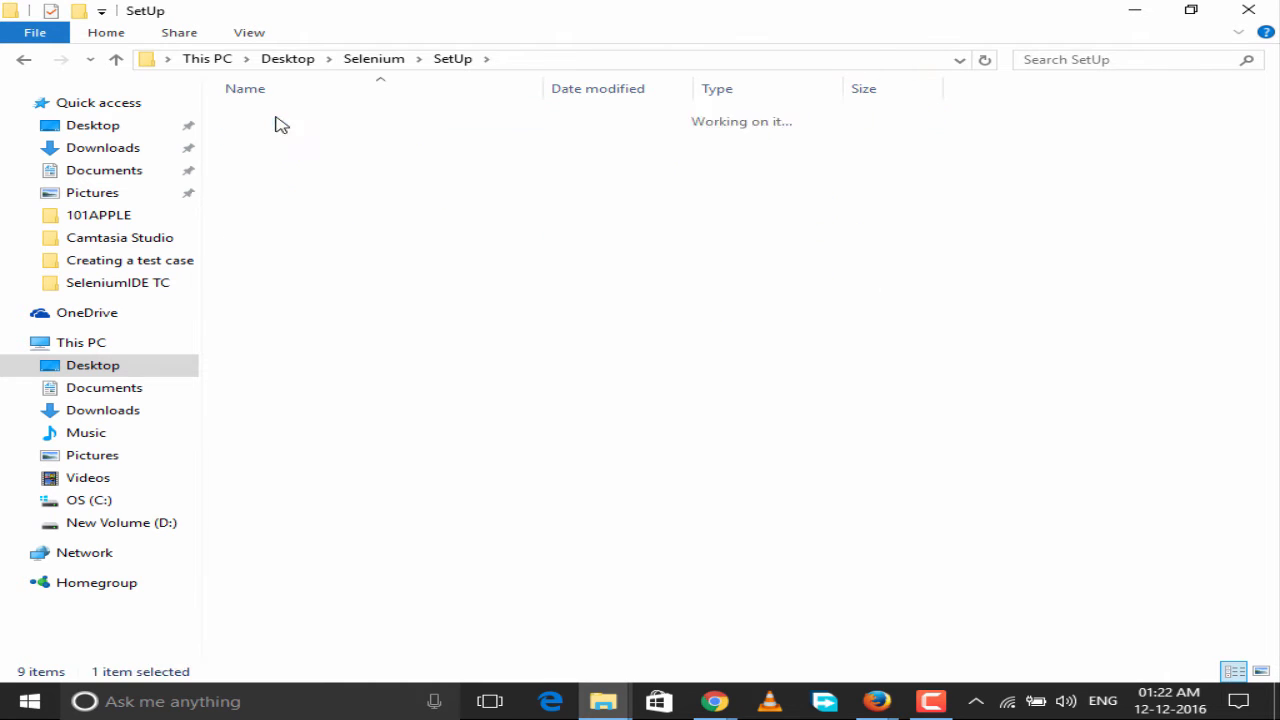
double_click(273, 273)
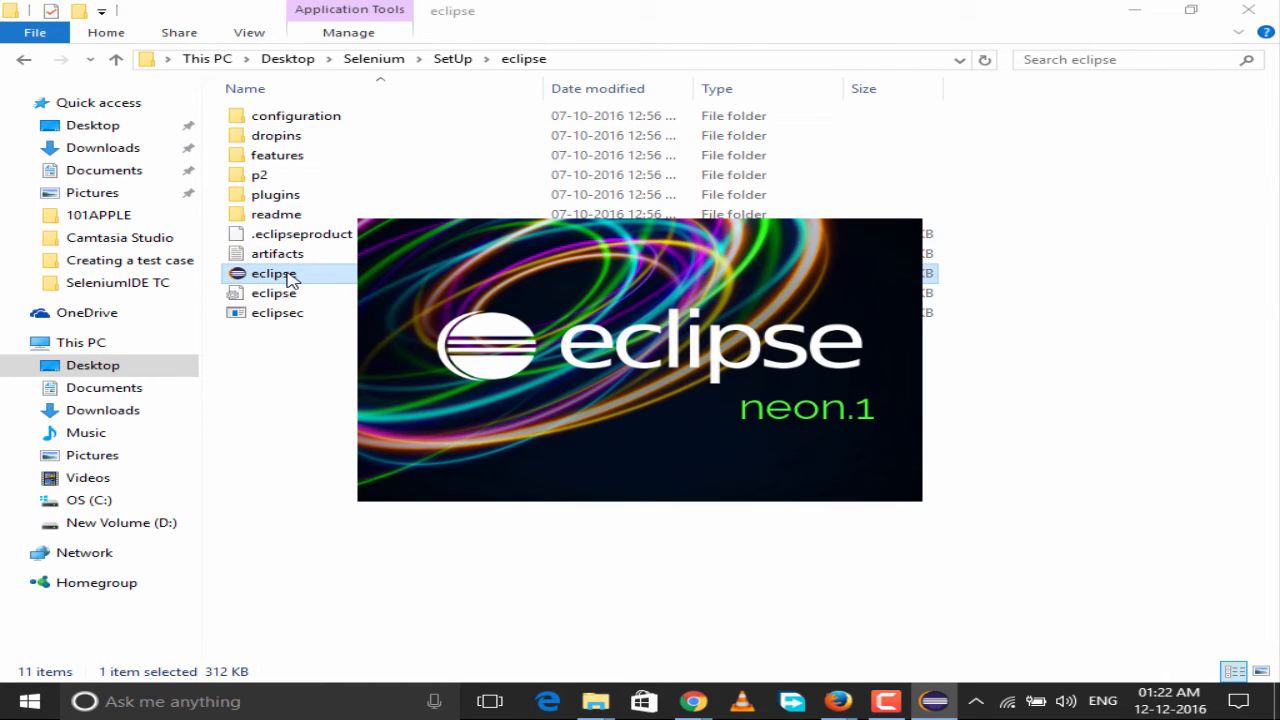
double_click(274, 273)
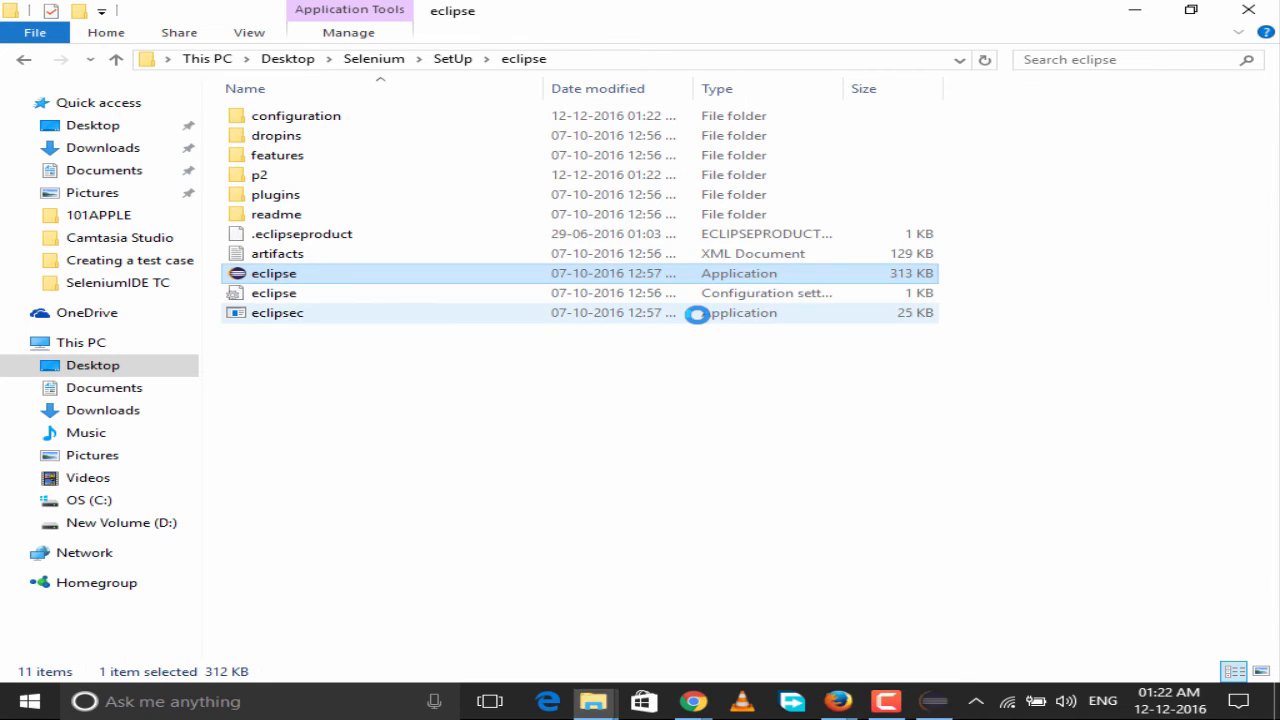
double_click(274, 273)
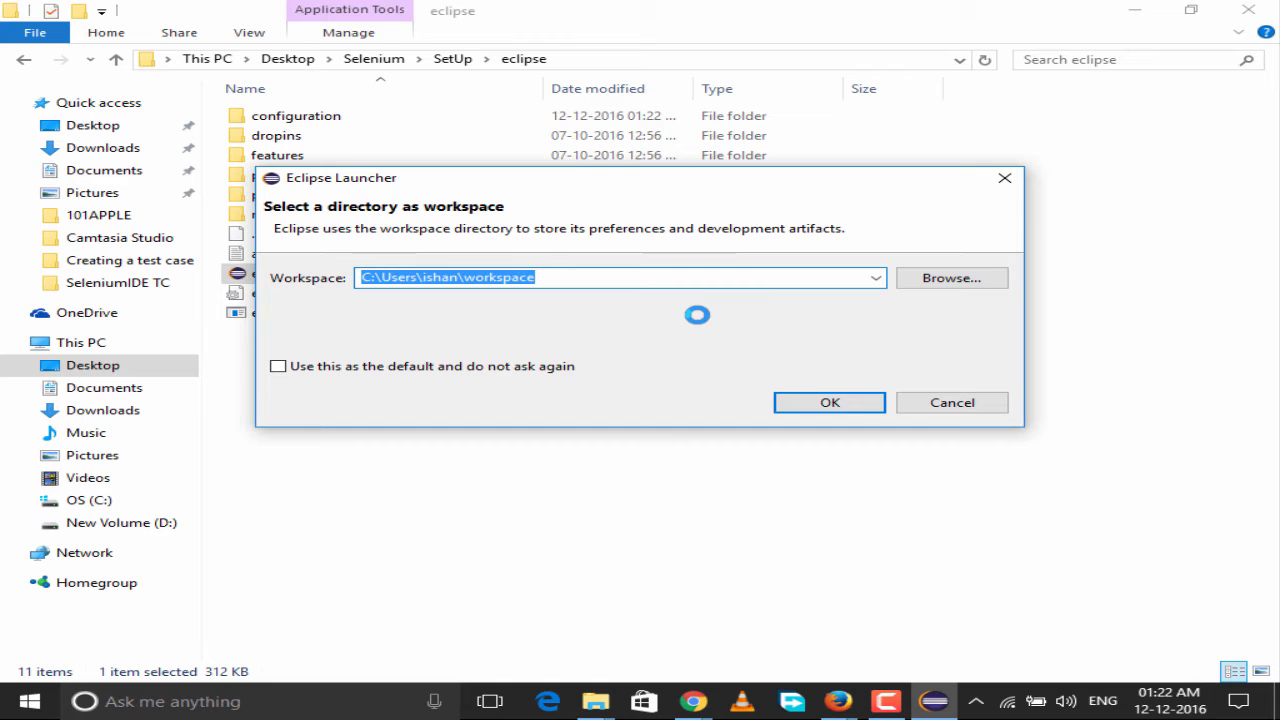
Step: Browse for a workspace, expand Desktop and Selenium, and start a new folder
click(950, 277)
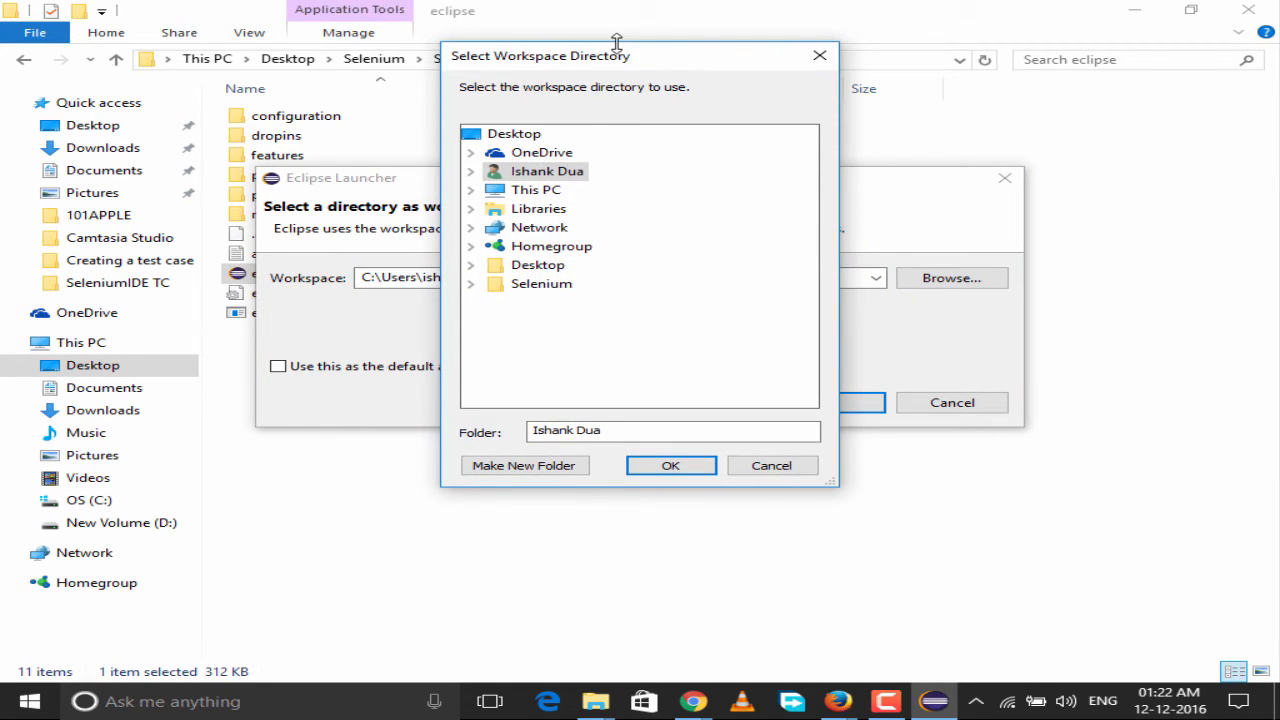
click(470, 265)
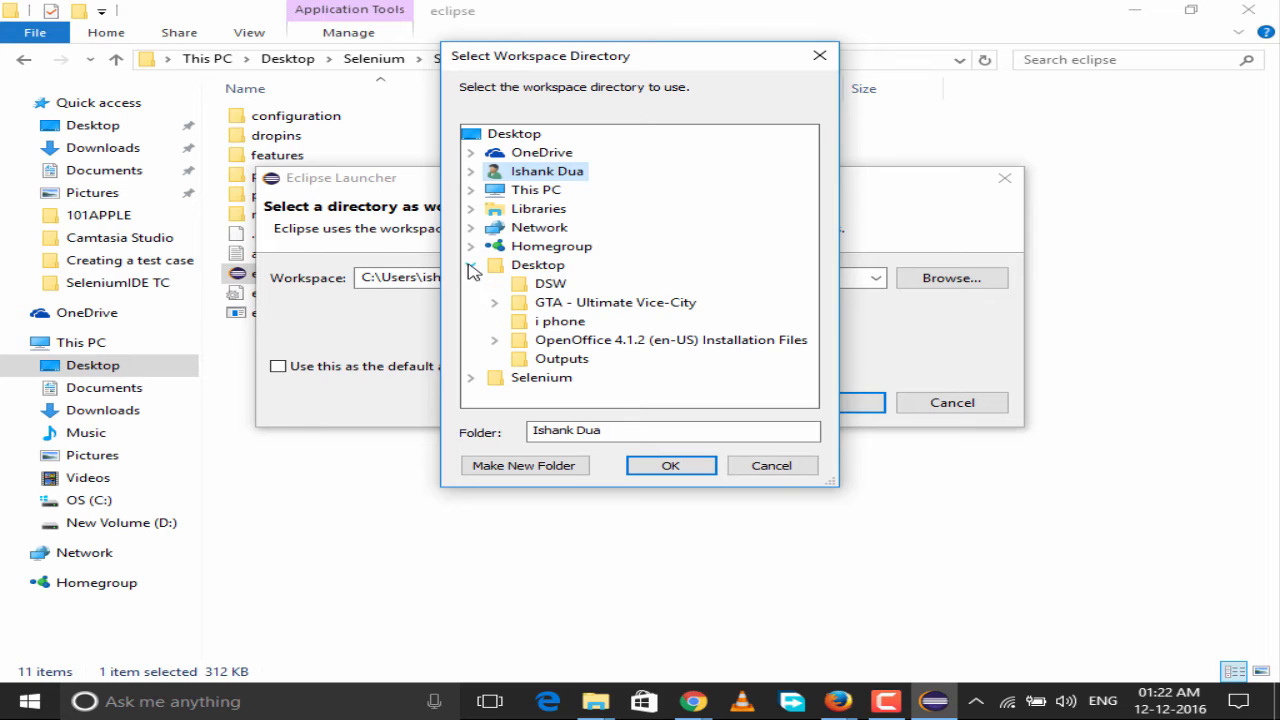
click(470, 264)
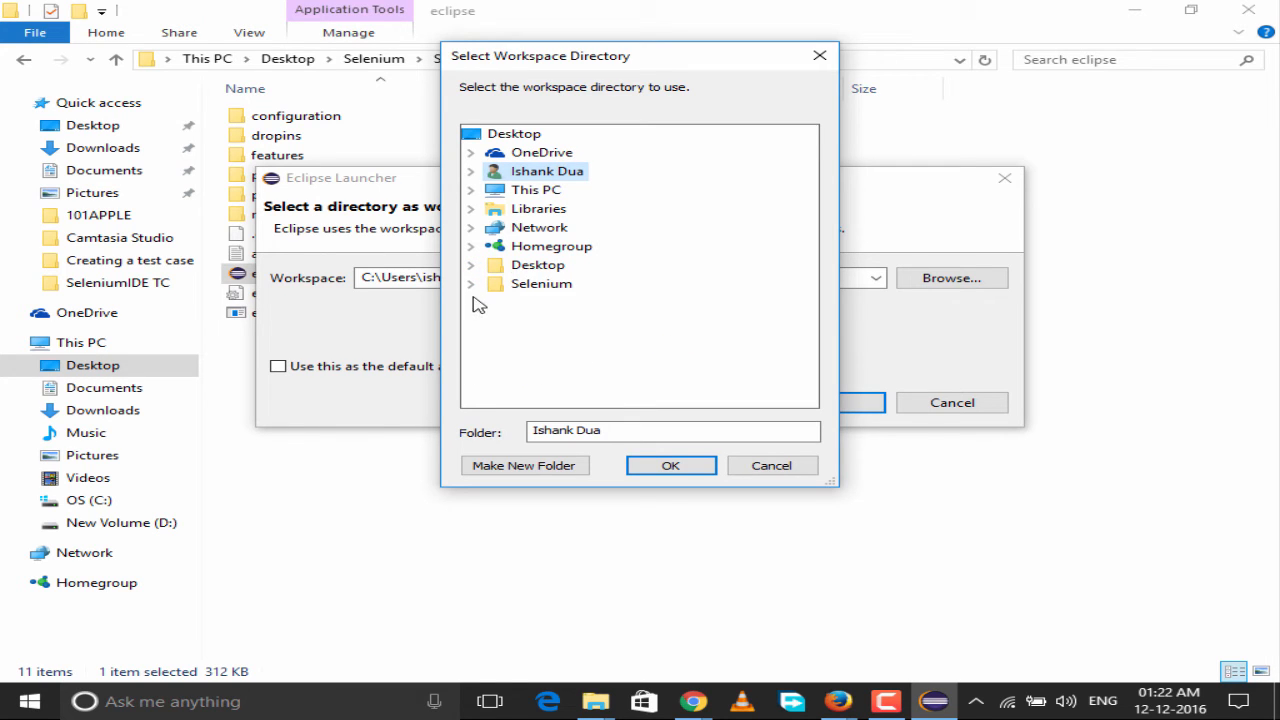
click(470, 283)
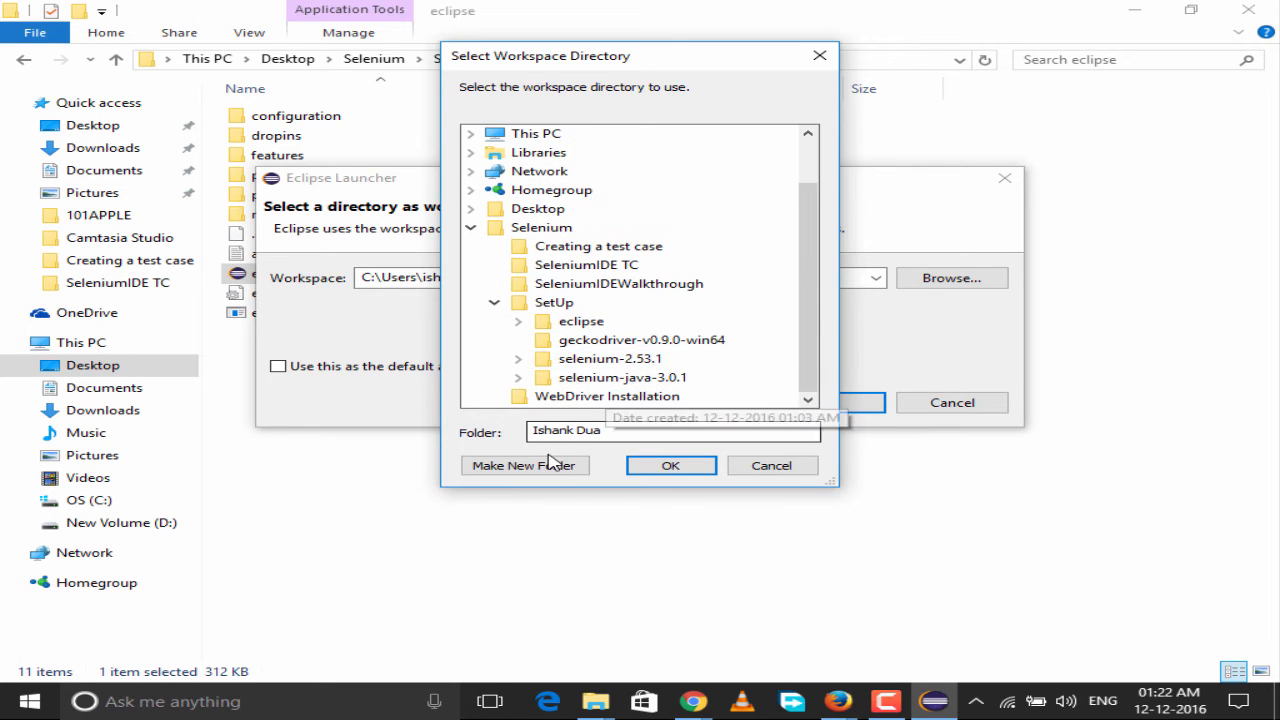
click(524, 465)
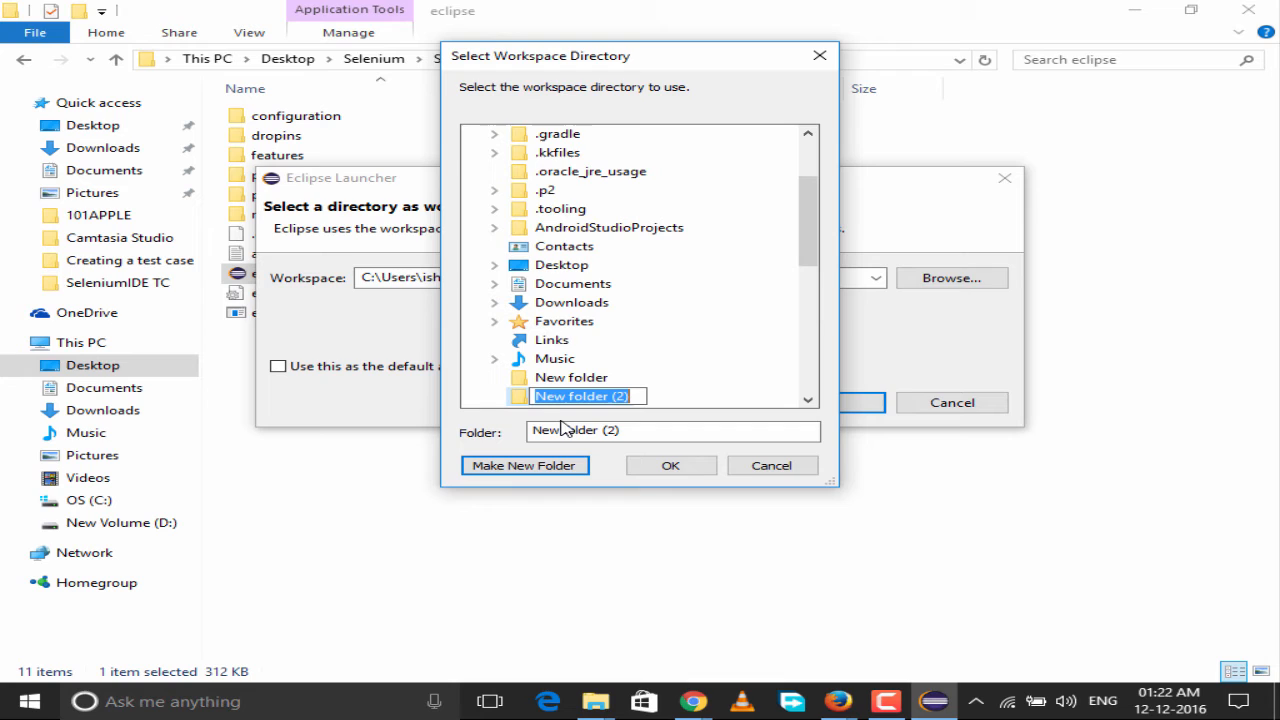
text(s)
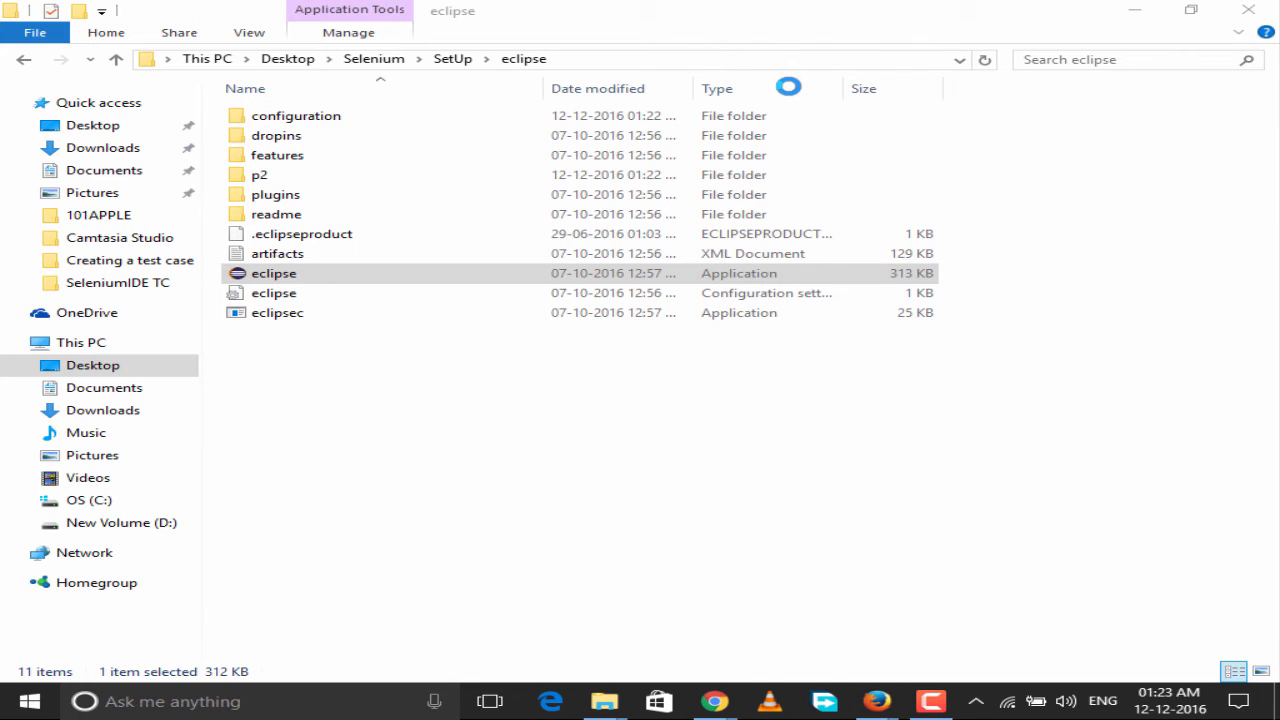
Step: Relaunch Eclipse and open the workspace Browse dialog
click(274, 273)
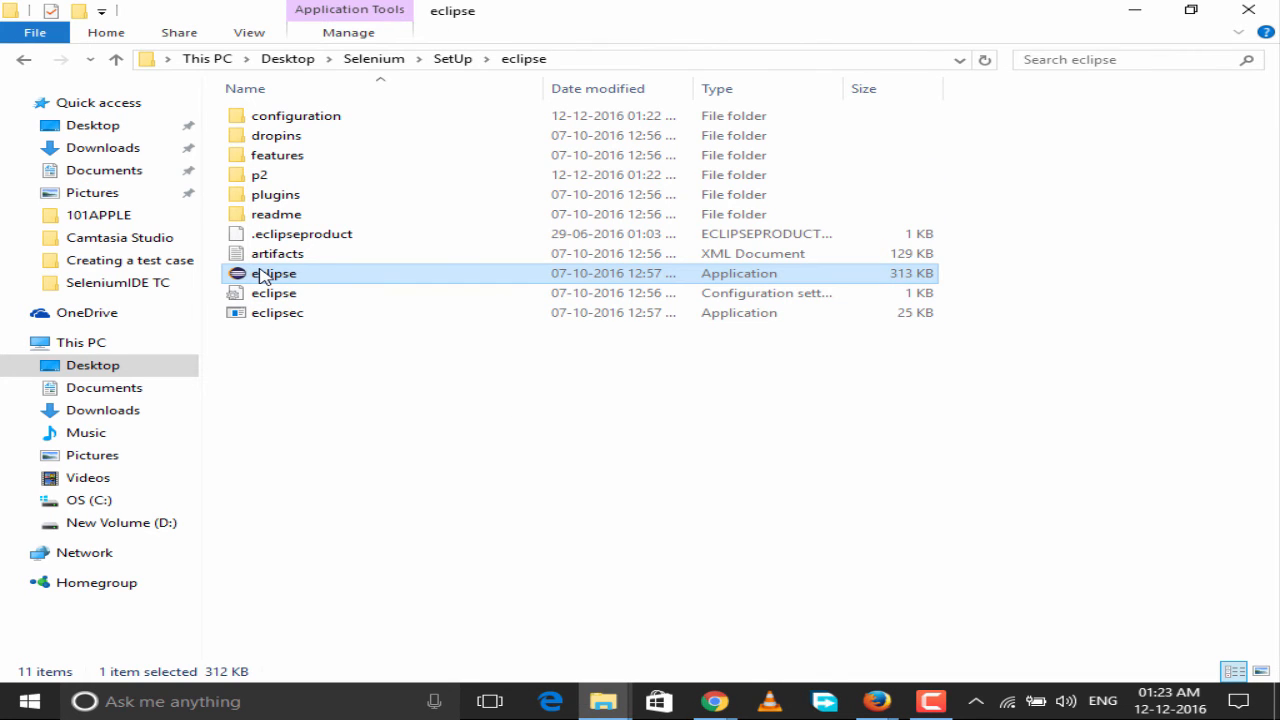
double_click(274, 273)
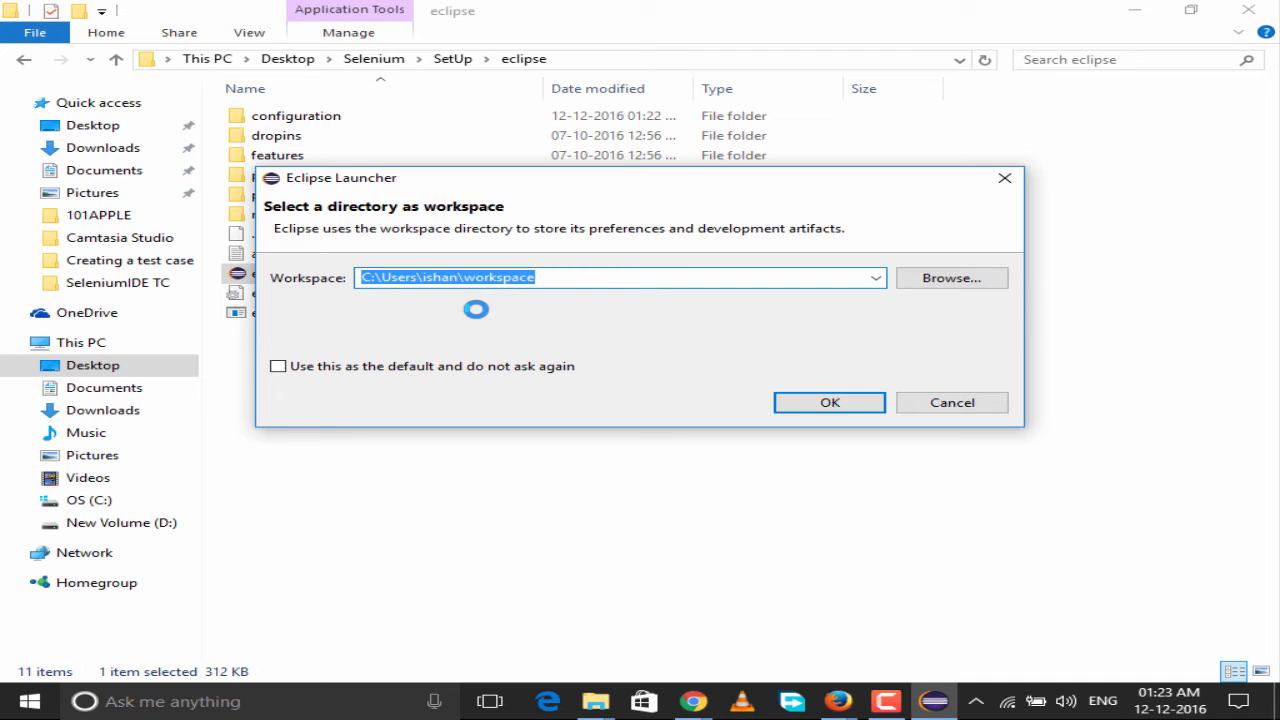
mouse_move(745, 294)
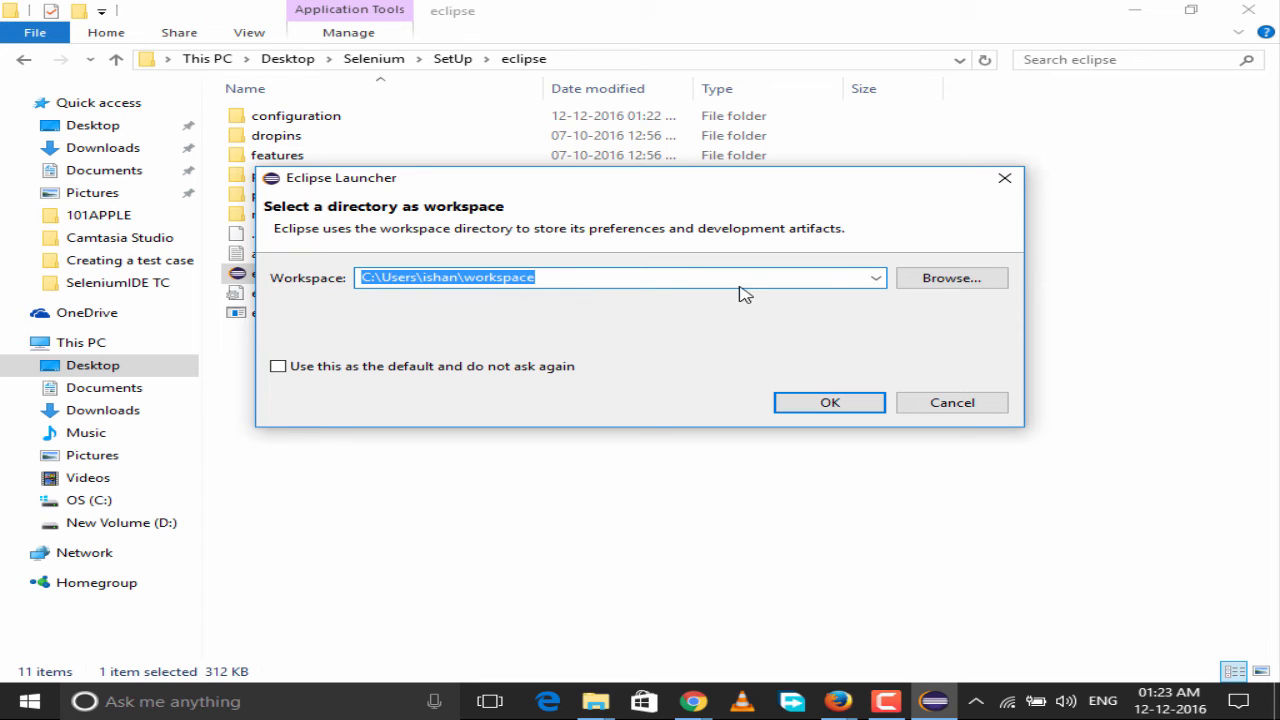
click(950, 277)
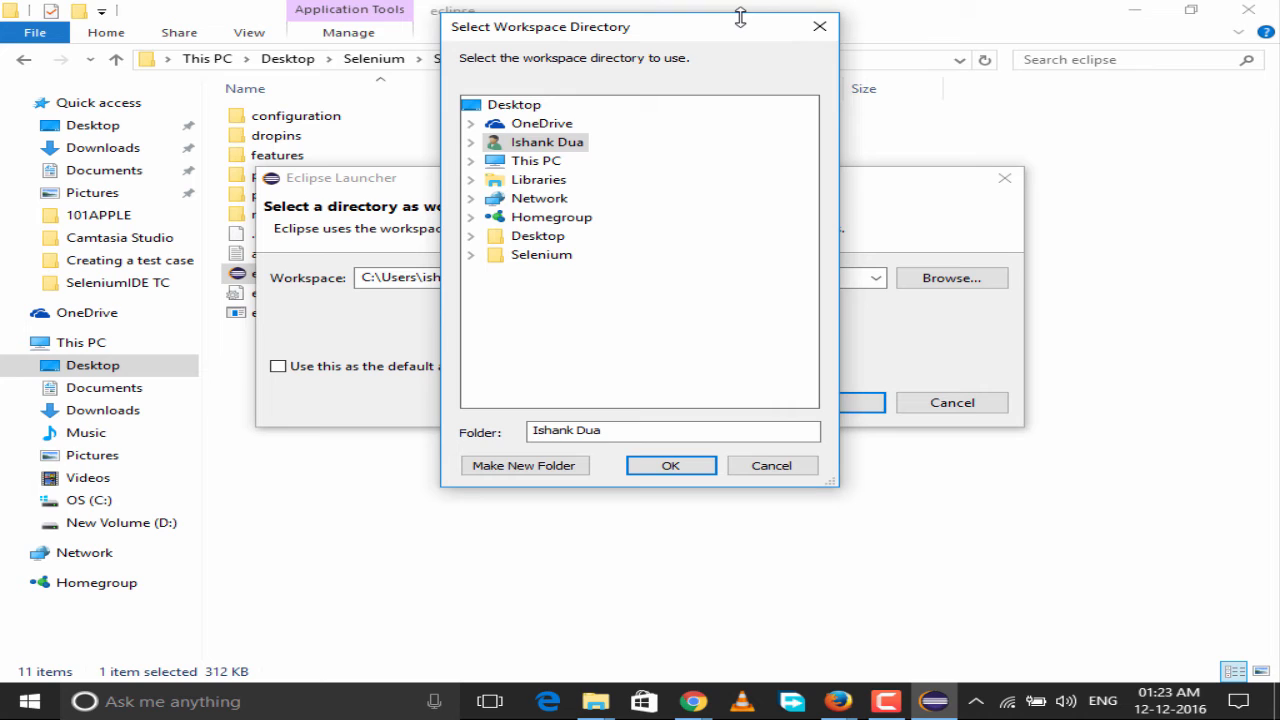
Step: Create a wspace_for_selenium folder inside Selenium > SetUp and accept it as the workspace
click(470, 254)
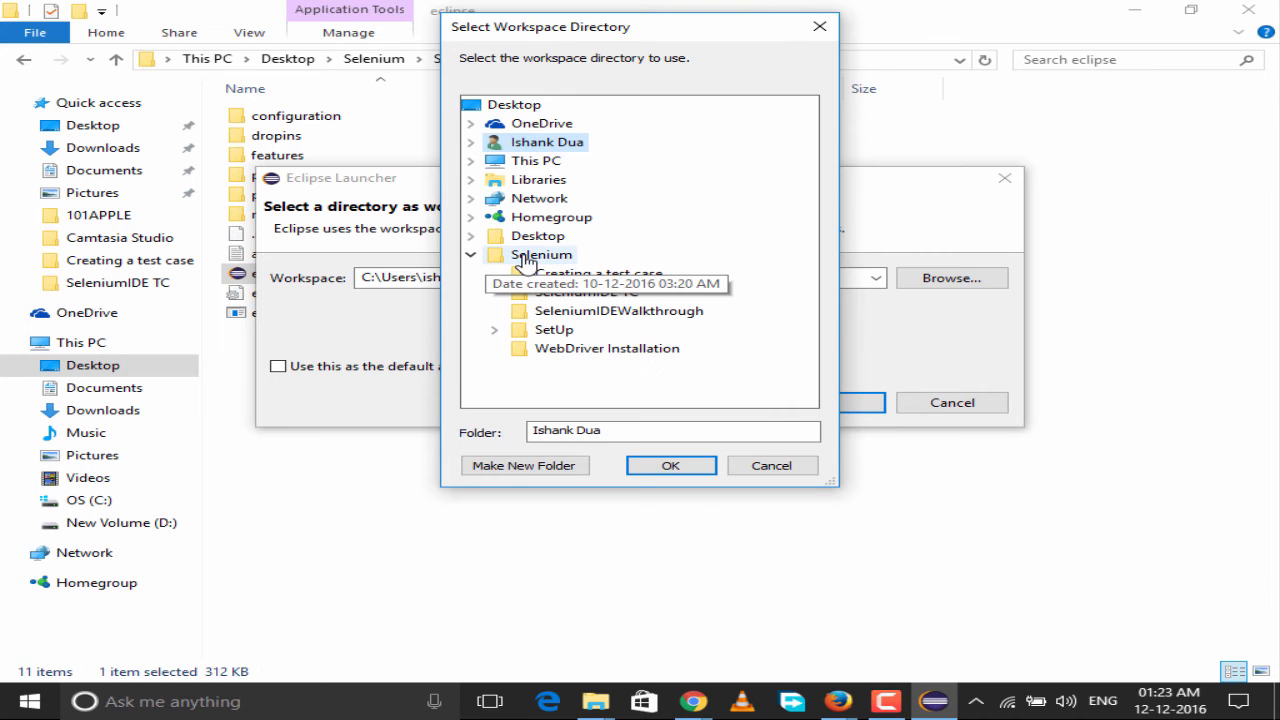
click(493, 311)
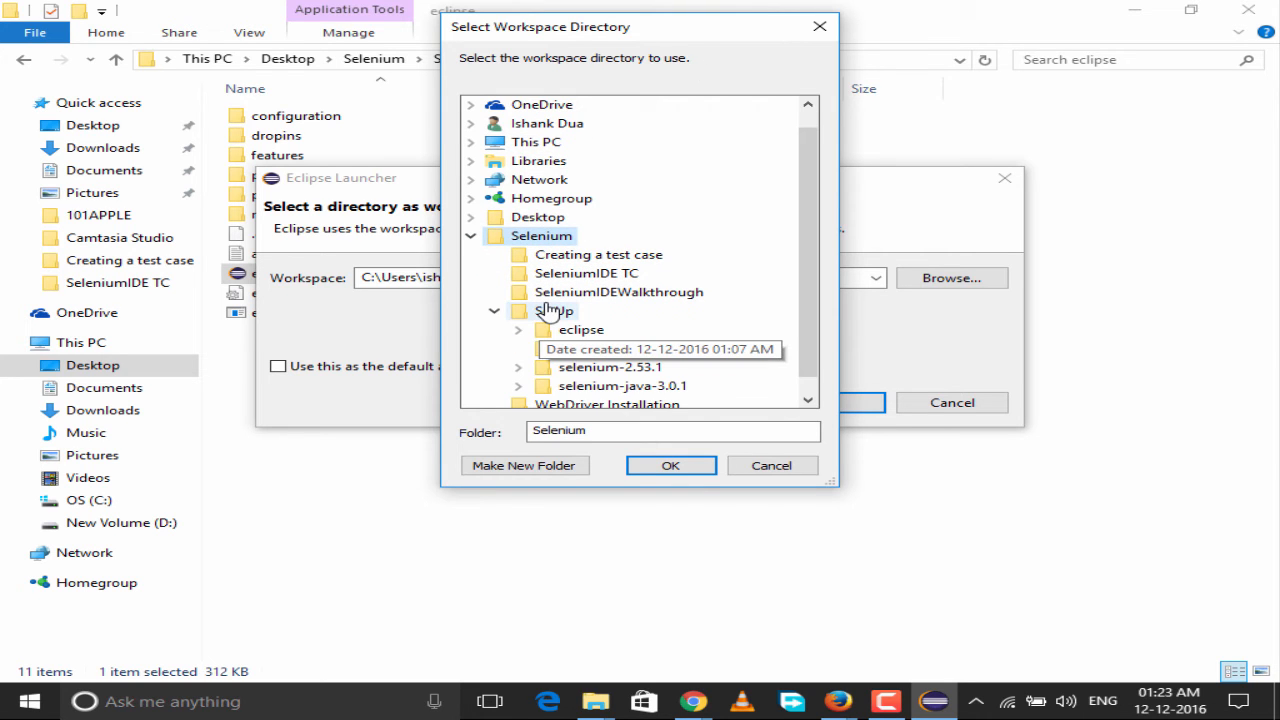
click(524, 465)
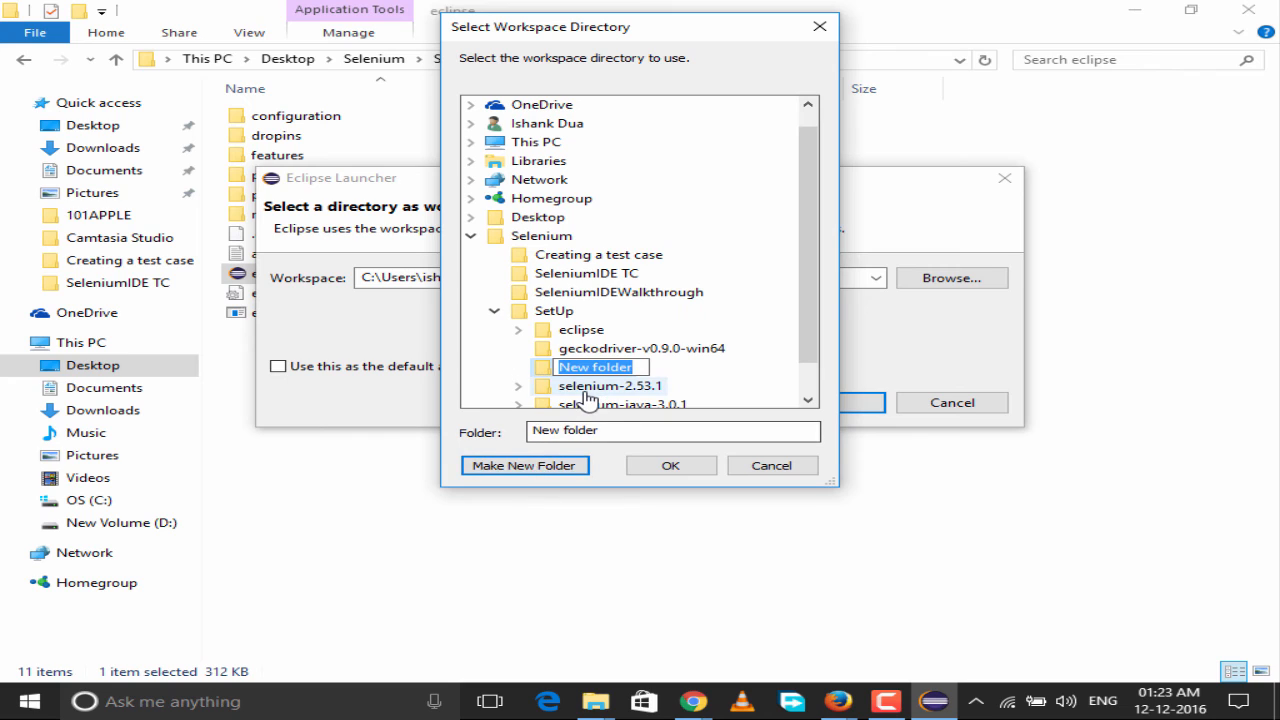
text(w)
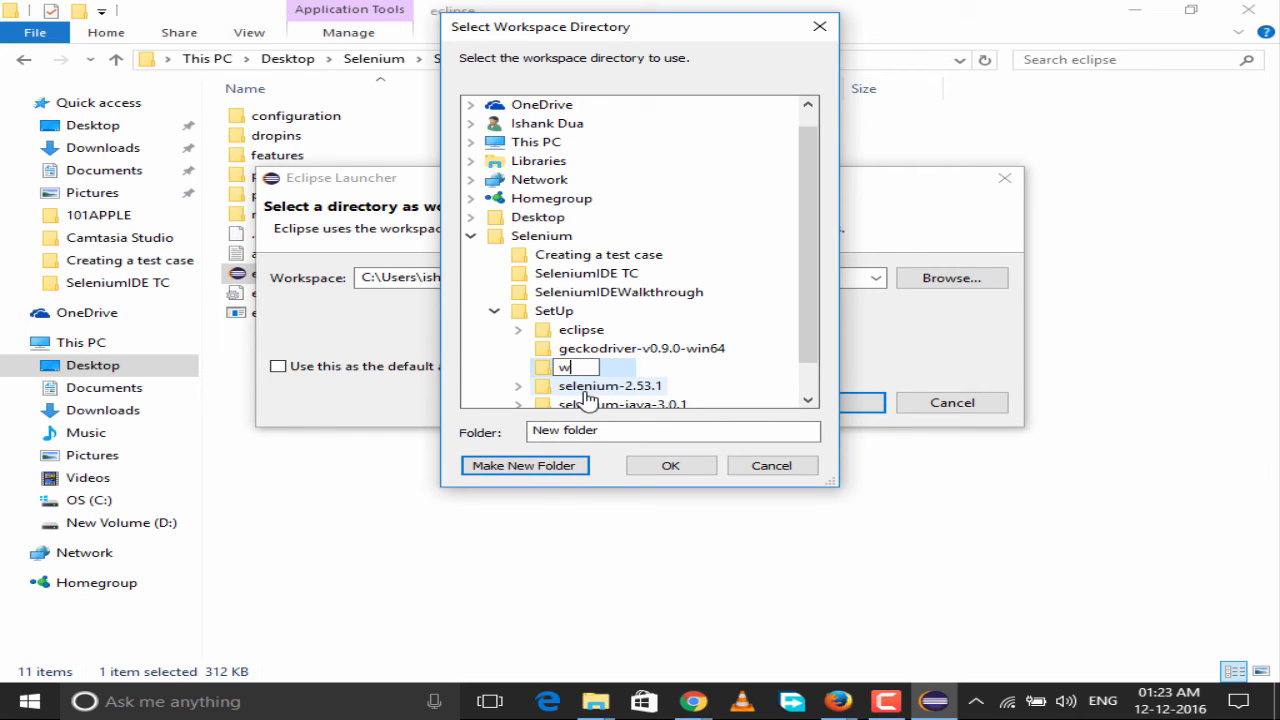
text(space_)
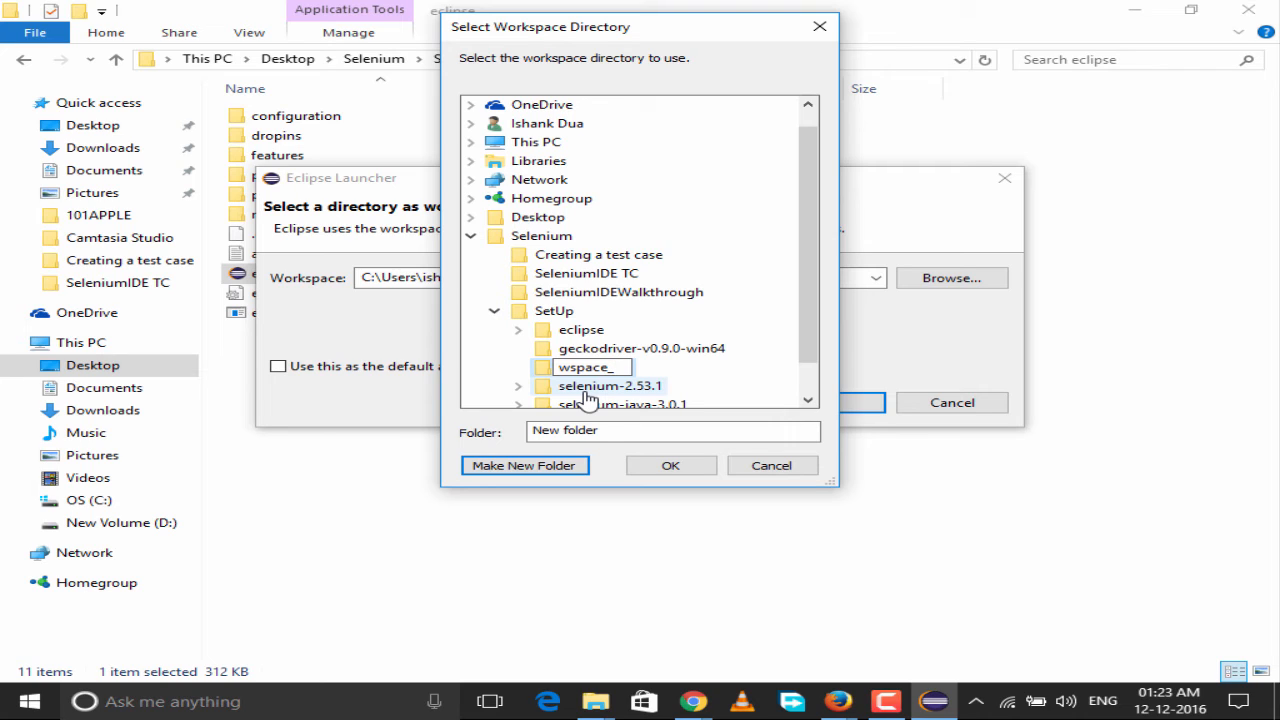
text(_for)
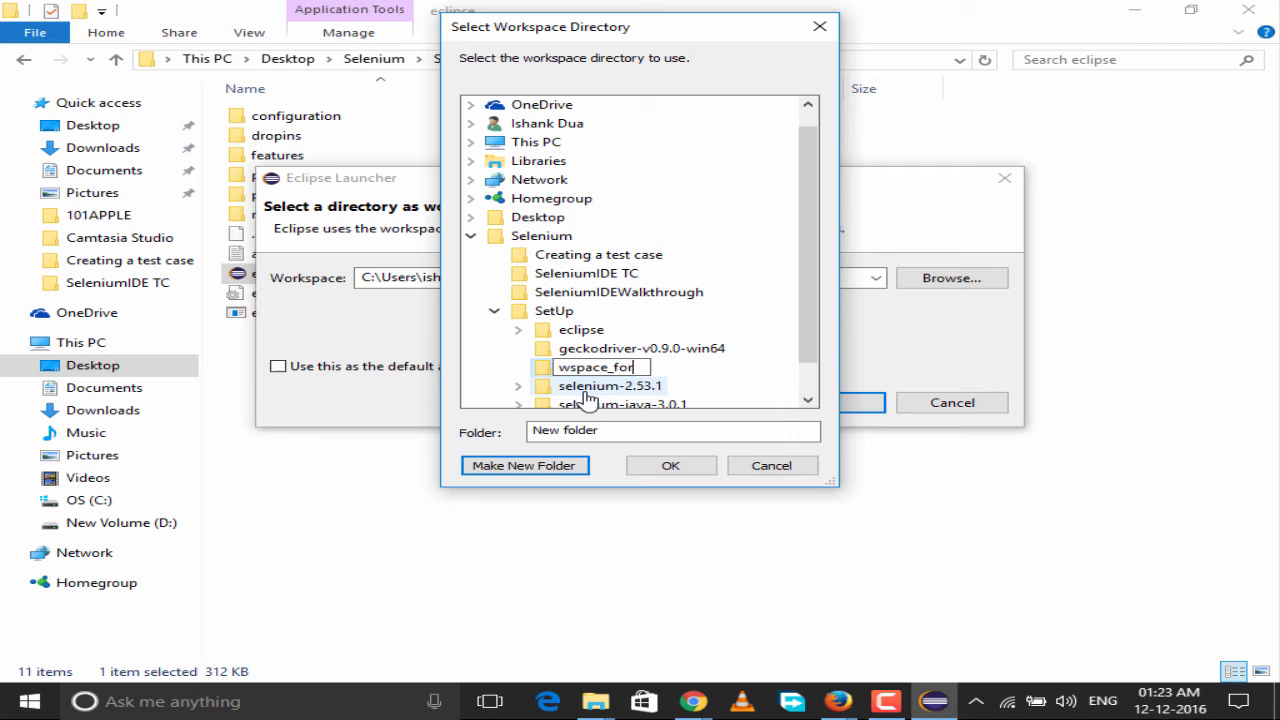
text(_selenium)
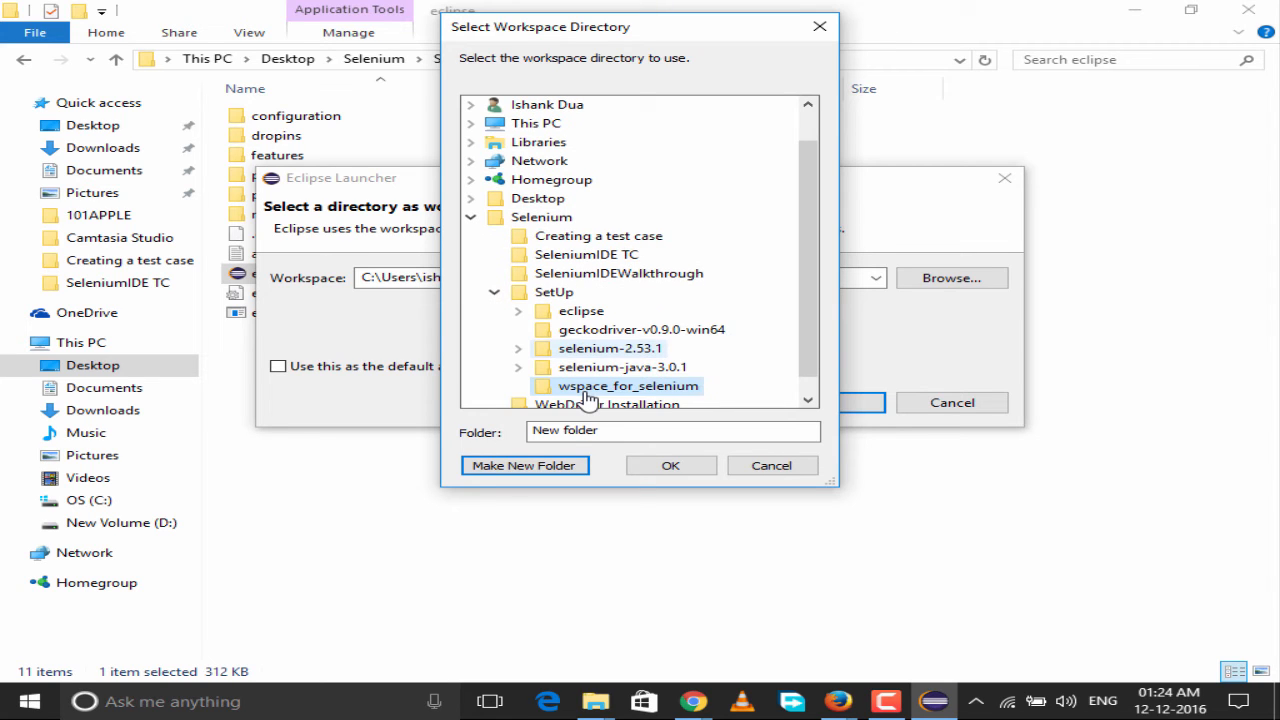
click(670, 465)
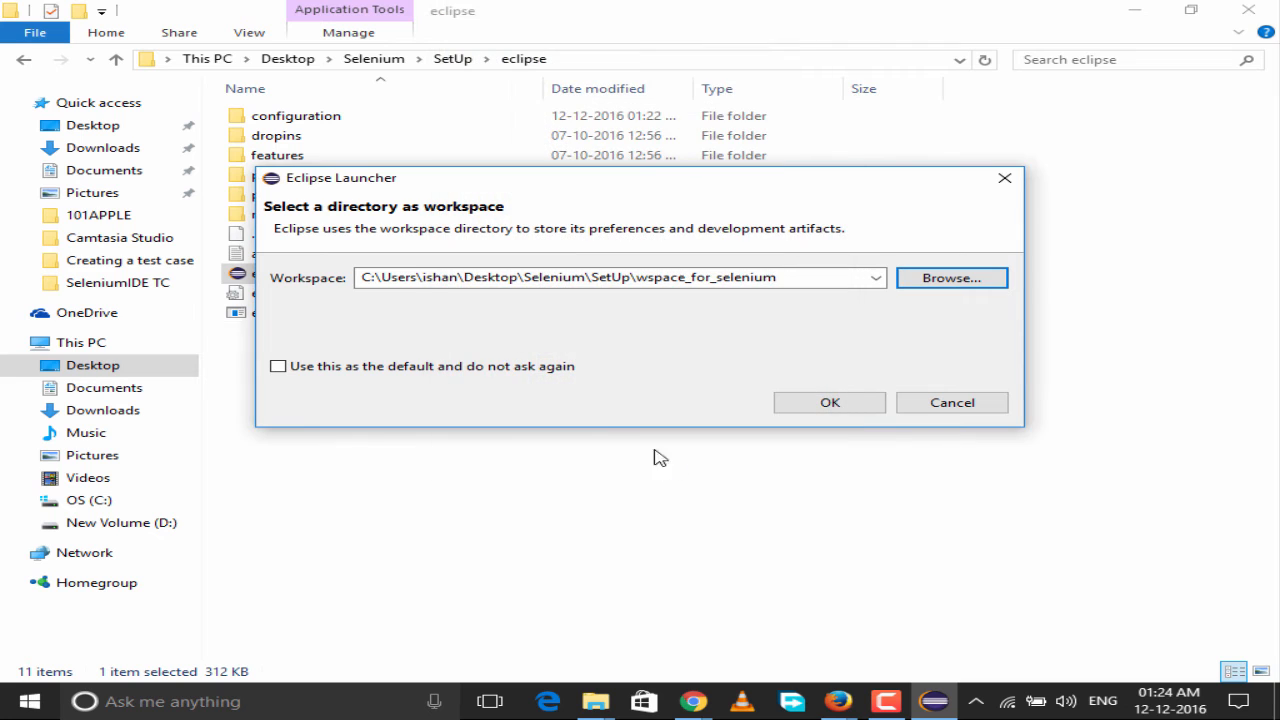
Step: Confirm the Eclipse Launcher to start Eclipse on the wspace_for_selenium workspace
click(620, 277)
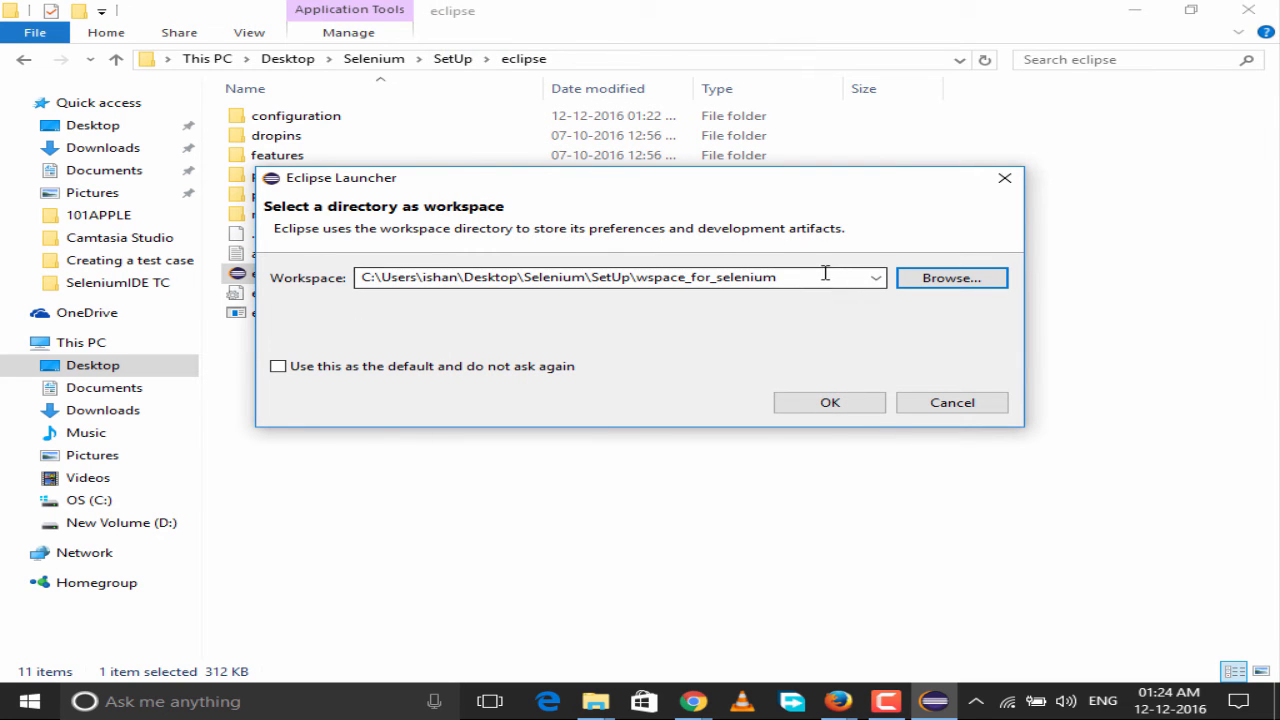
click(829, 402)
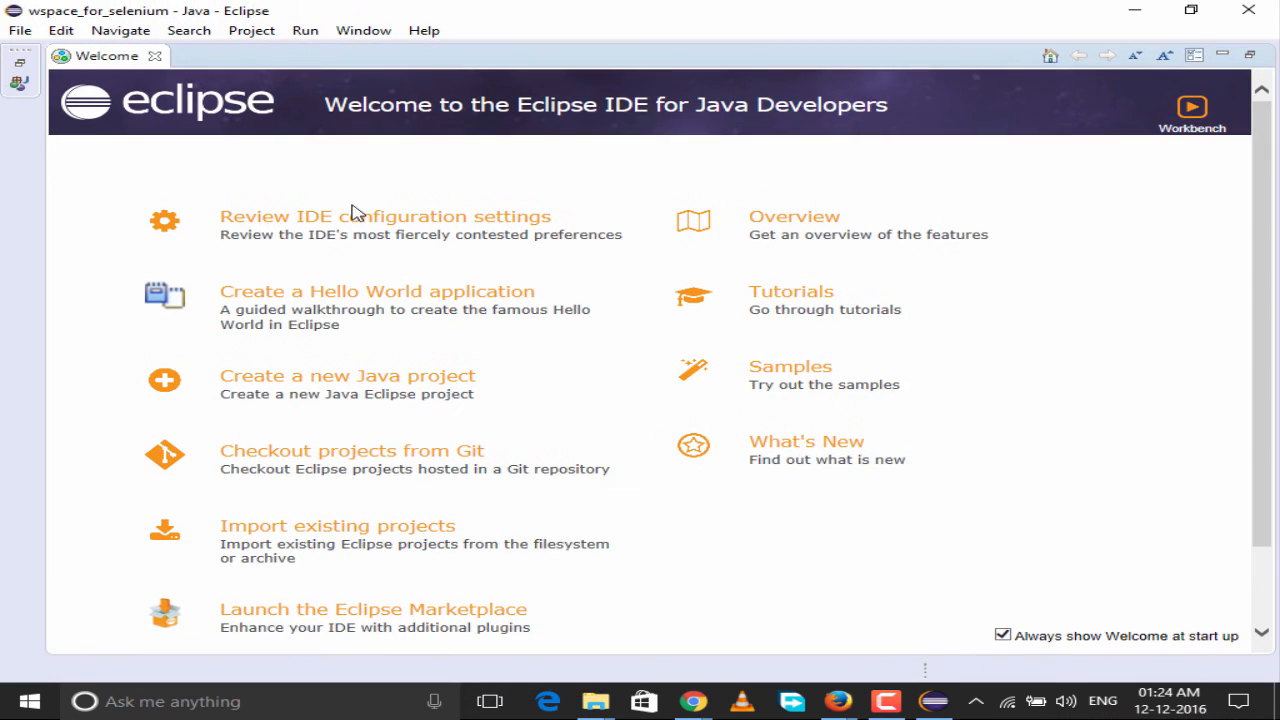
mouse_move(70, 125)
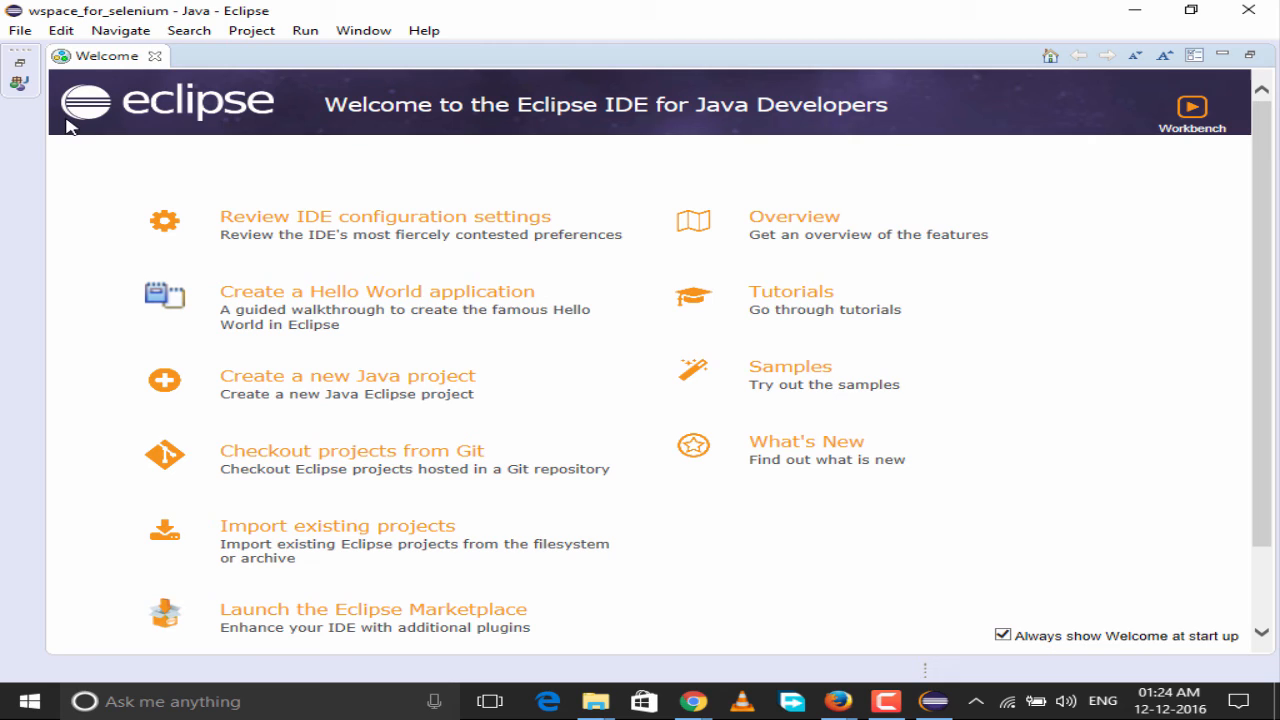
mouse_move(160, 117)
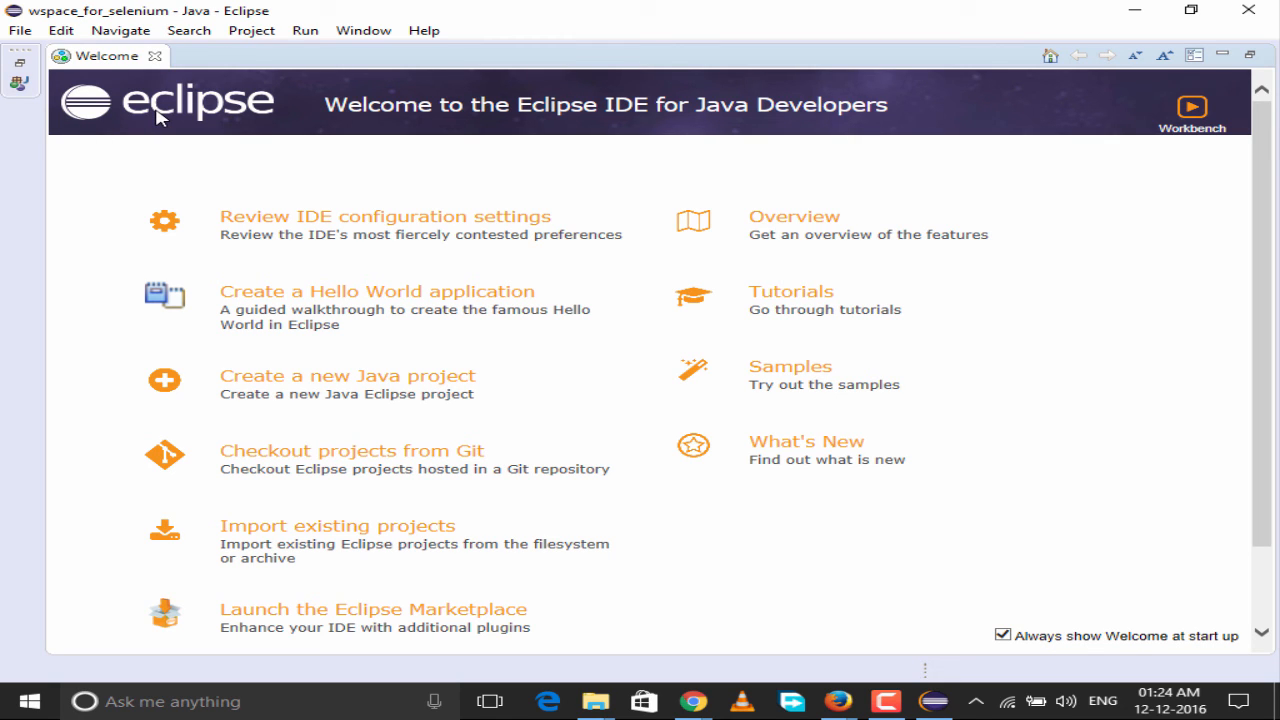
mouse_move(140, 65)
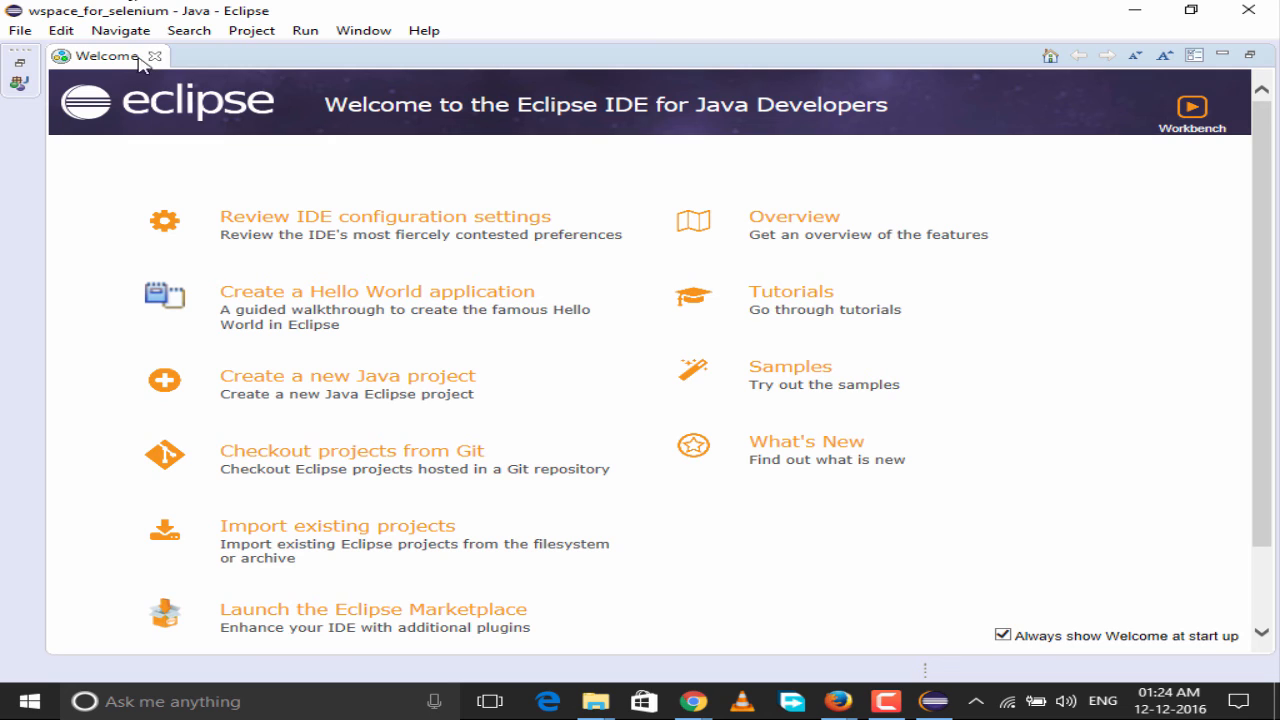
Step: Close the Welcome tab to show the empty Package Explorer
click(155, 56)
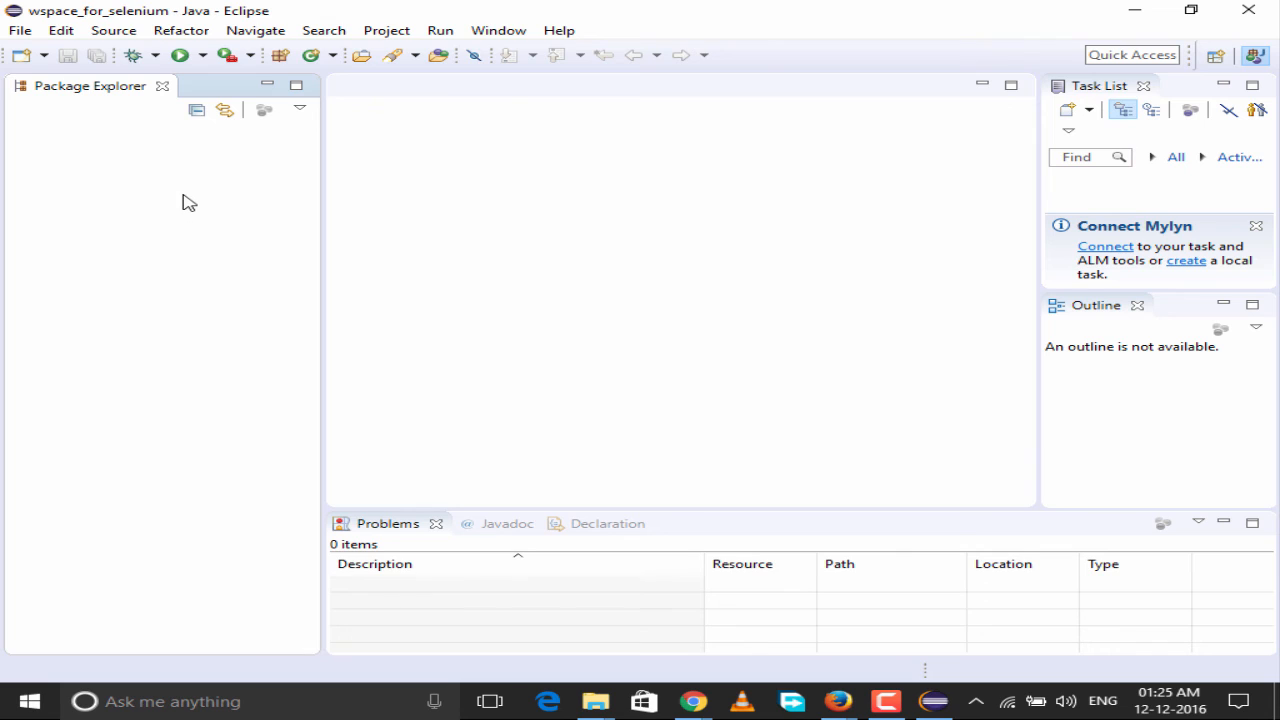
mouse_move(453, 146)
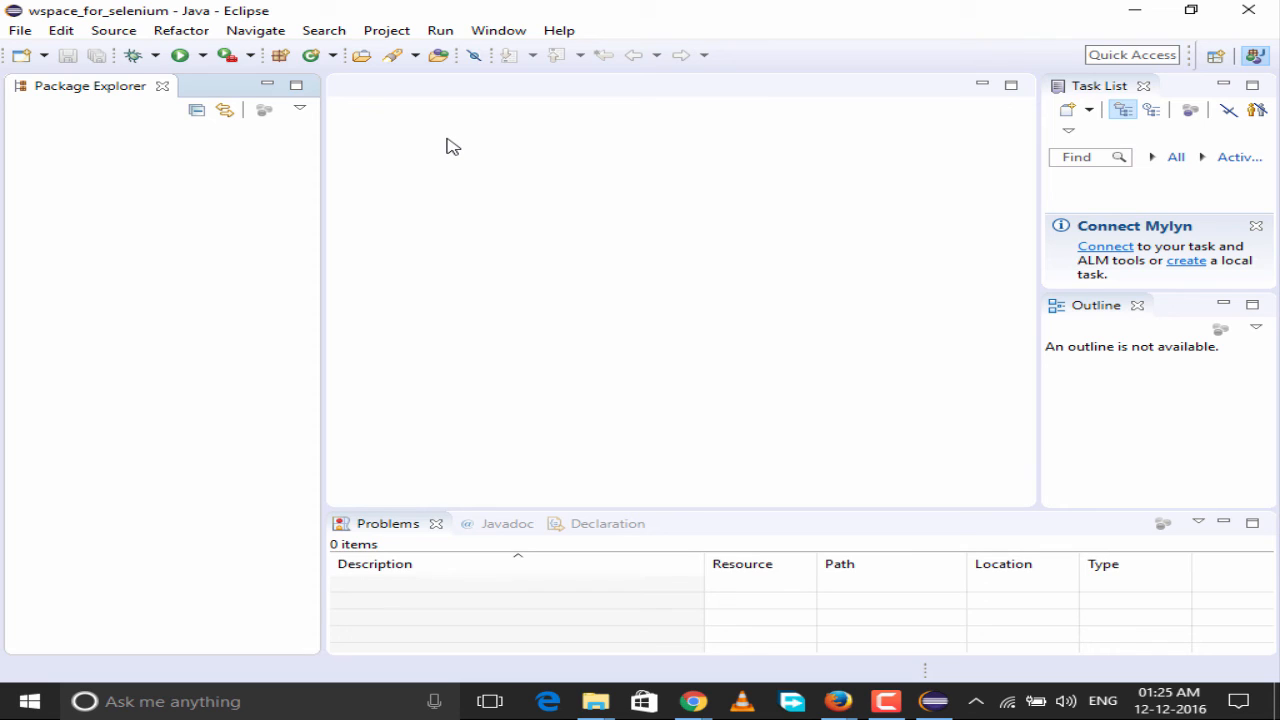